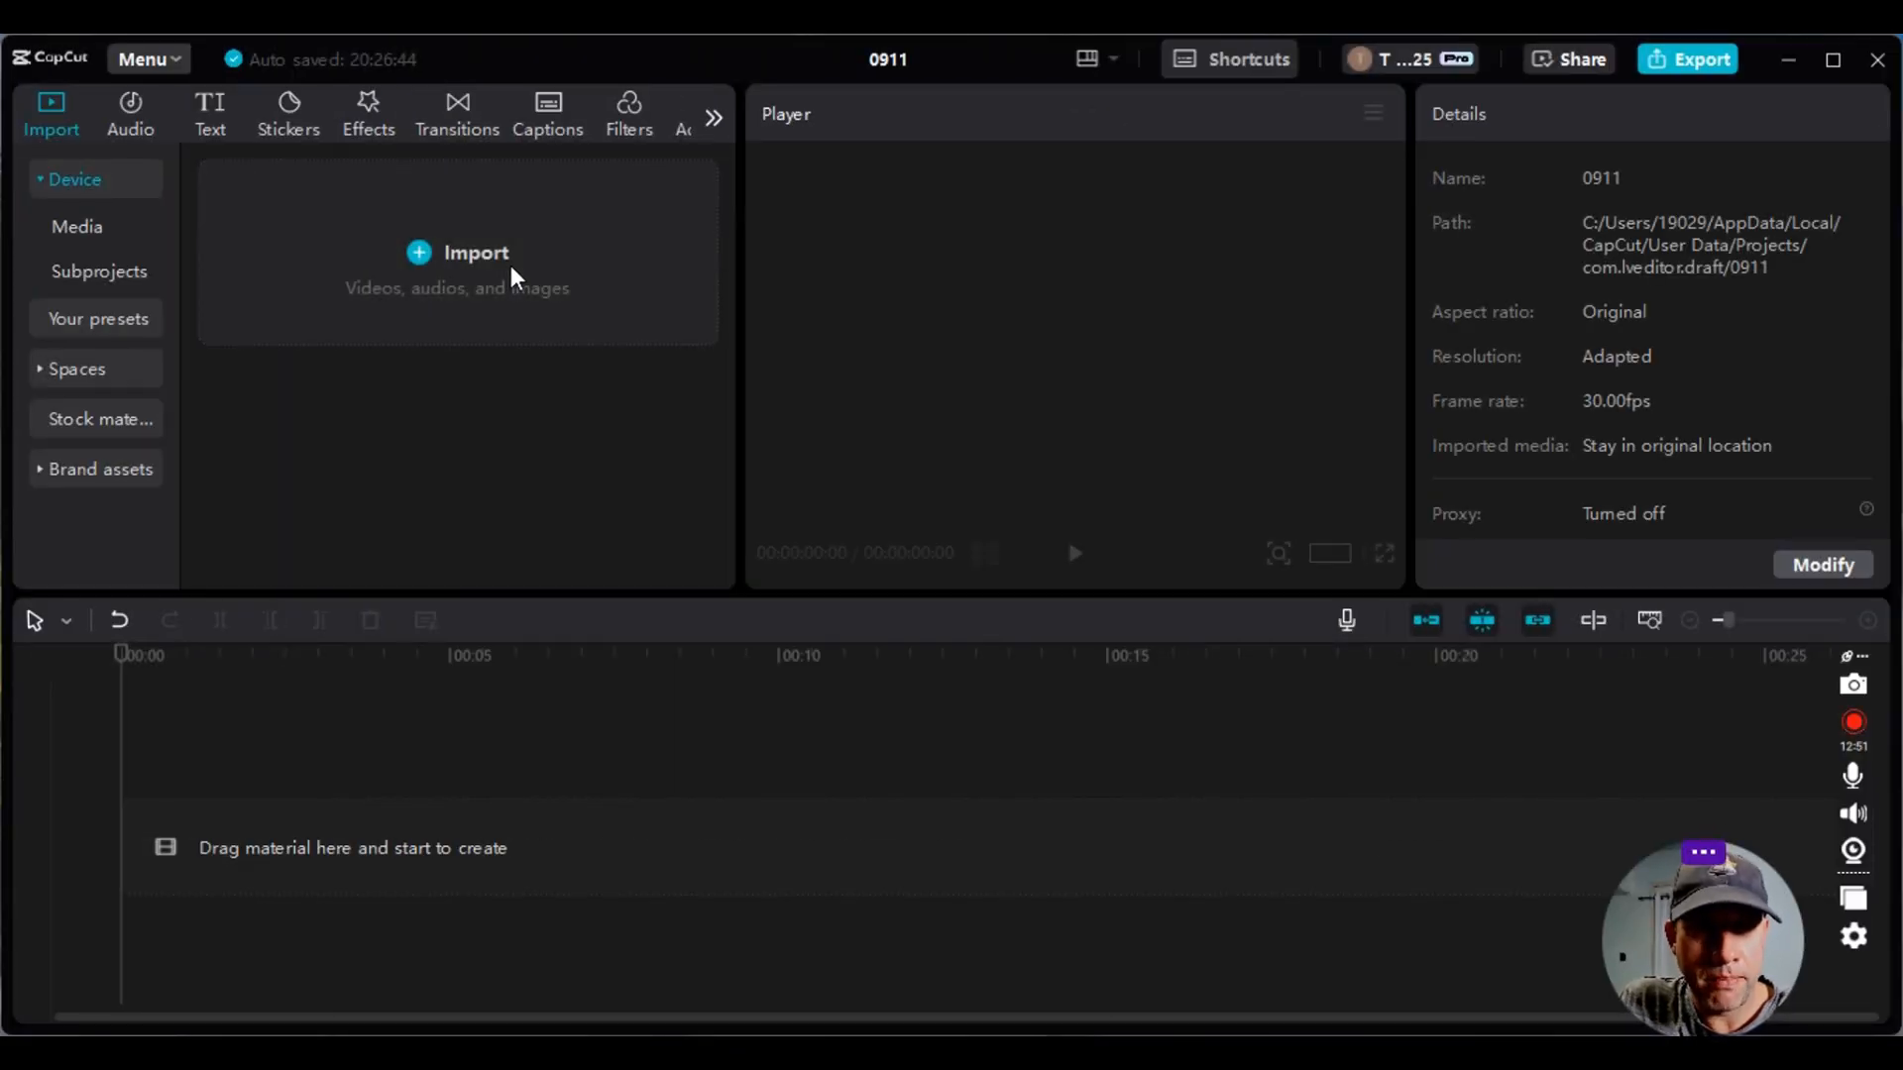
- Import the webcam recording WIN_20240915_19_56_15_Pro from the Camera Roll folder
click(473, 251)
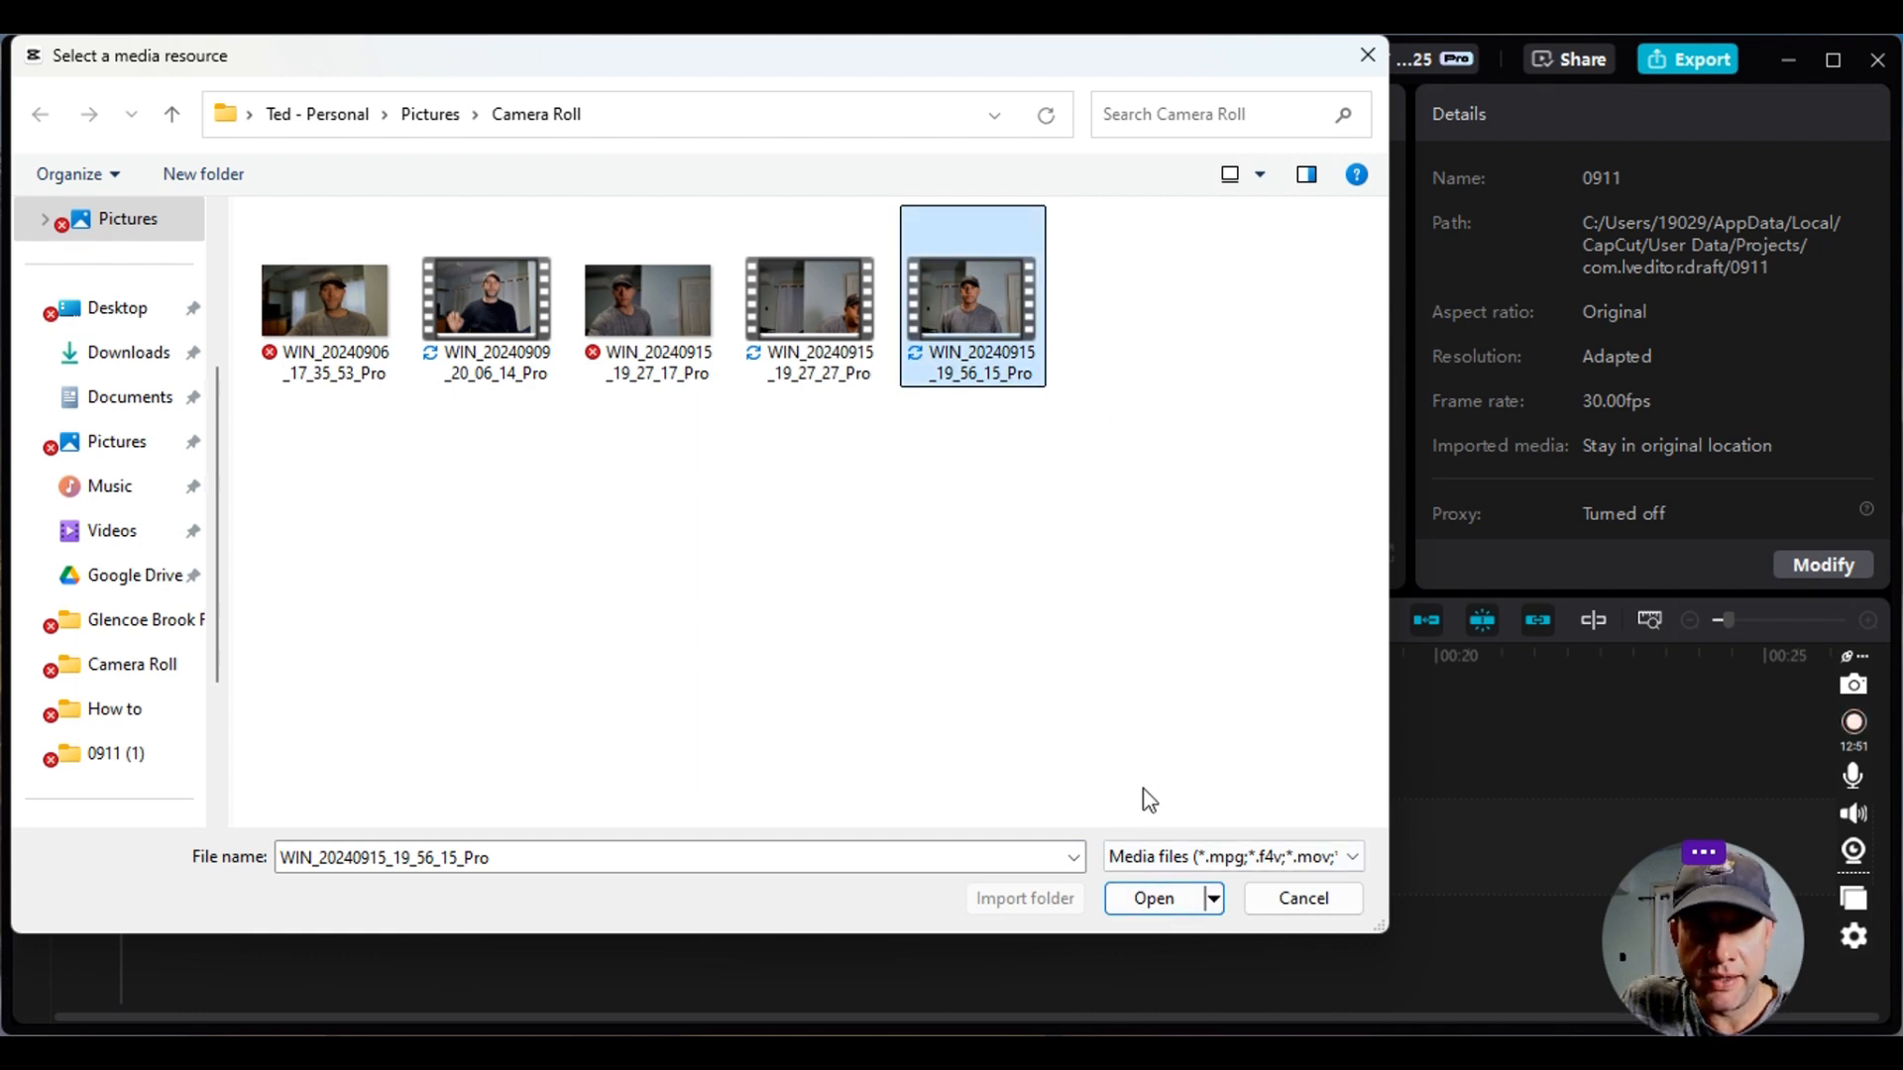
click(1150, 897)
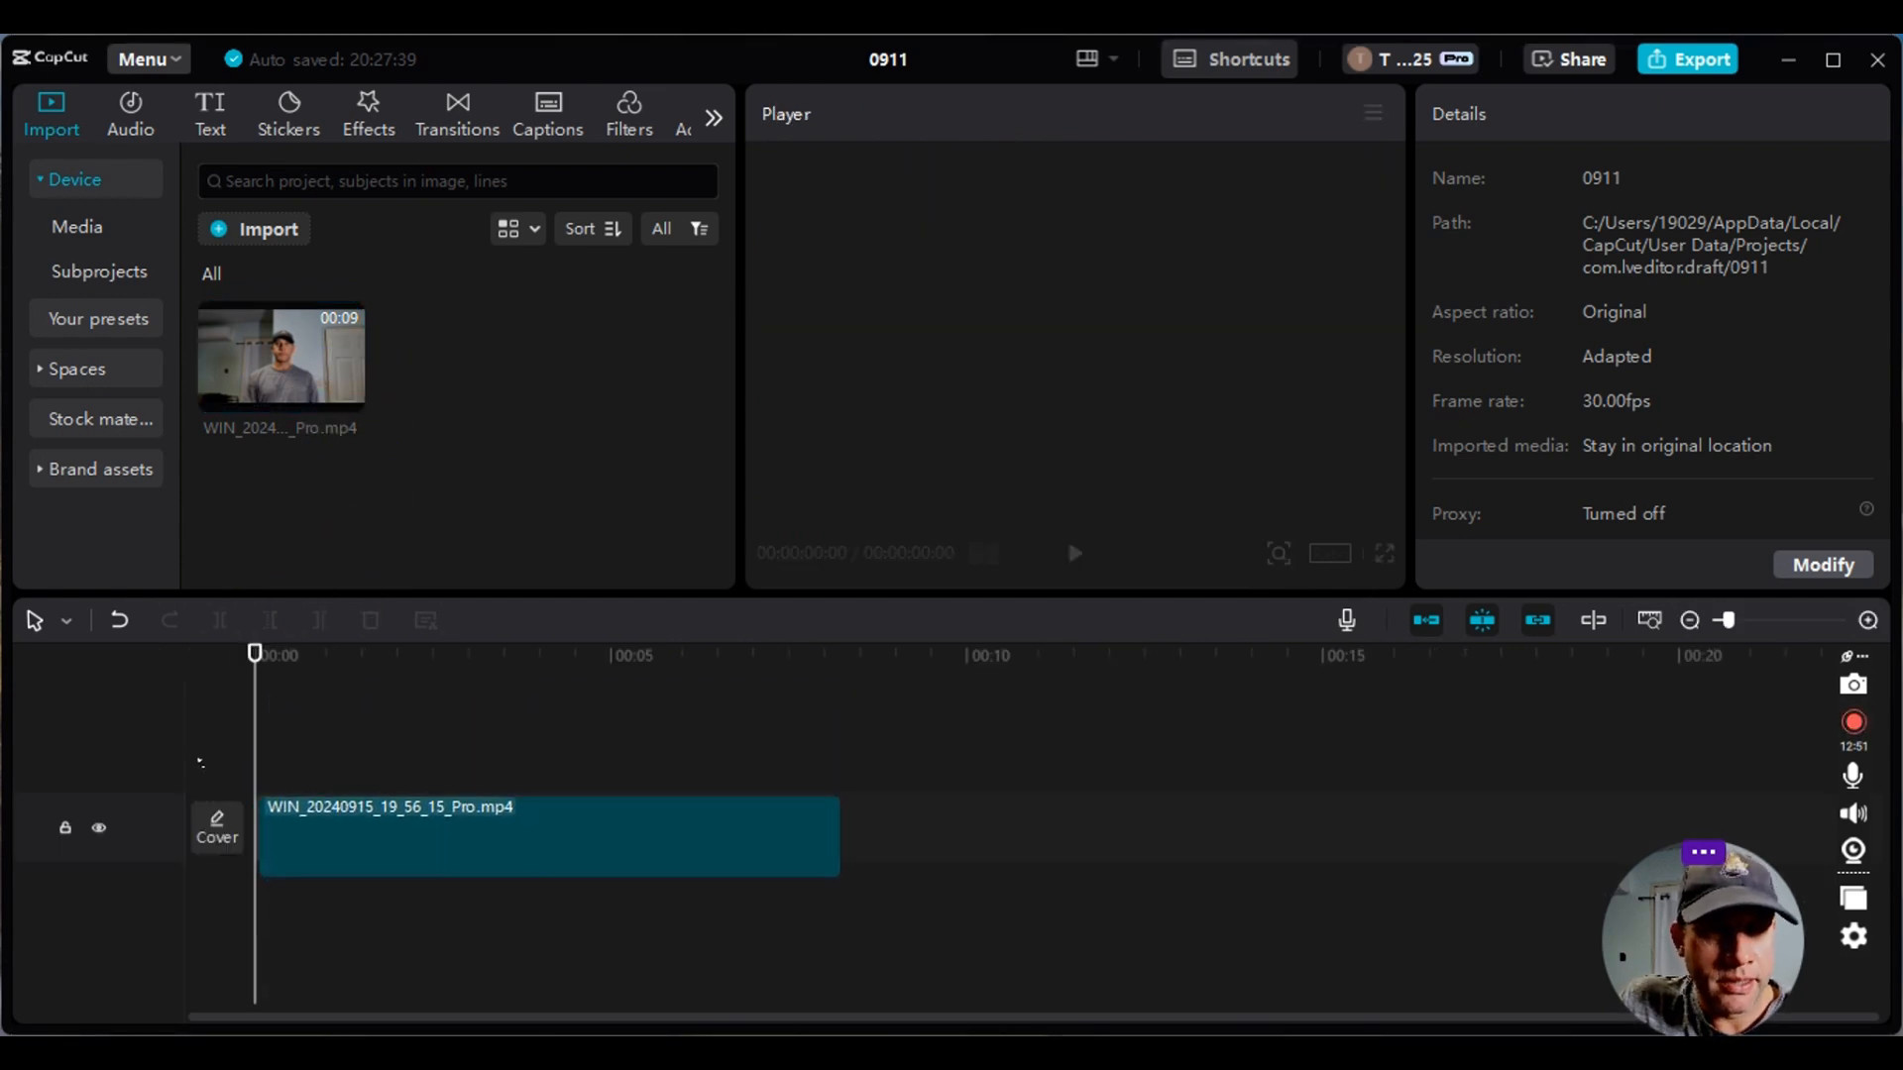
- Copy the webcam clip on the timeline
click(547, 836)
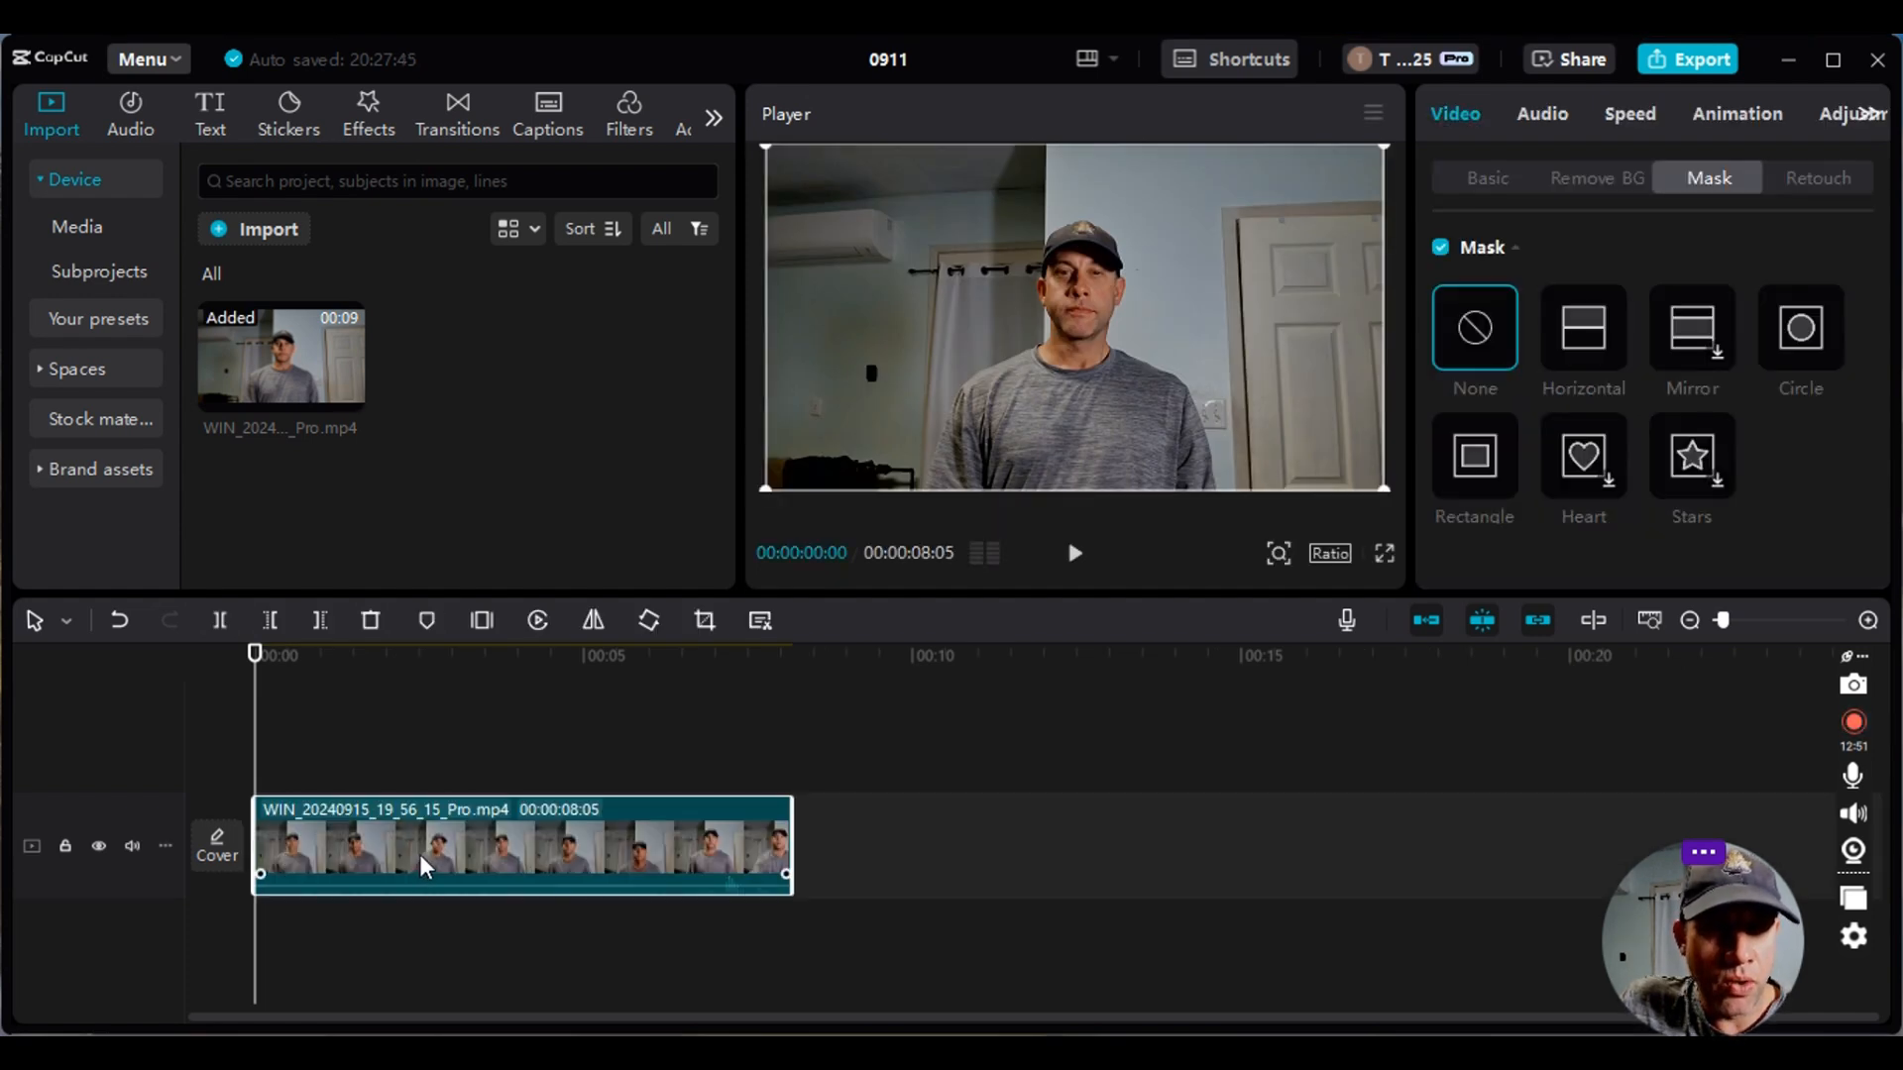
right_click(424, 846)
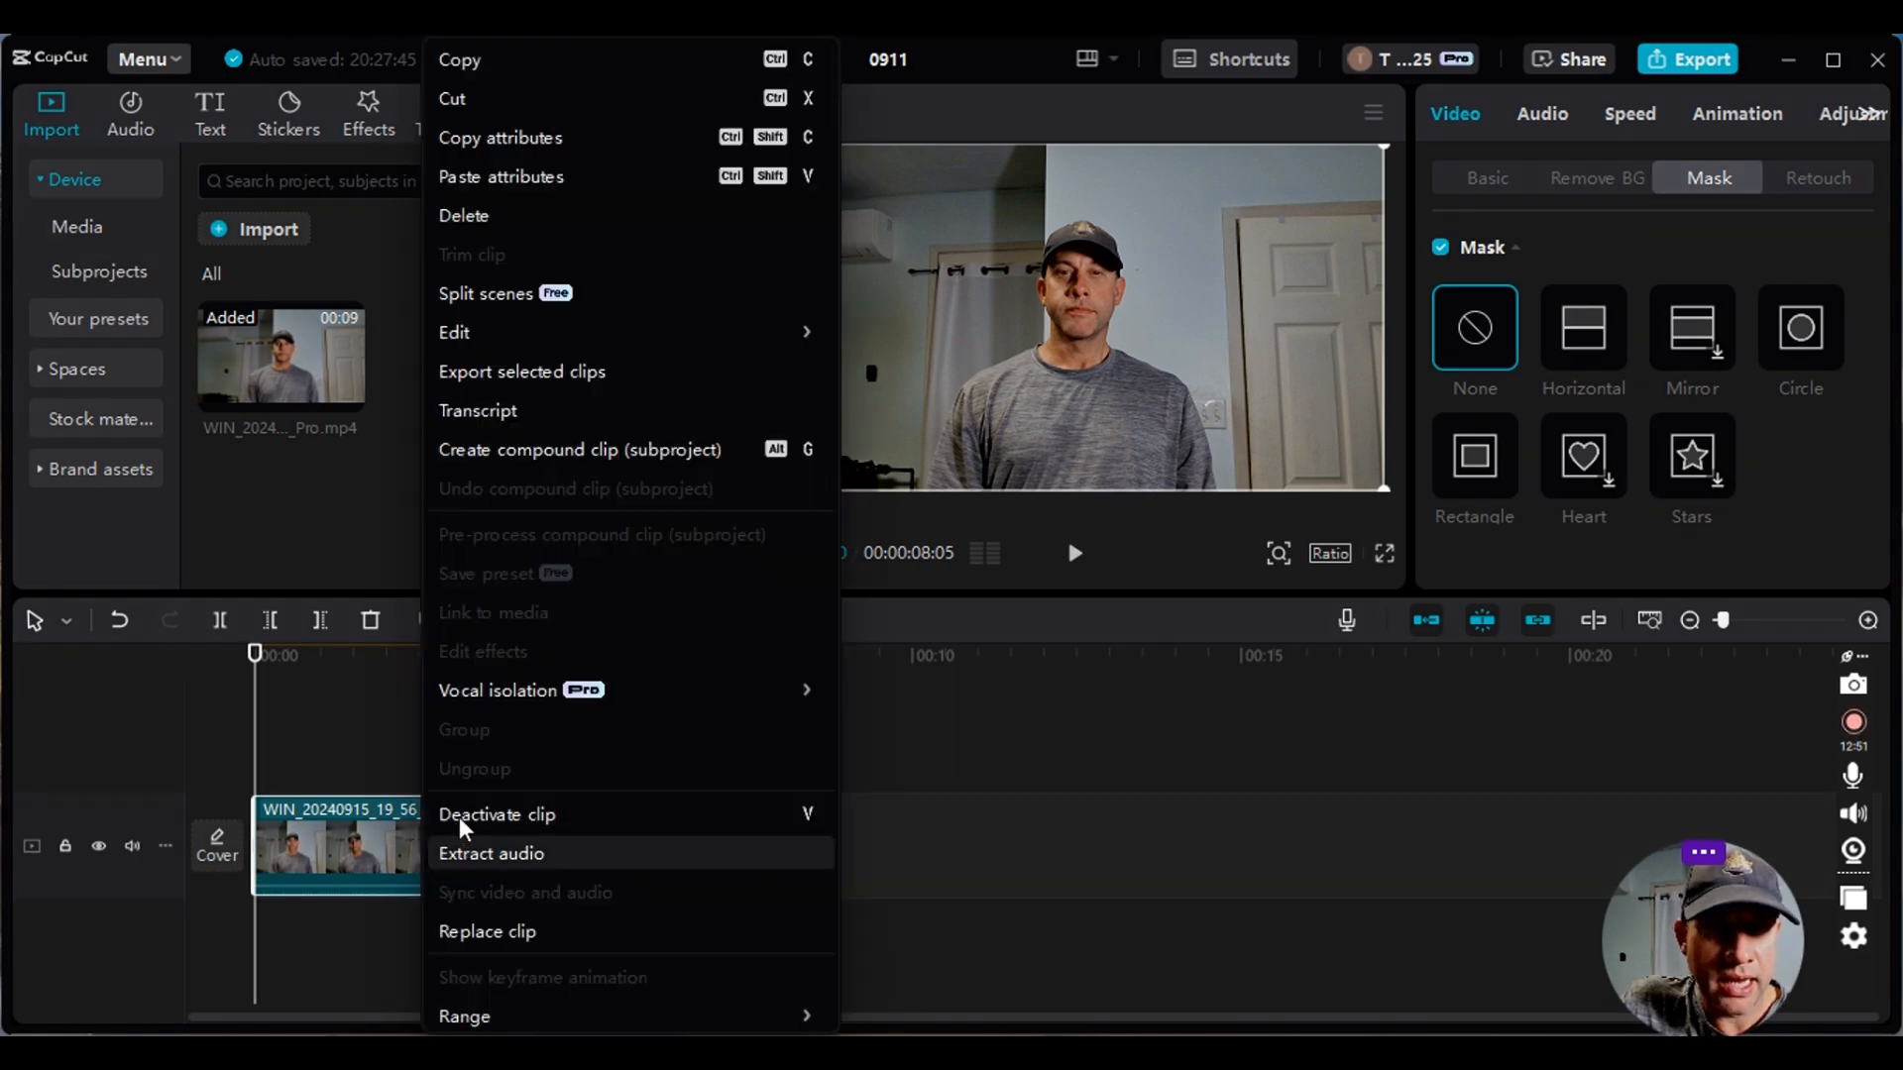
mouse_move(553, 67)
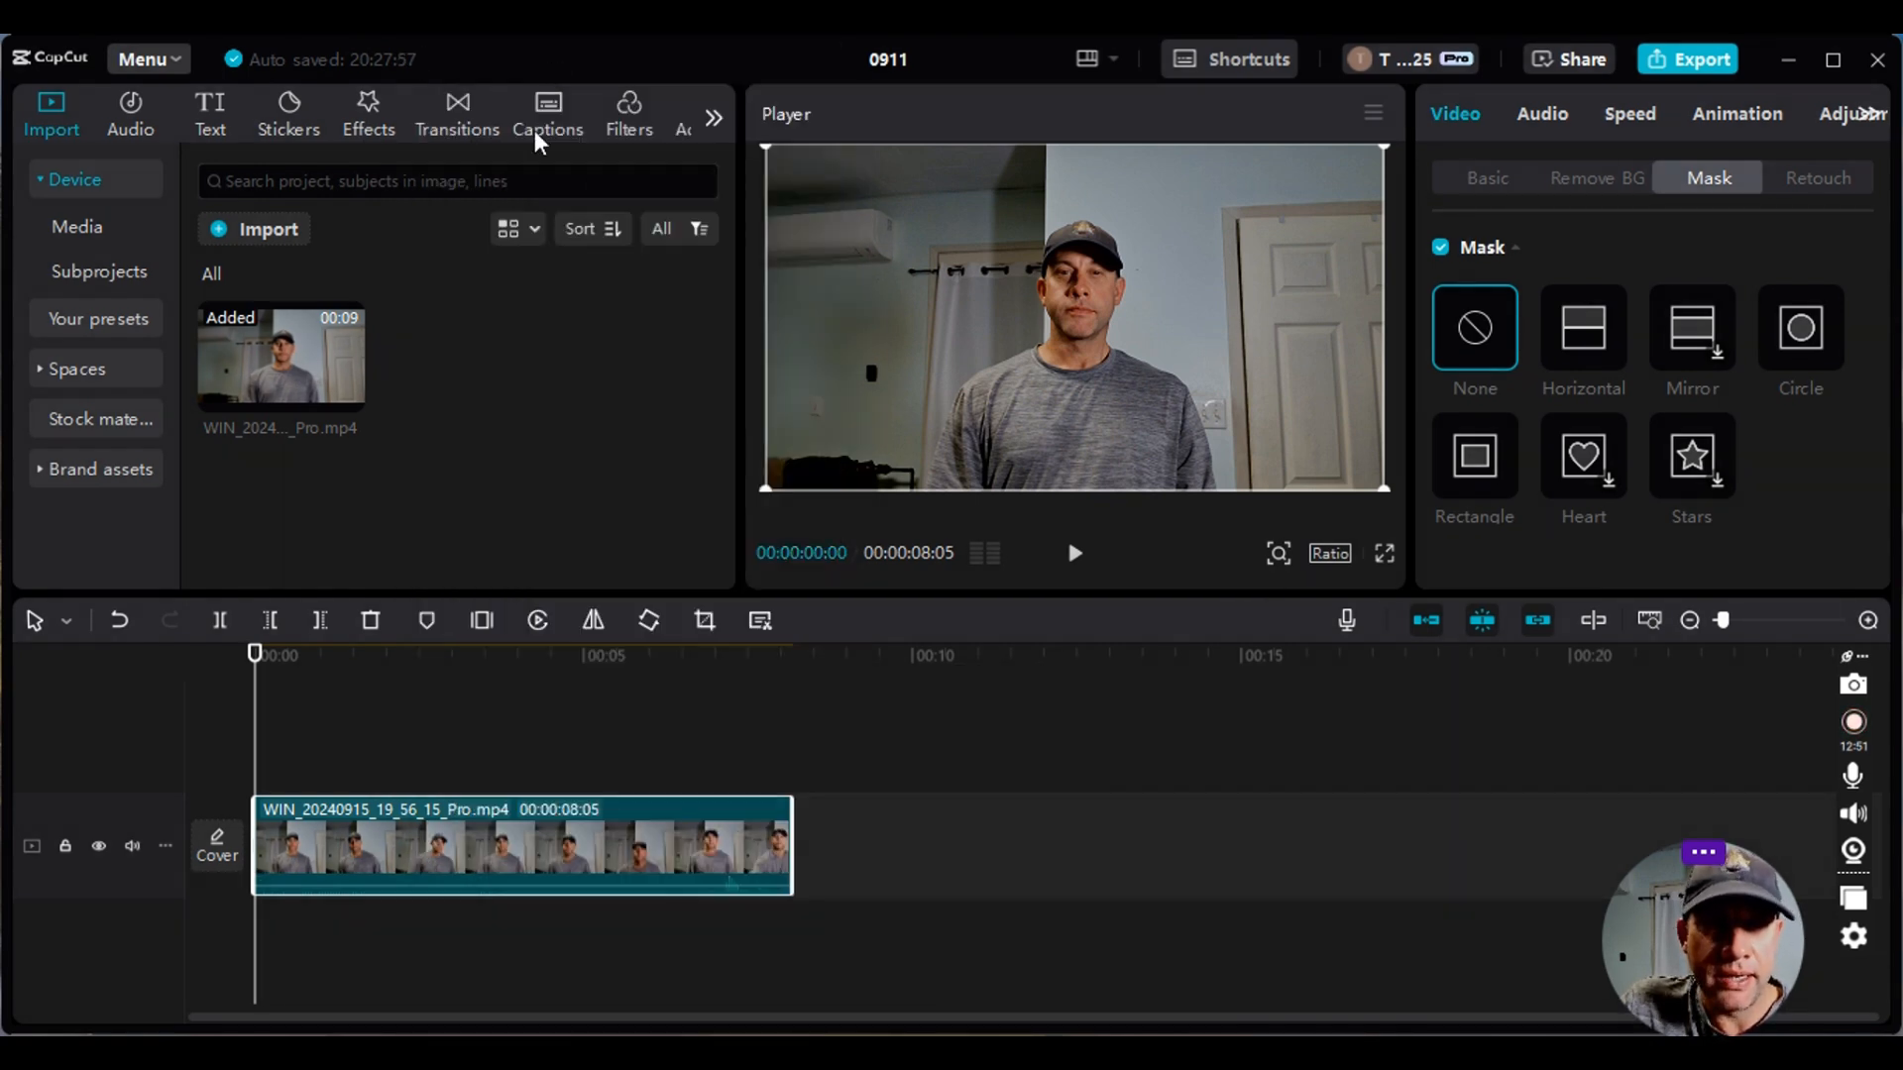
click(321, 812)
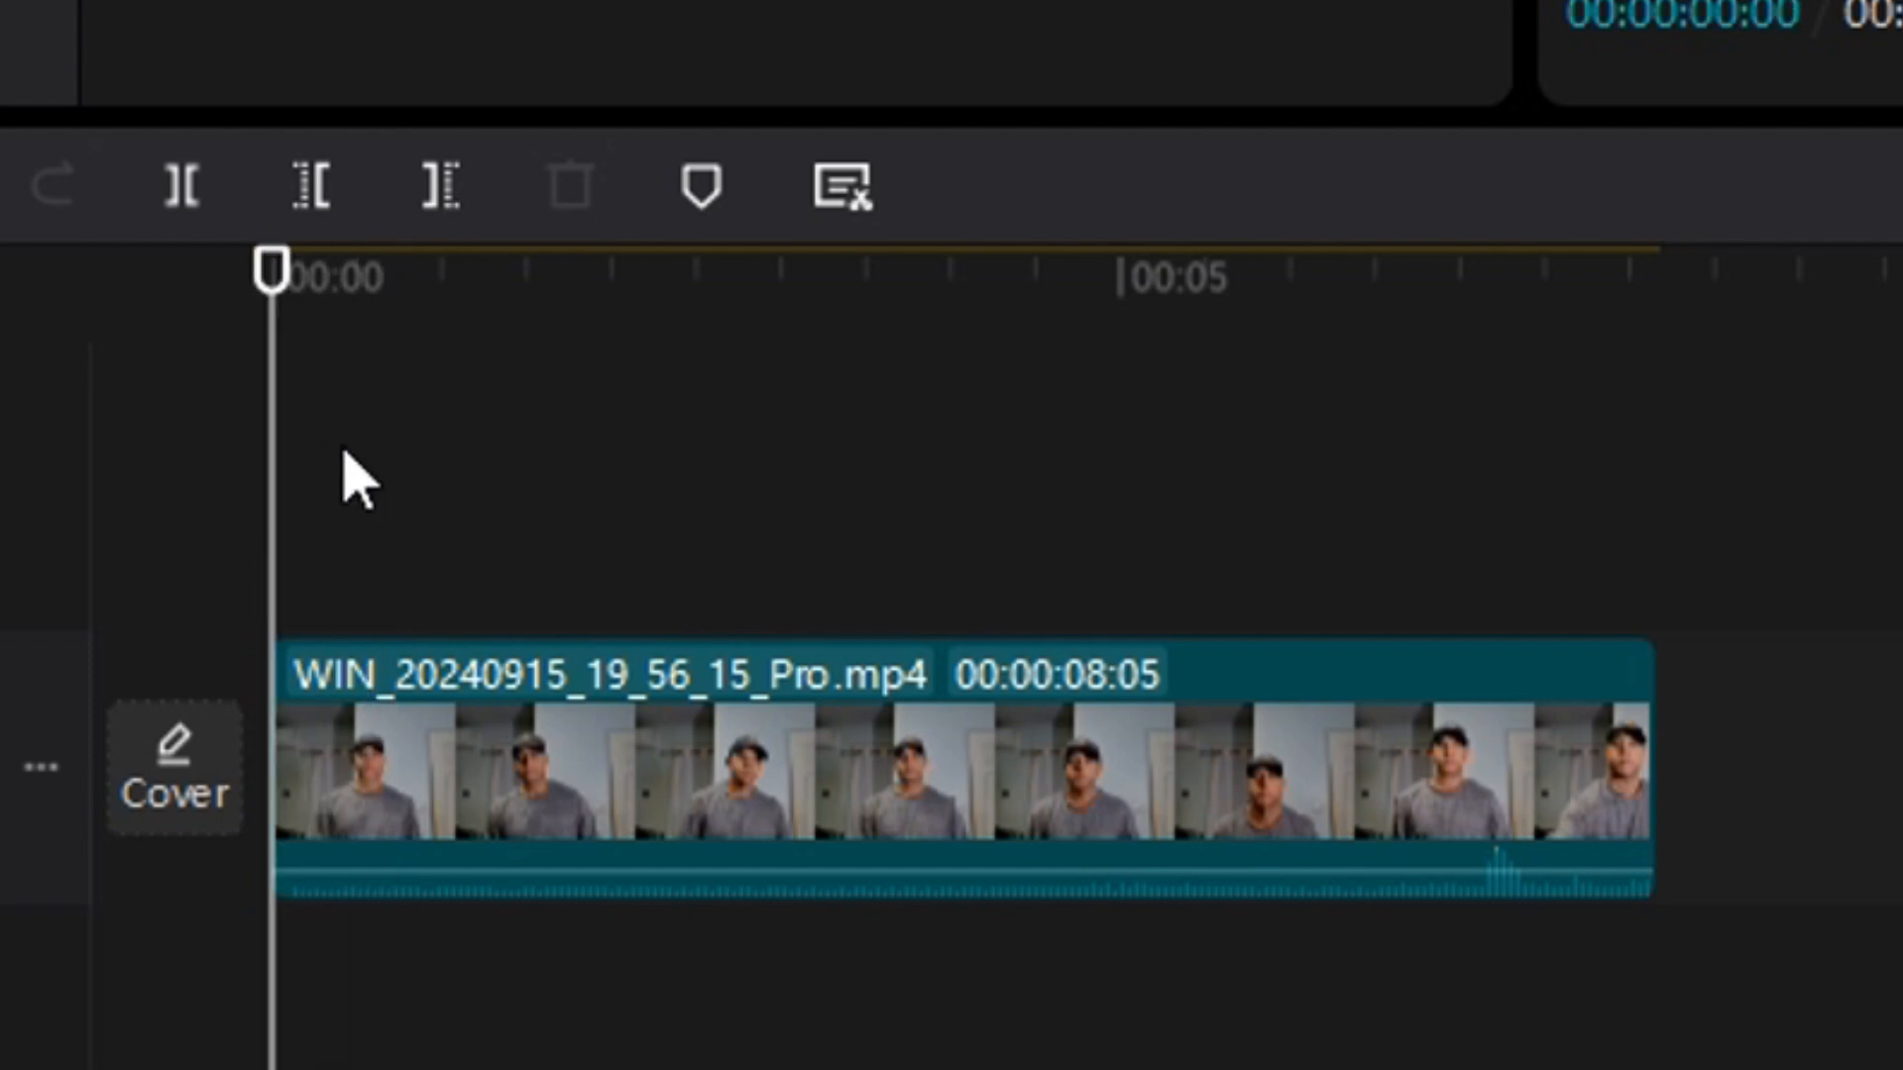
mouse_move(358, 504)
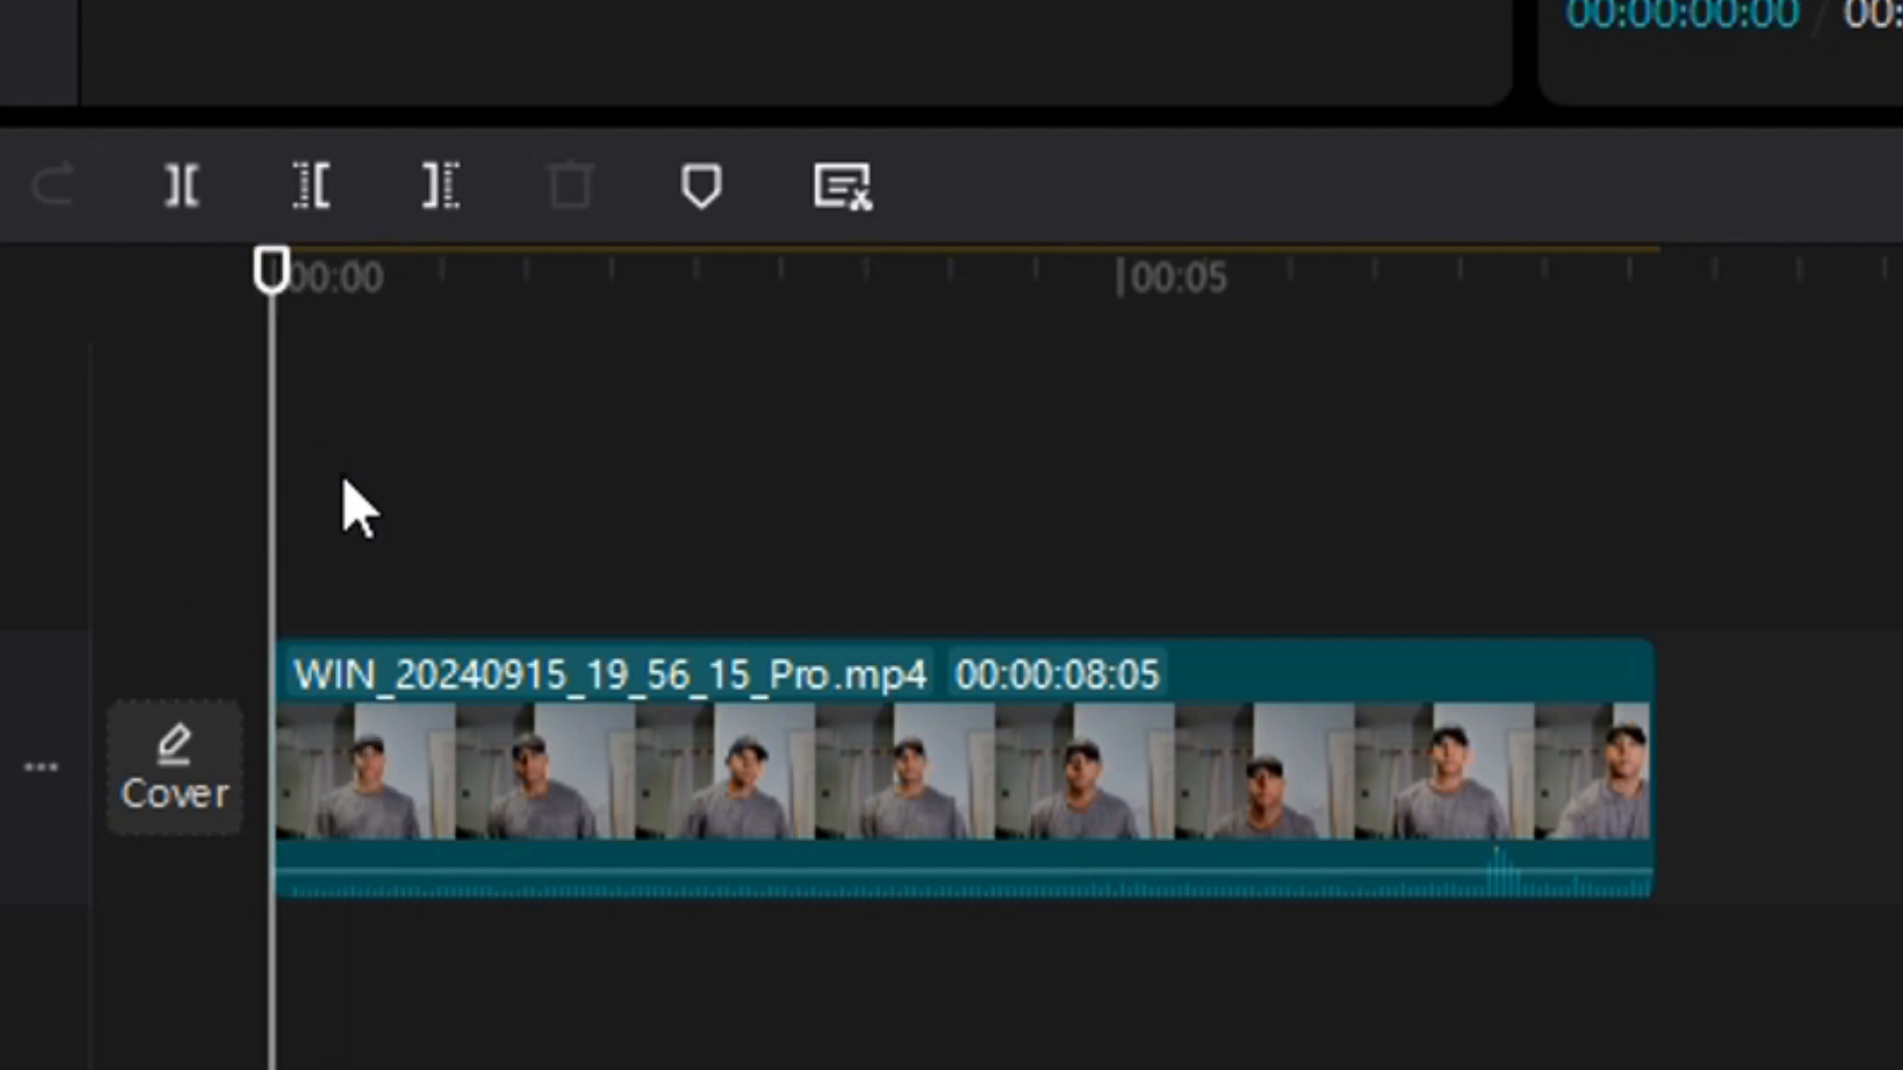
mouse_move(327, 527)
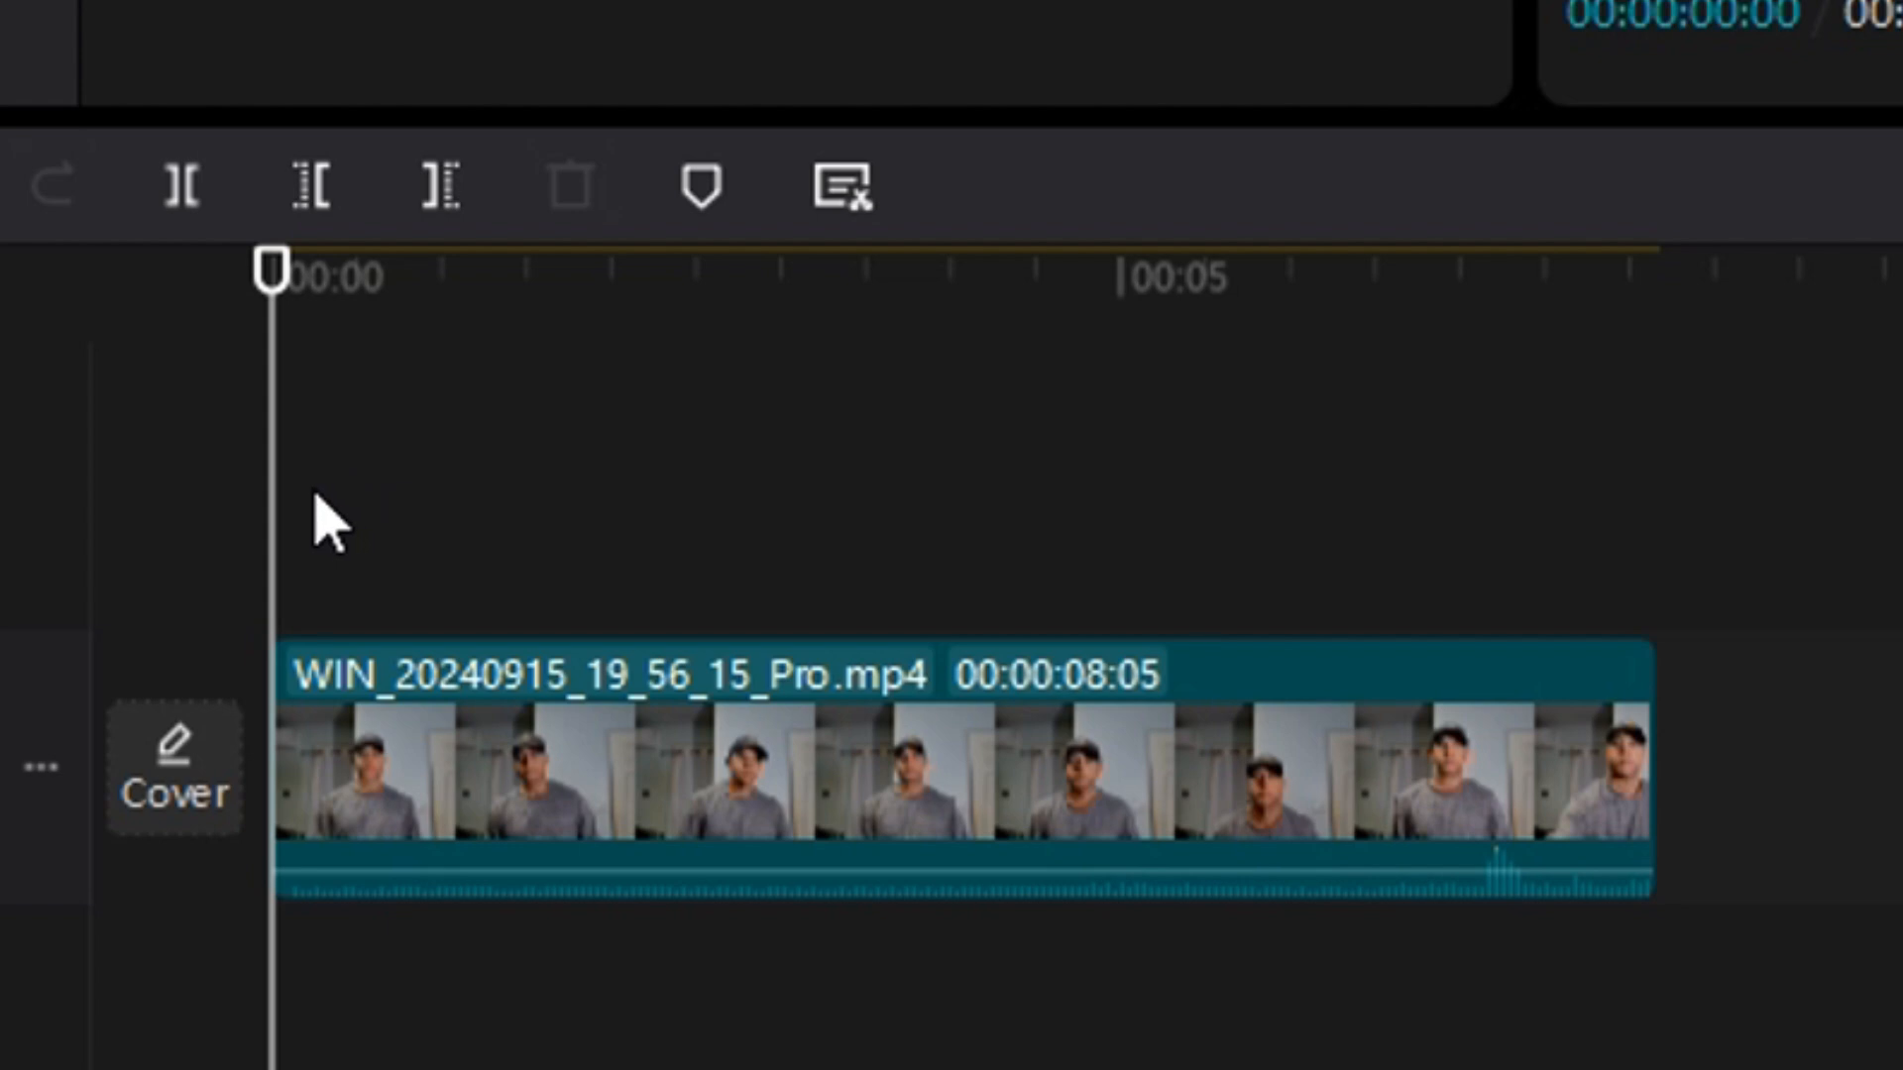
- Paste the copy onto a new track directly above the original clip
right_click(327, 528)
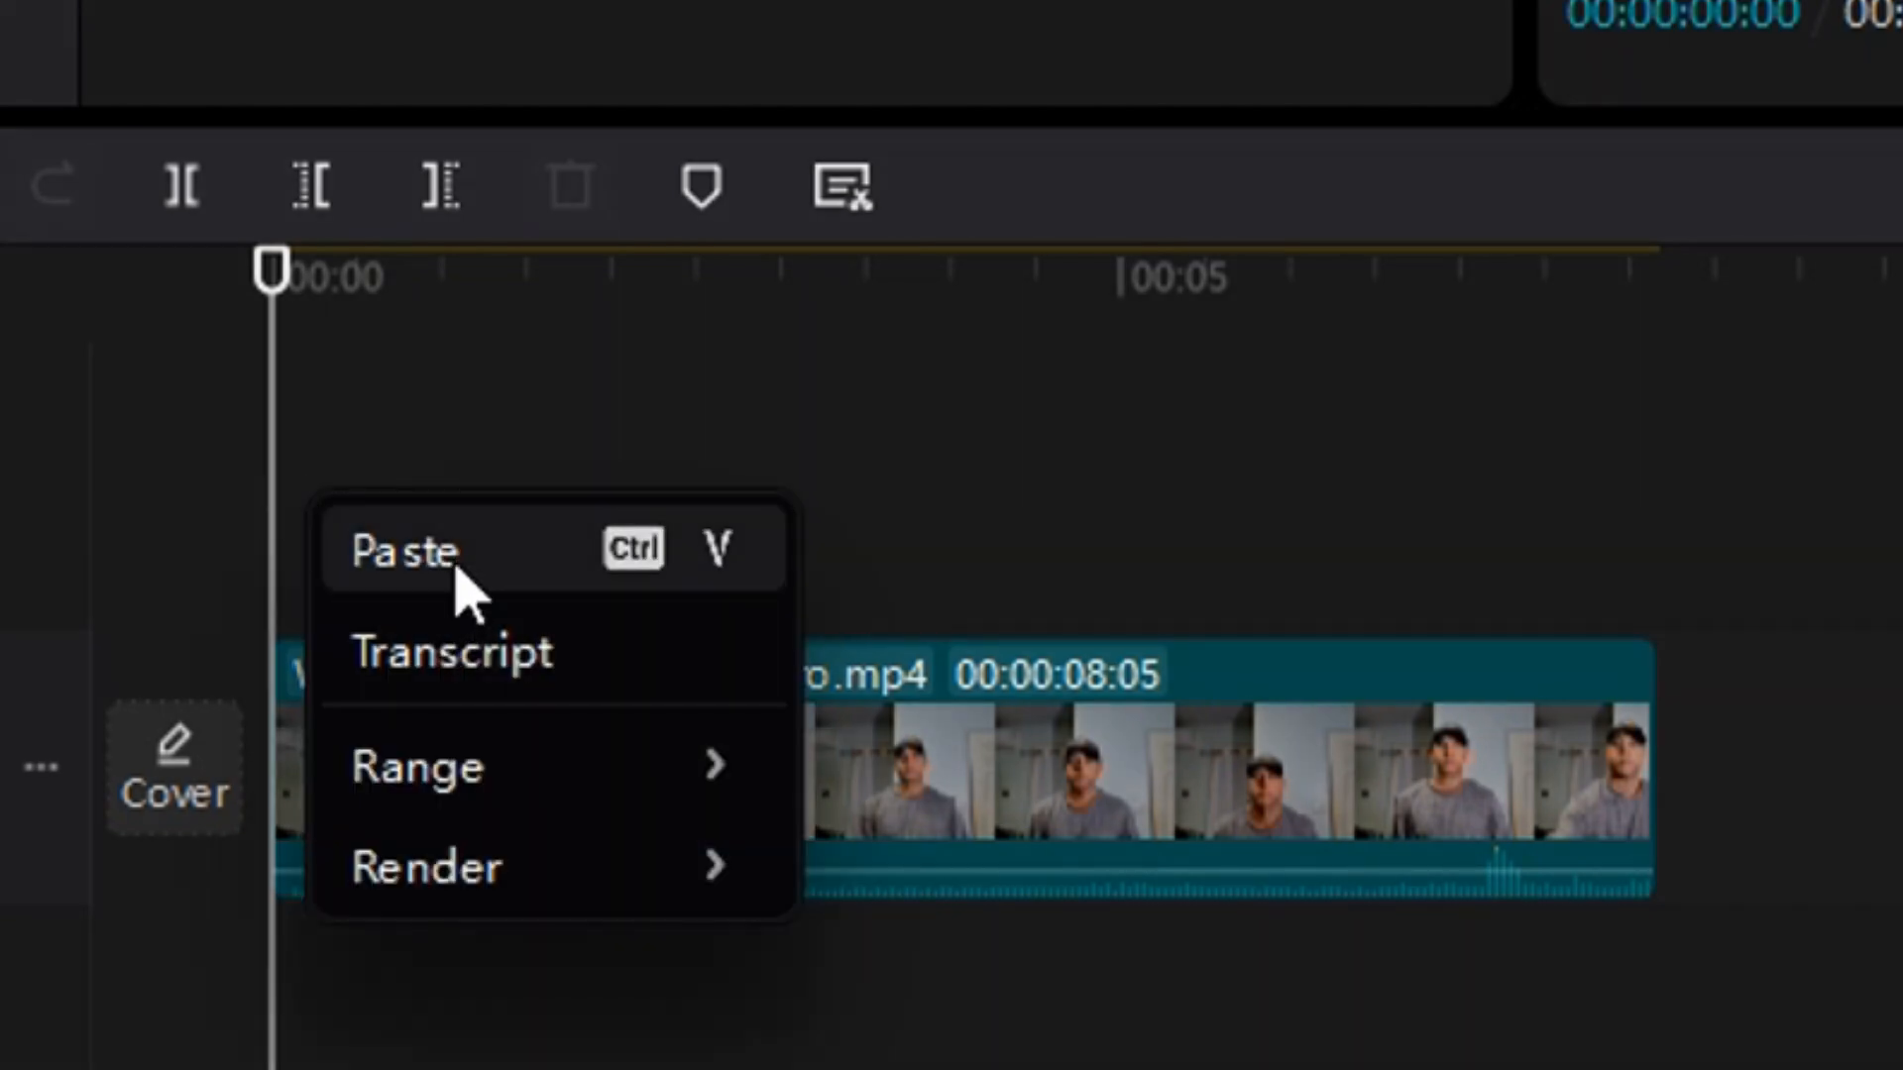
click(409, 549)
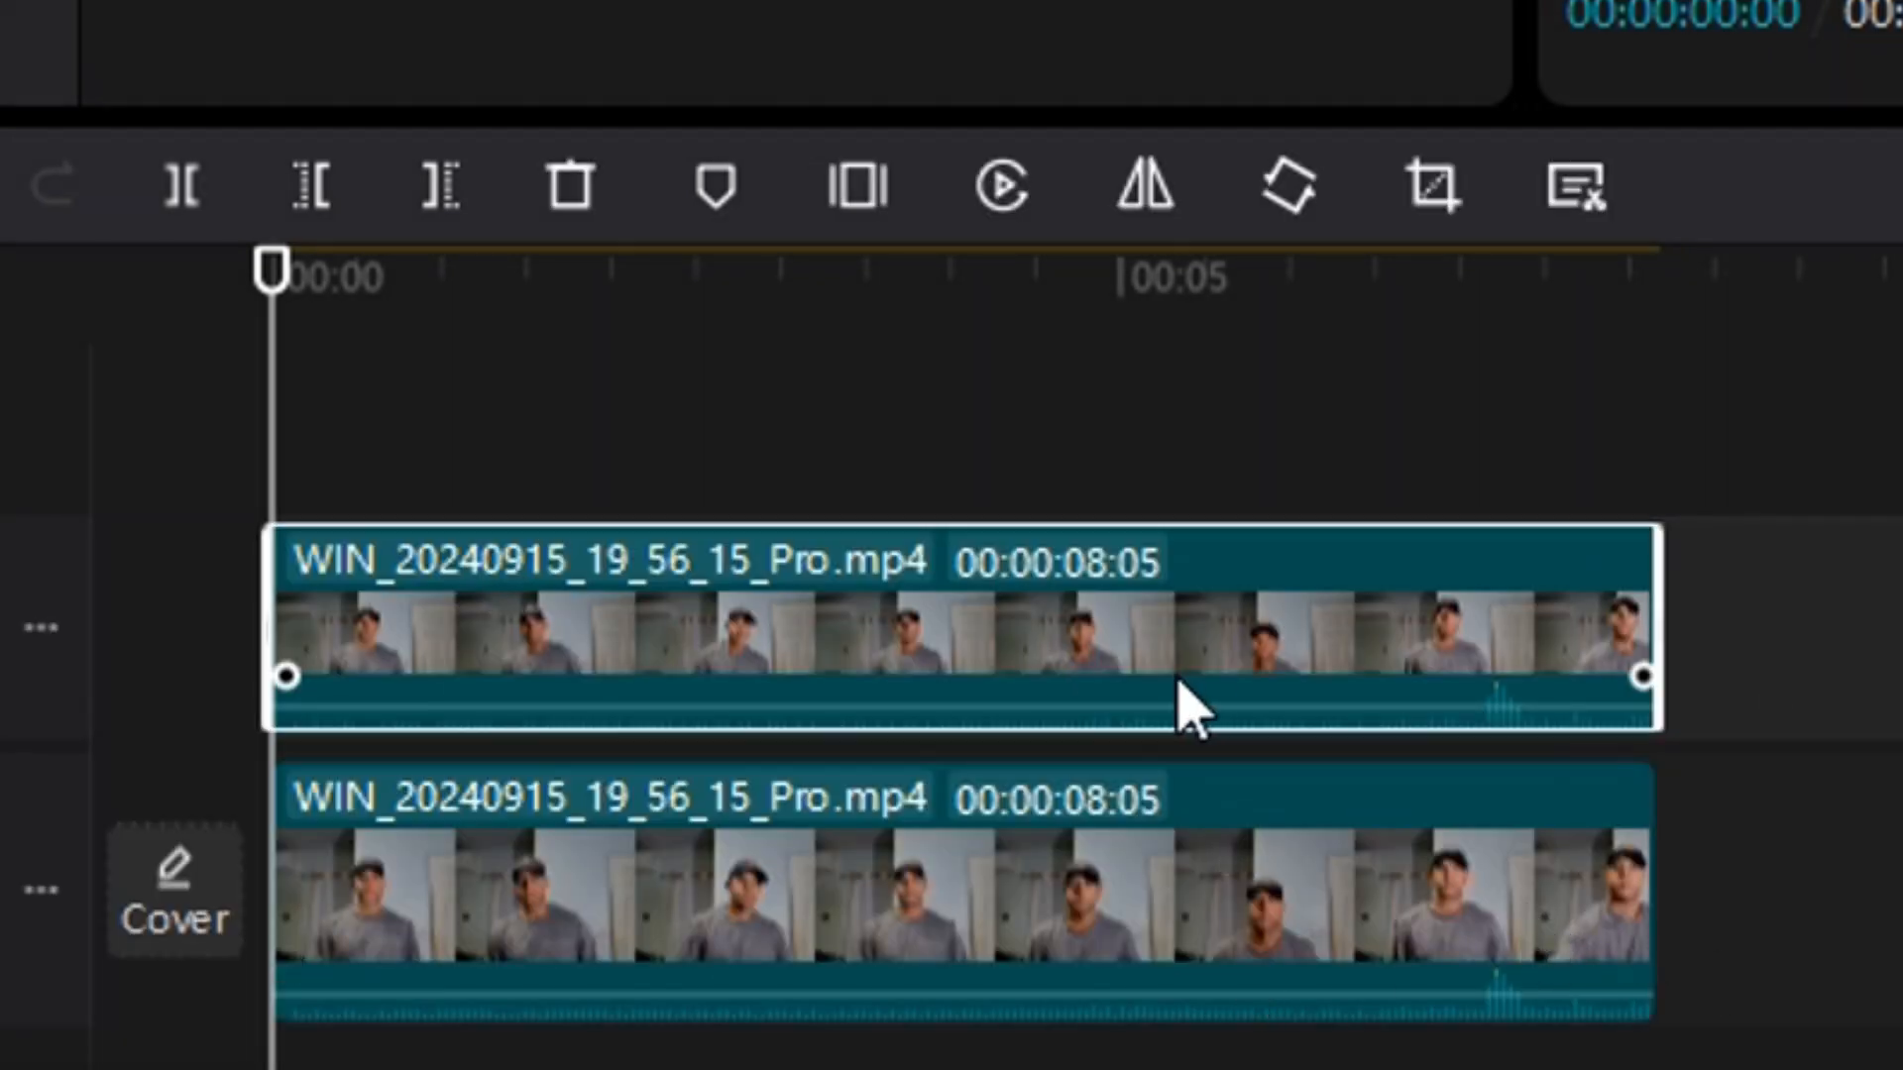
click(1092, 886)
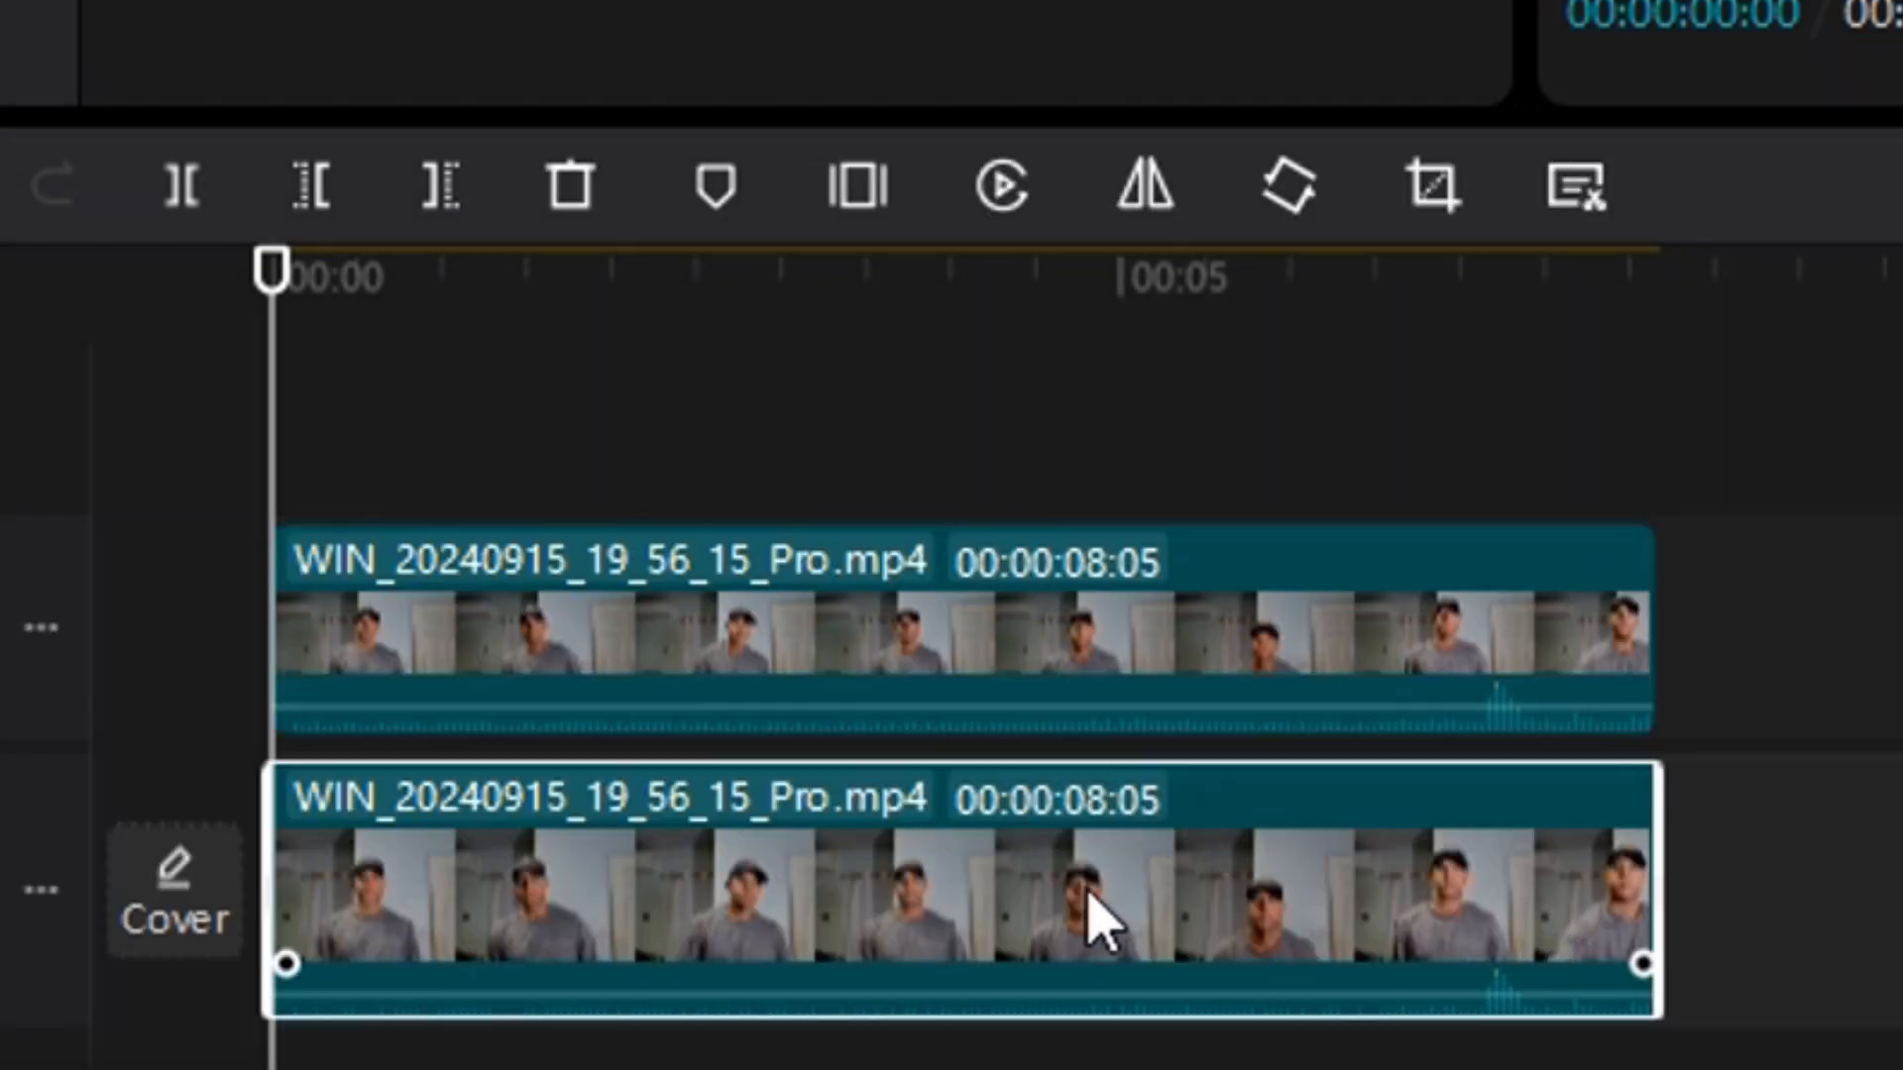
mouse_move(1110, 880)
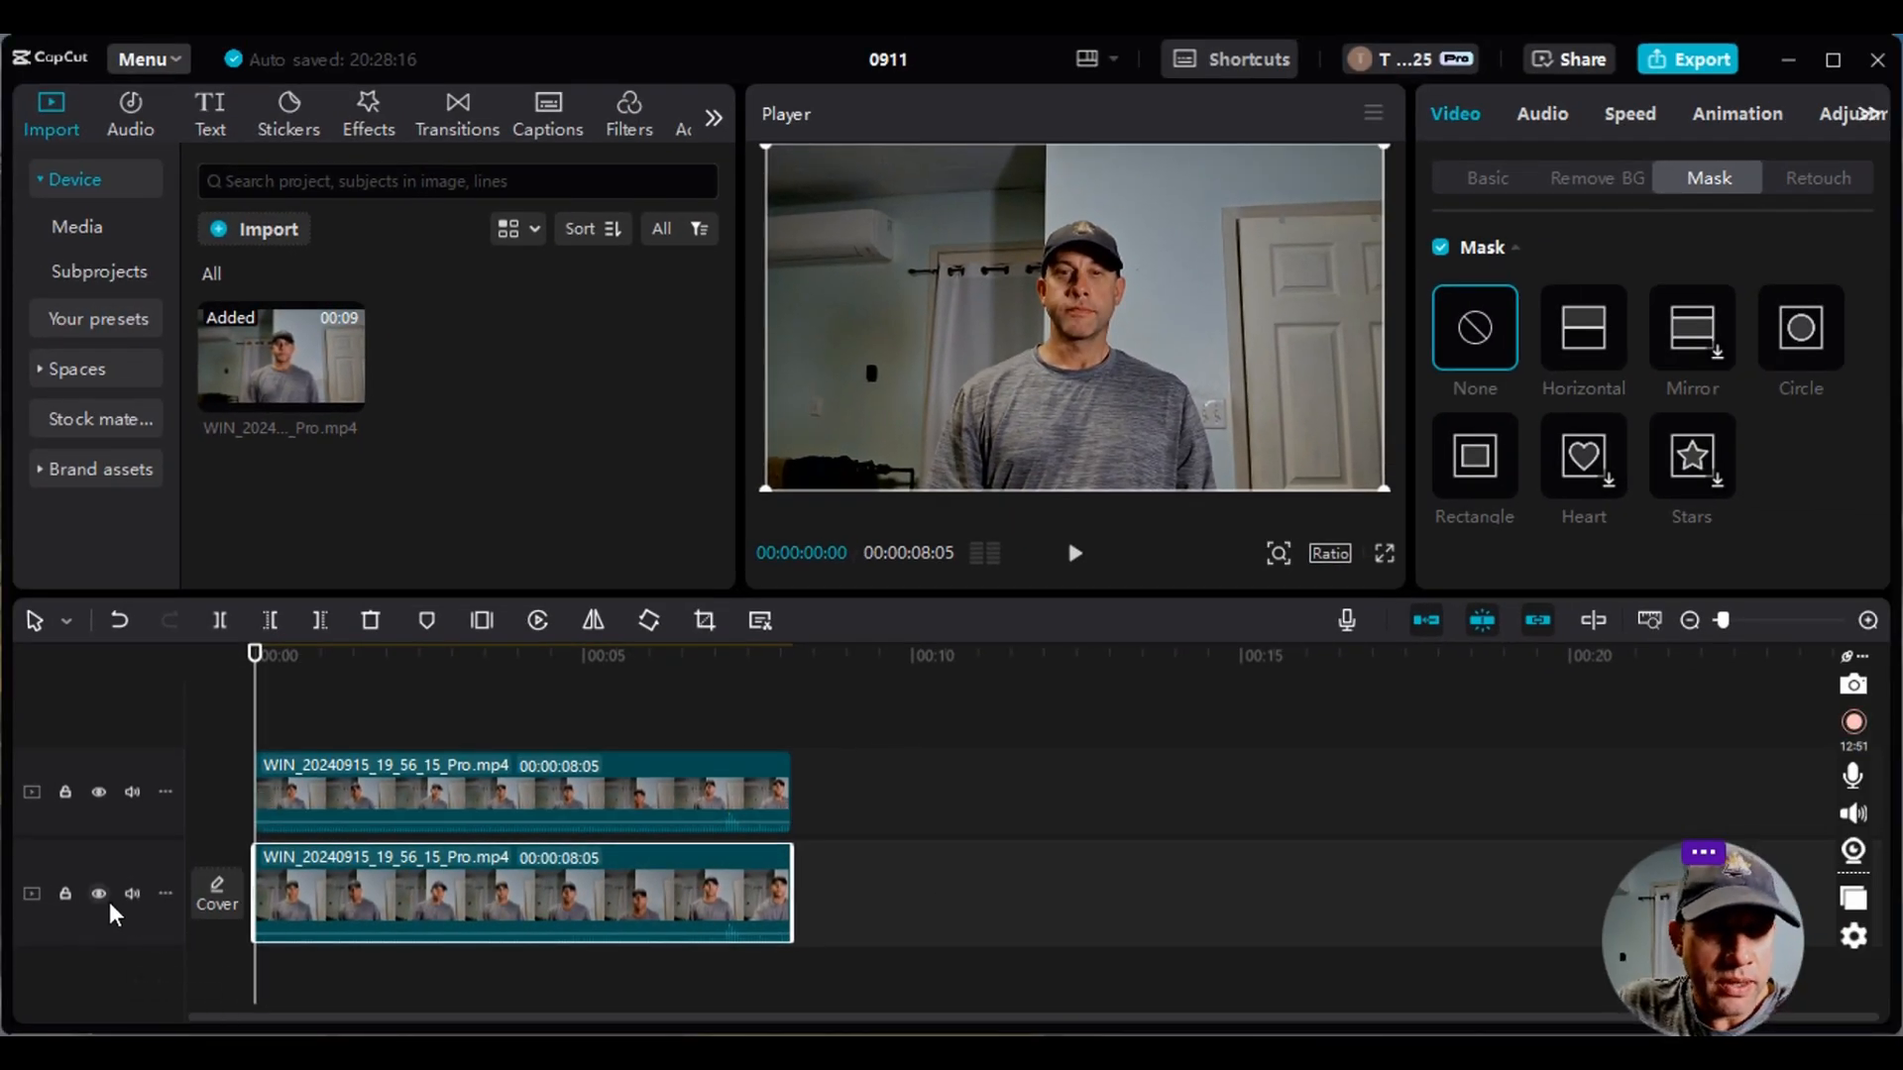
mouse_move(99, 894)
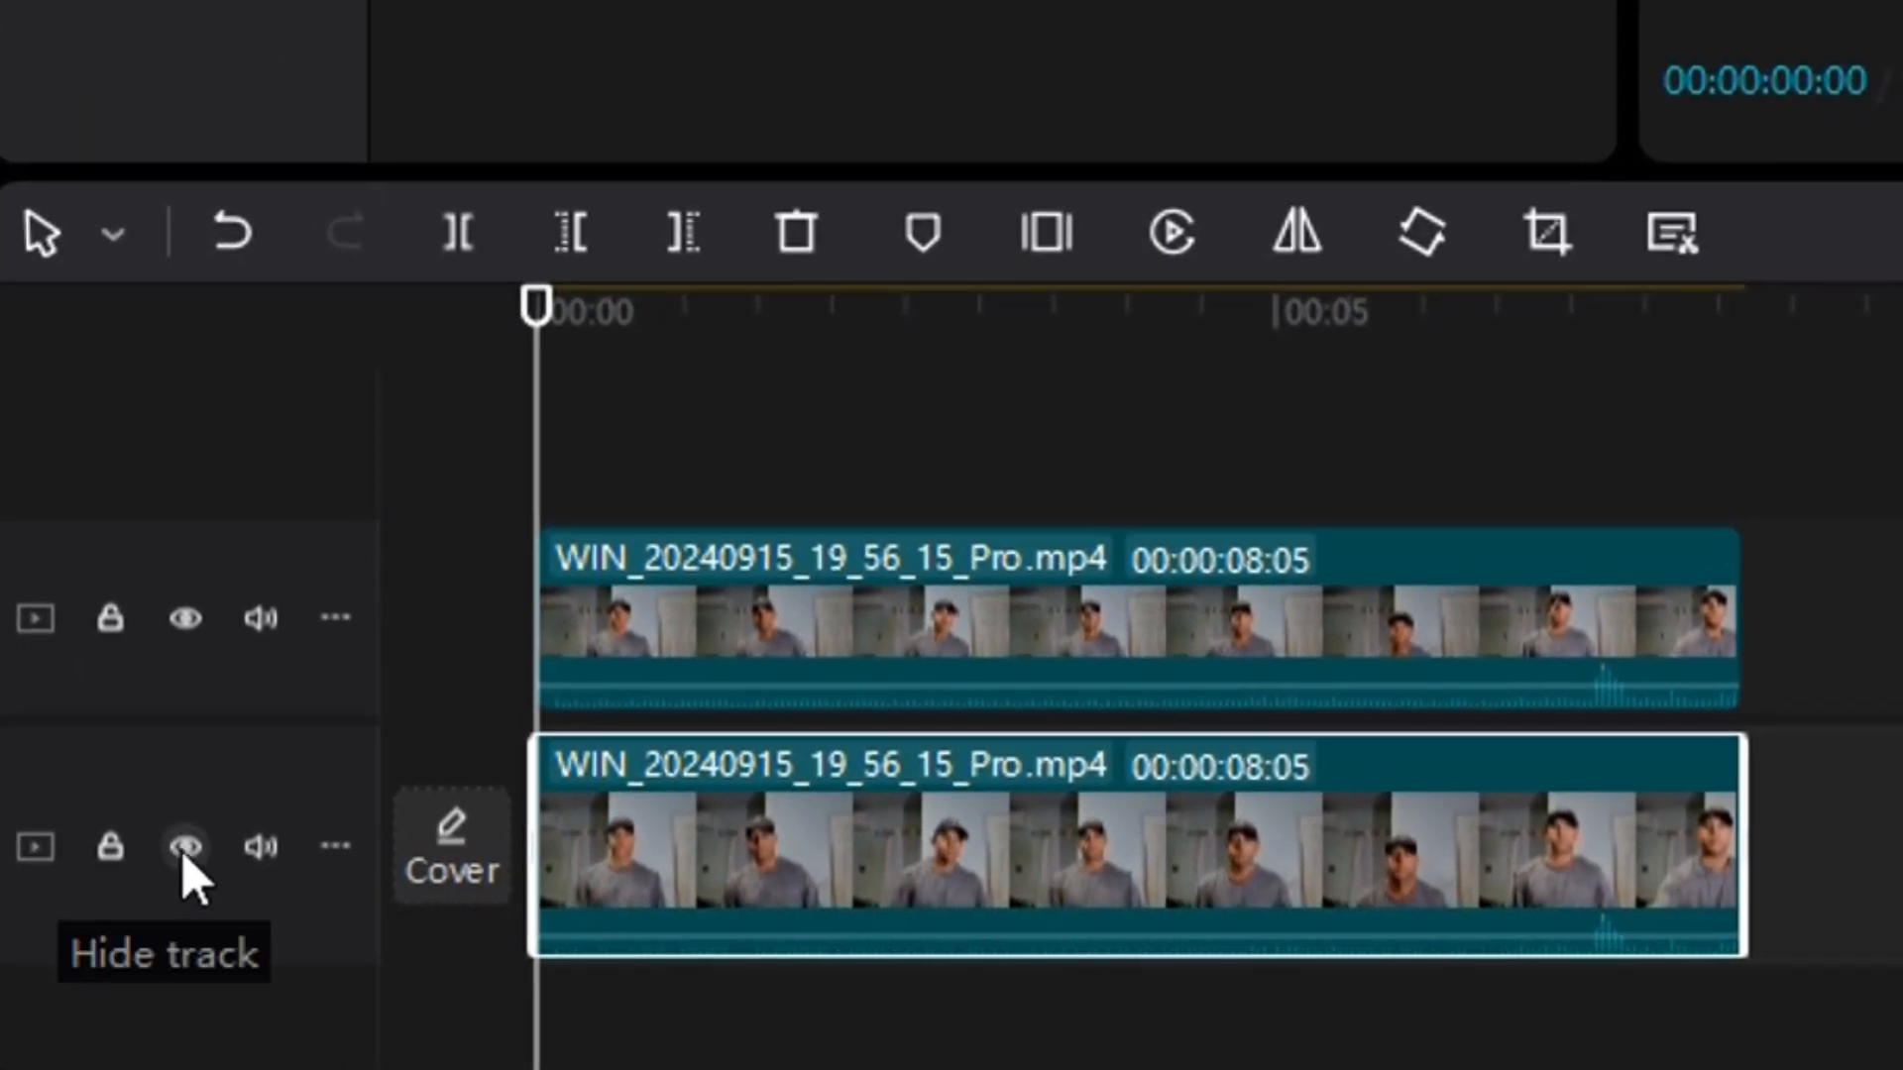
- Hide the original bottom track so only the duplicate shows in the preview
click(184, 847)
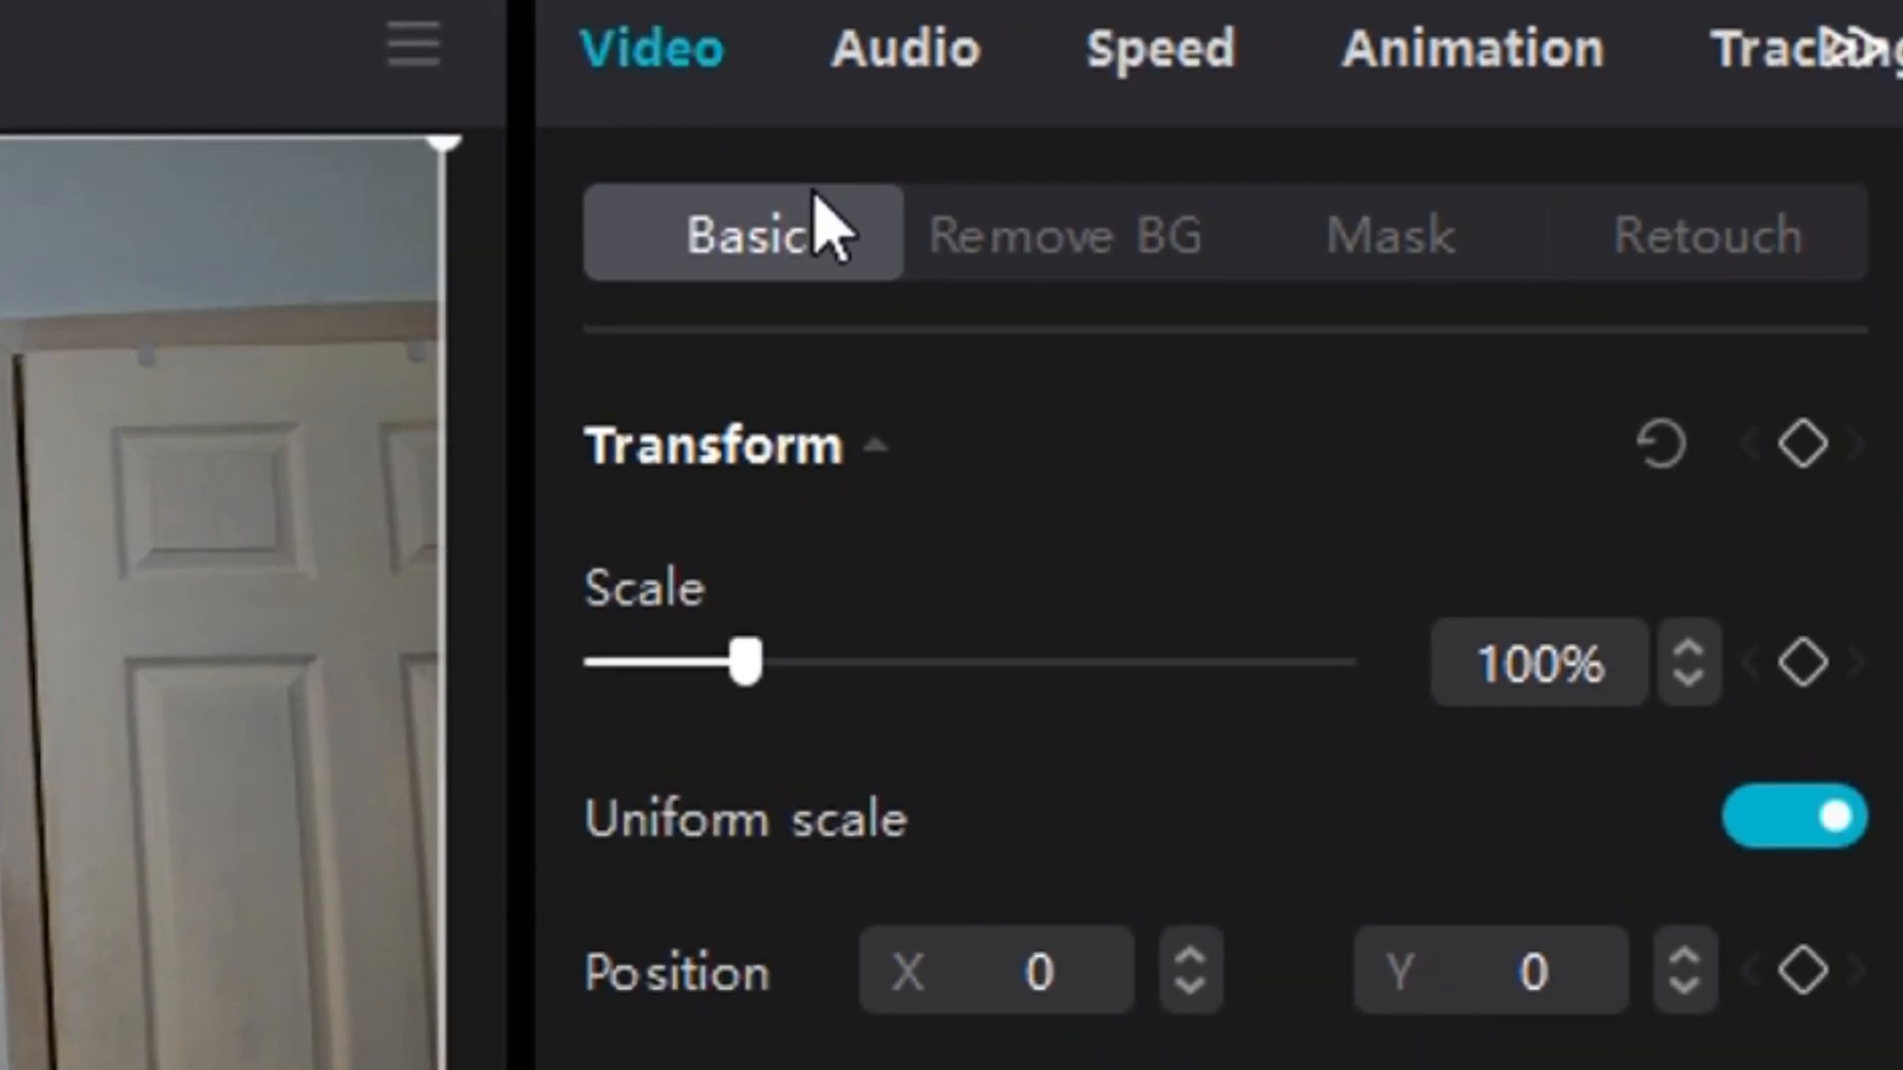
mouse_move(1316, 176)
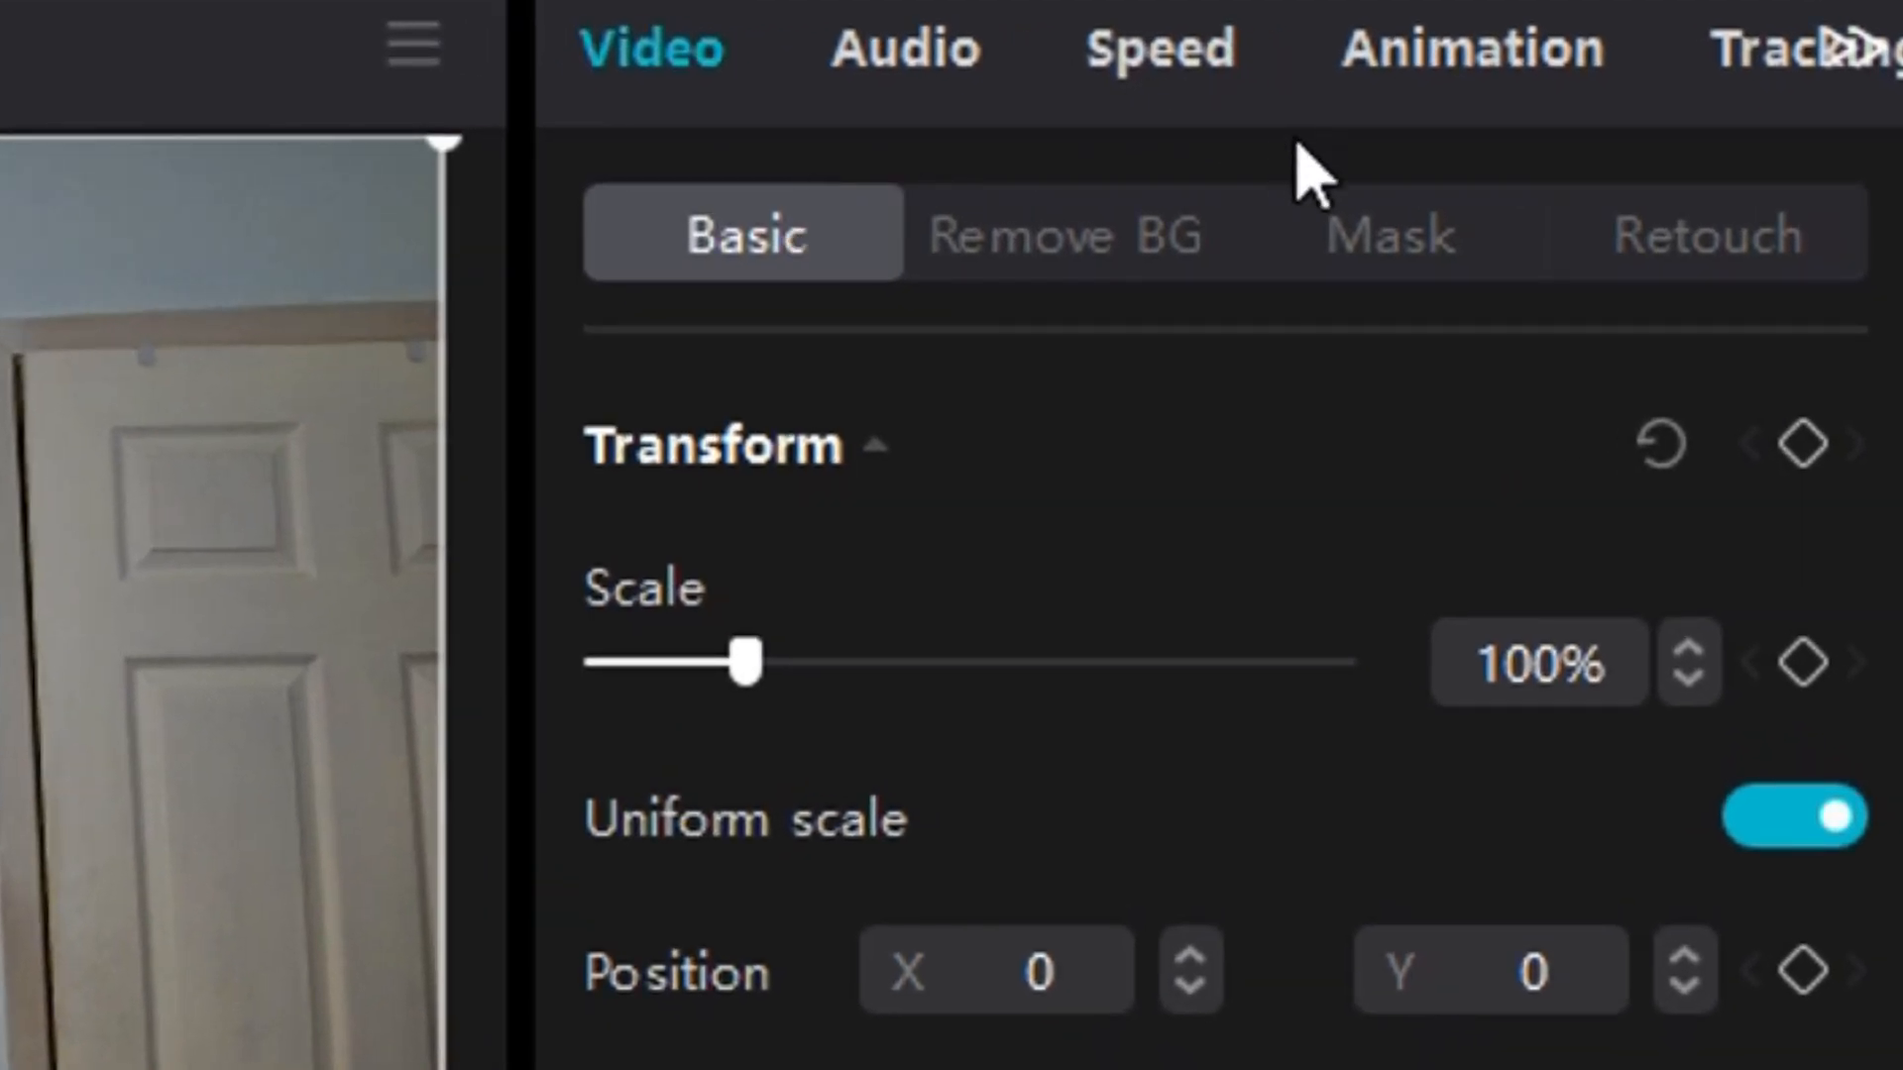
mouse_move(1389, 261)
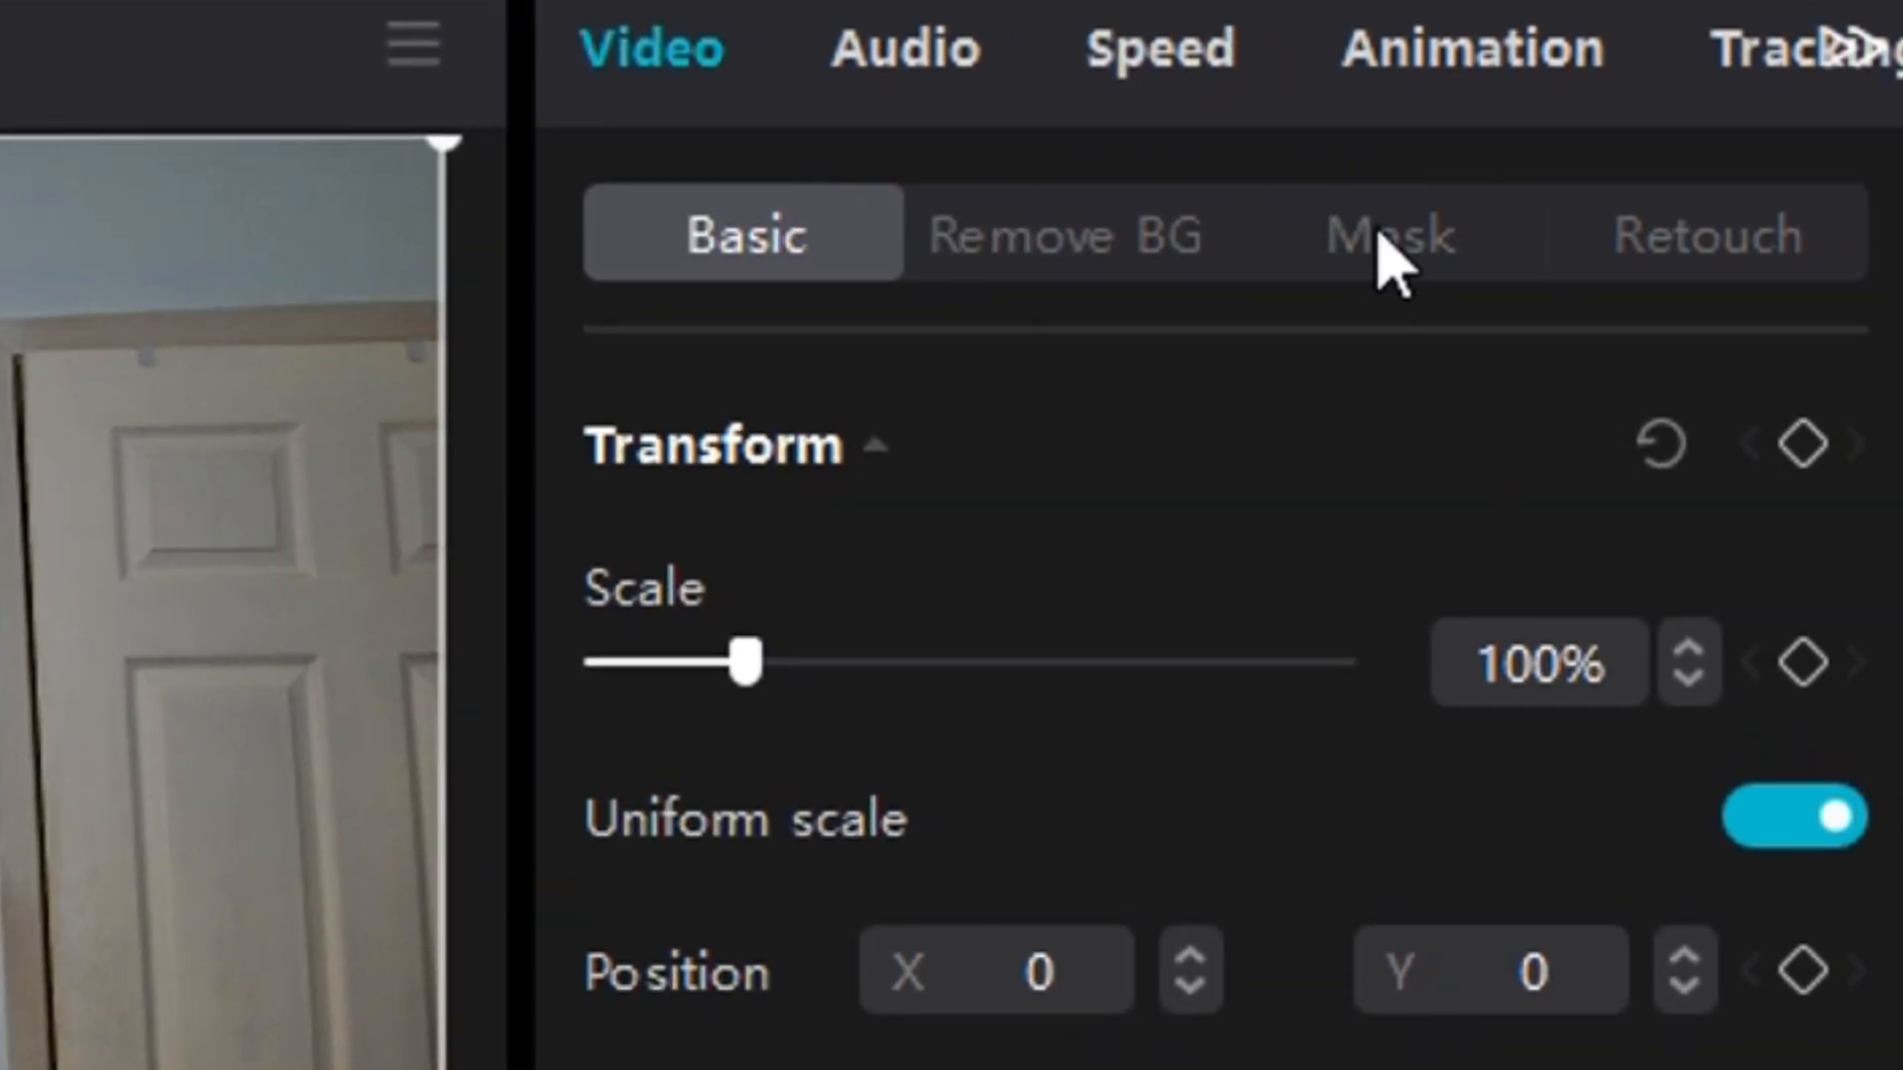
- Apply a Circle mask to the top clip and shrink it tightly around the face
click(1382, 234)
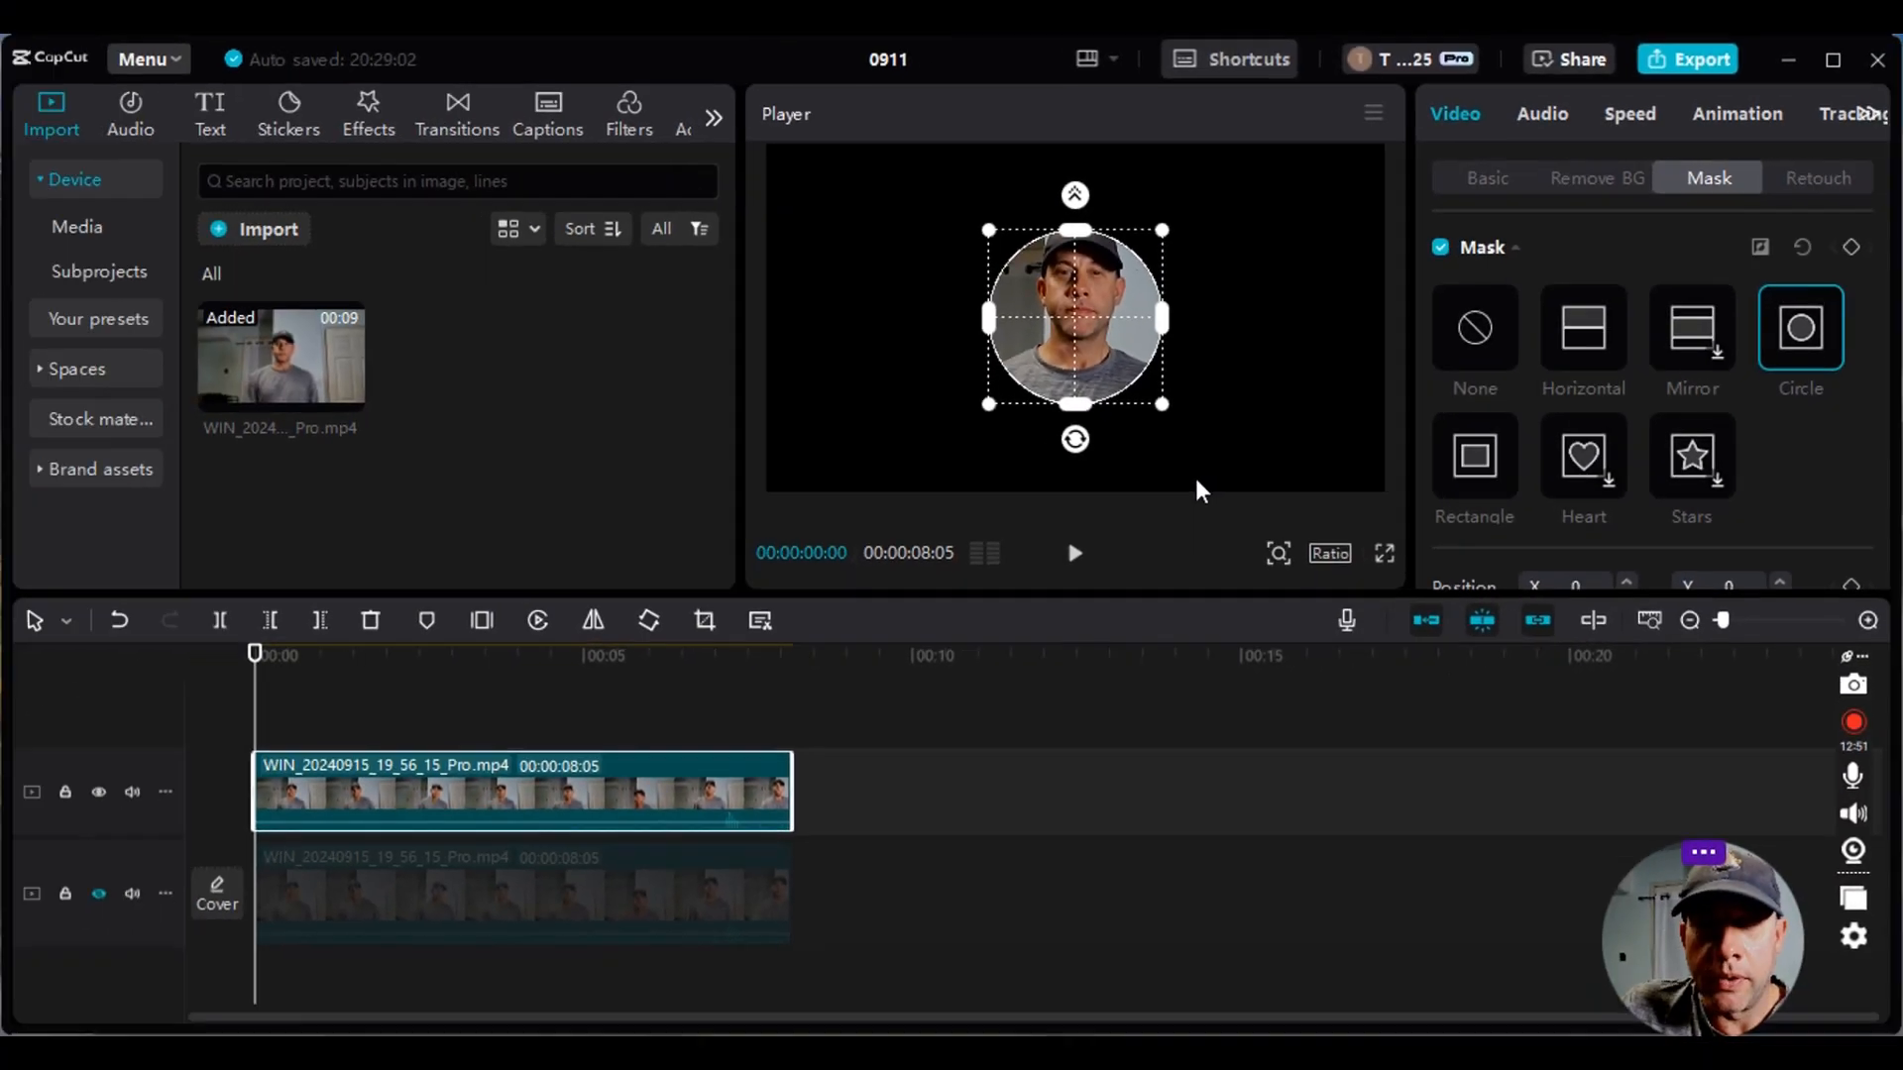
mouse_move(1084, 376)
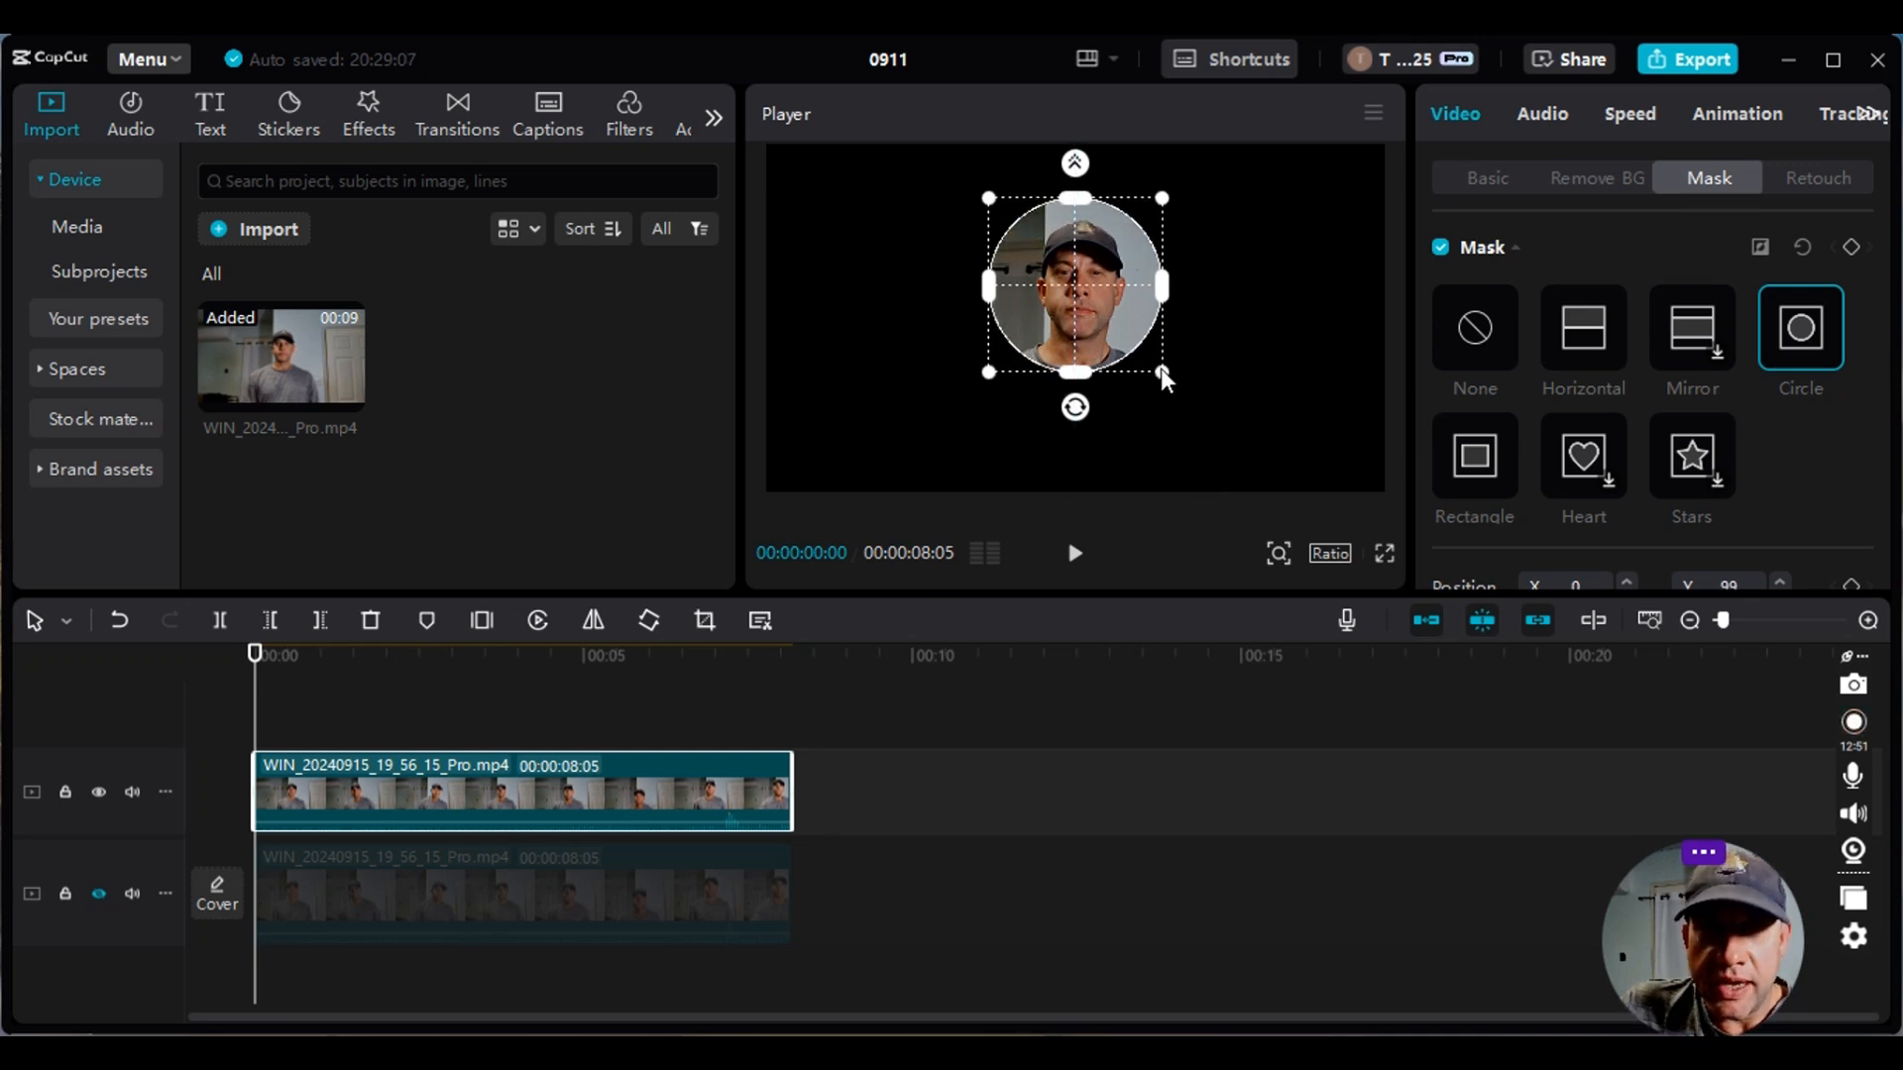
drag(1162, 375, 1141, 353)
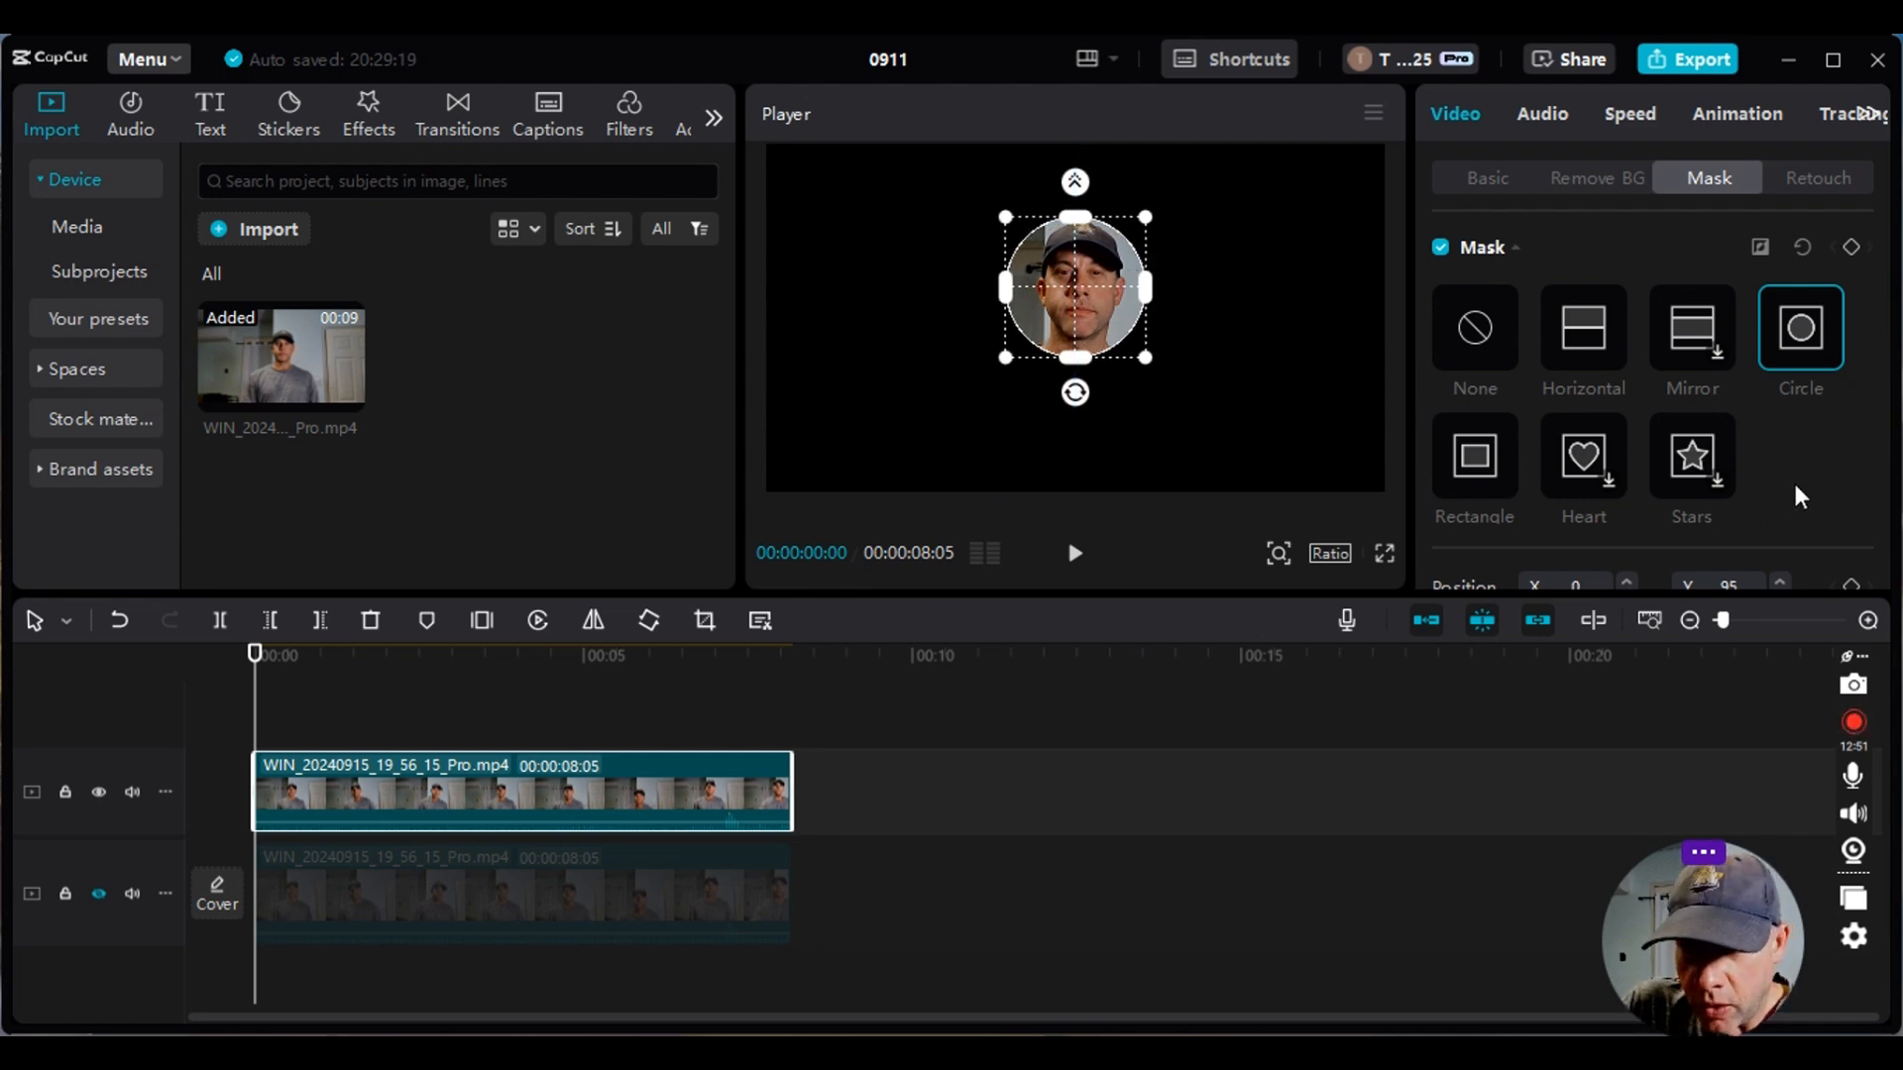
- Soften the circular mask's edge, settling its Feather at 4
scroll(down, 3)
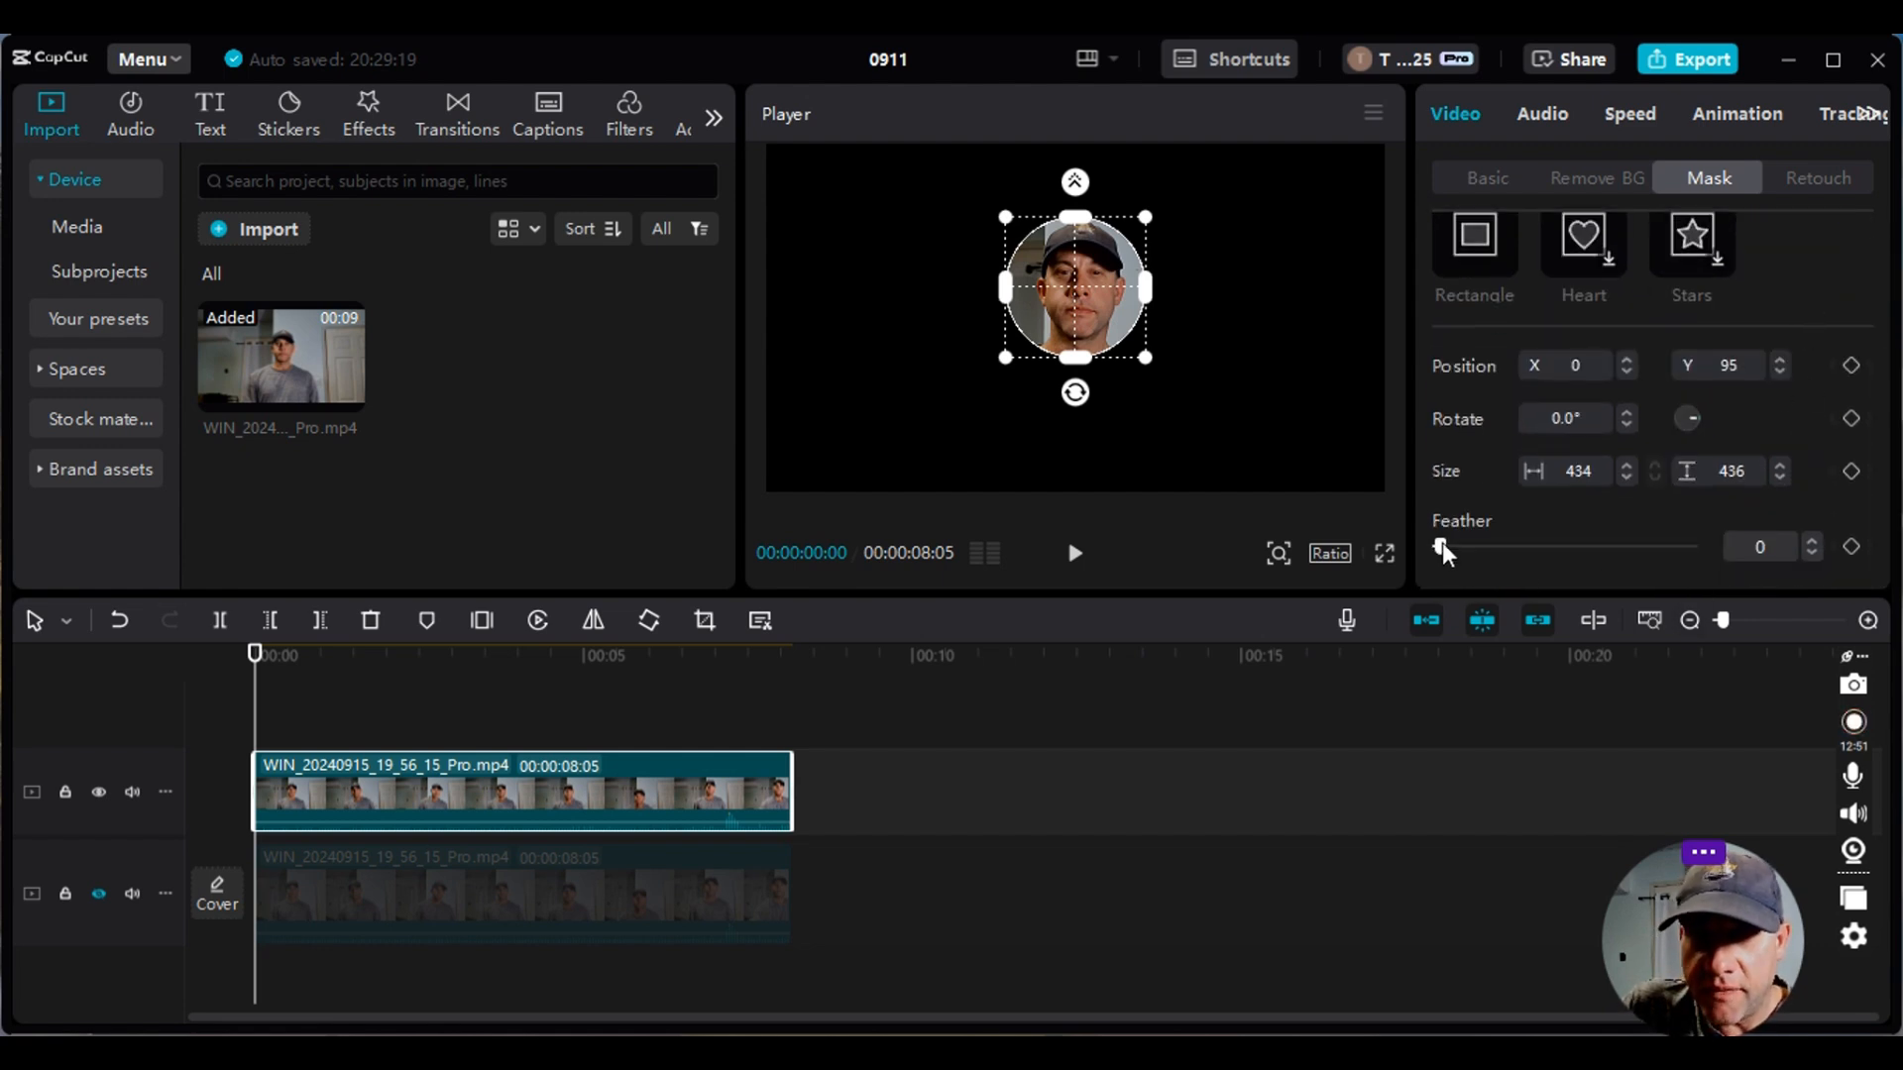
drag(1439, 547, 1453, 547)
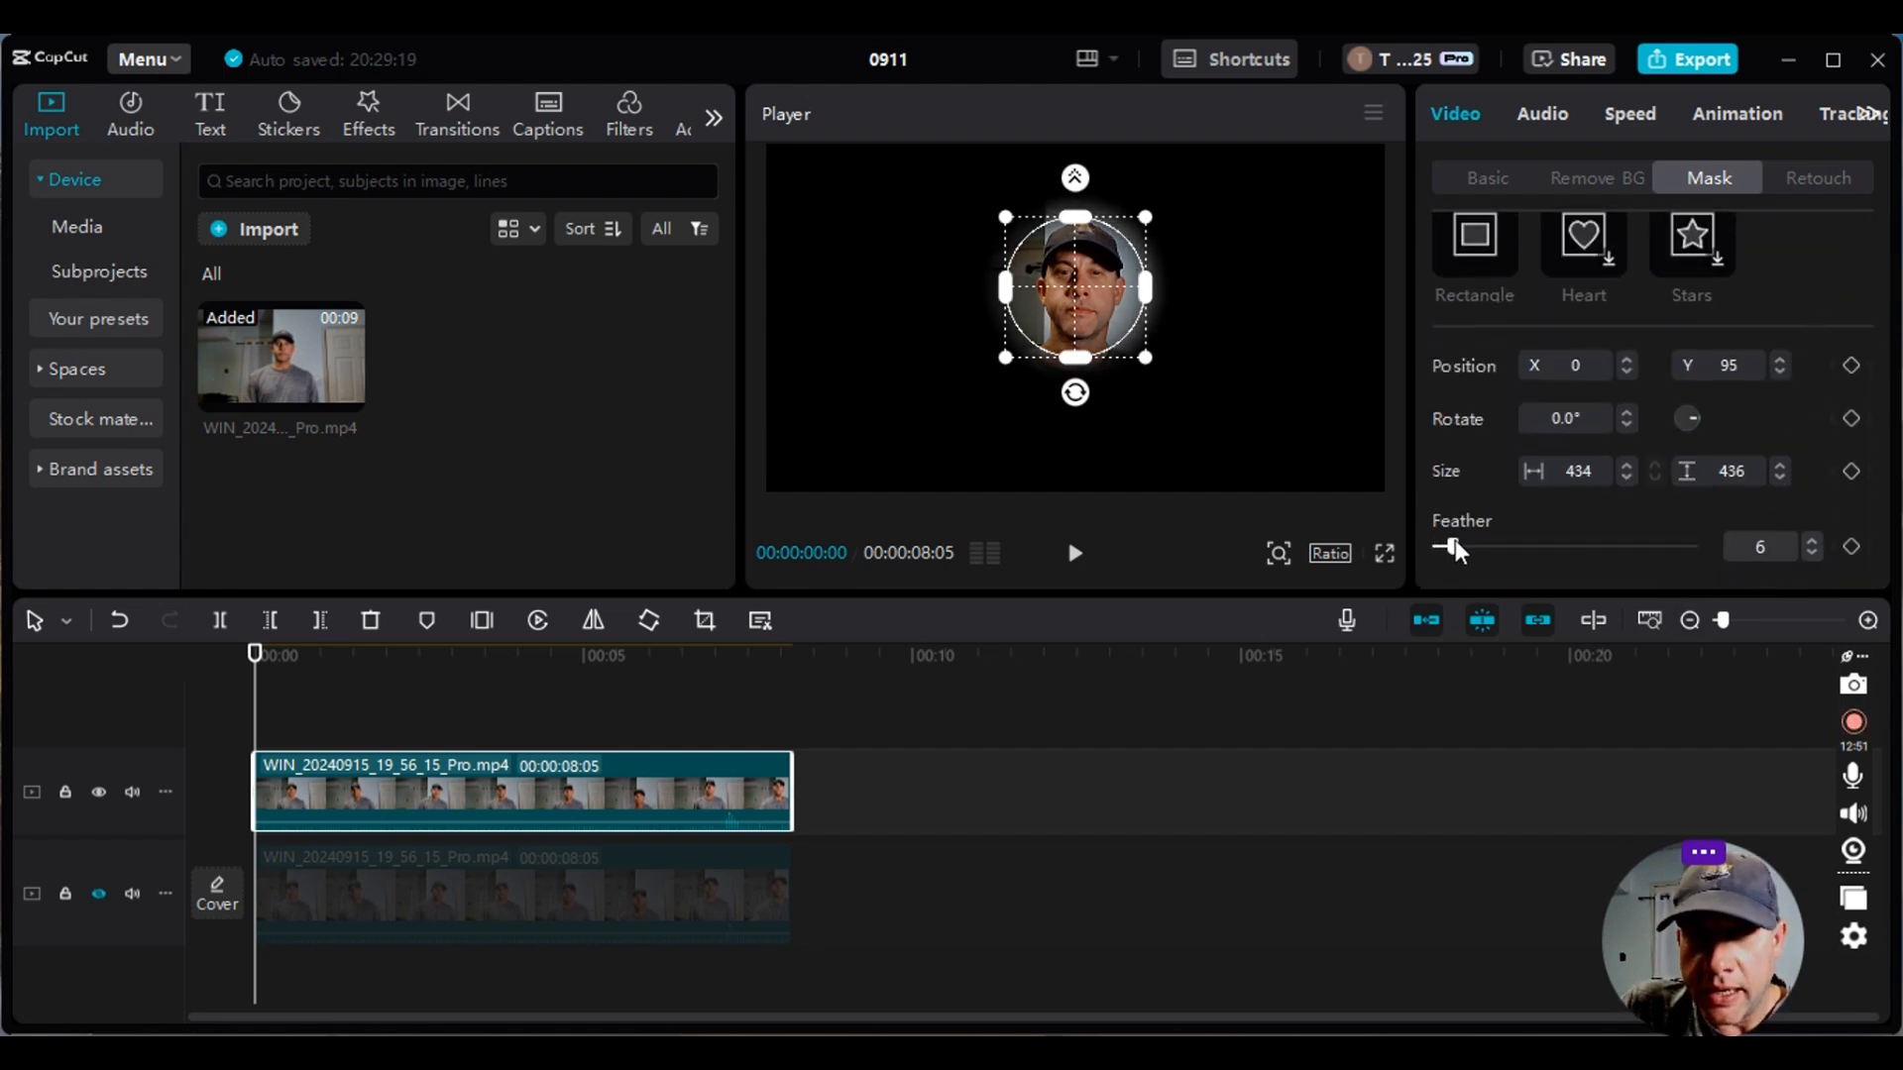
drag(1445, 547, 1457, 547)
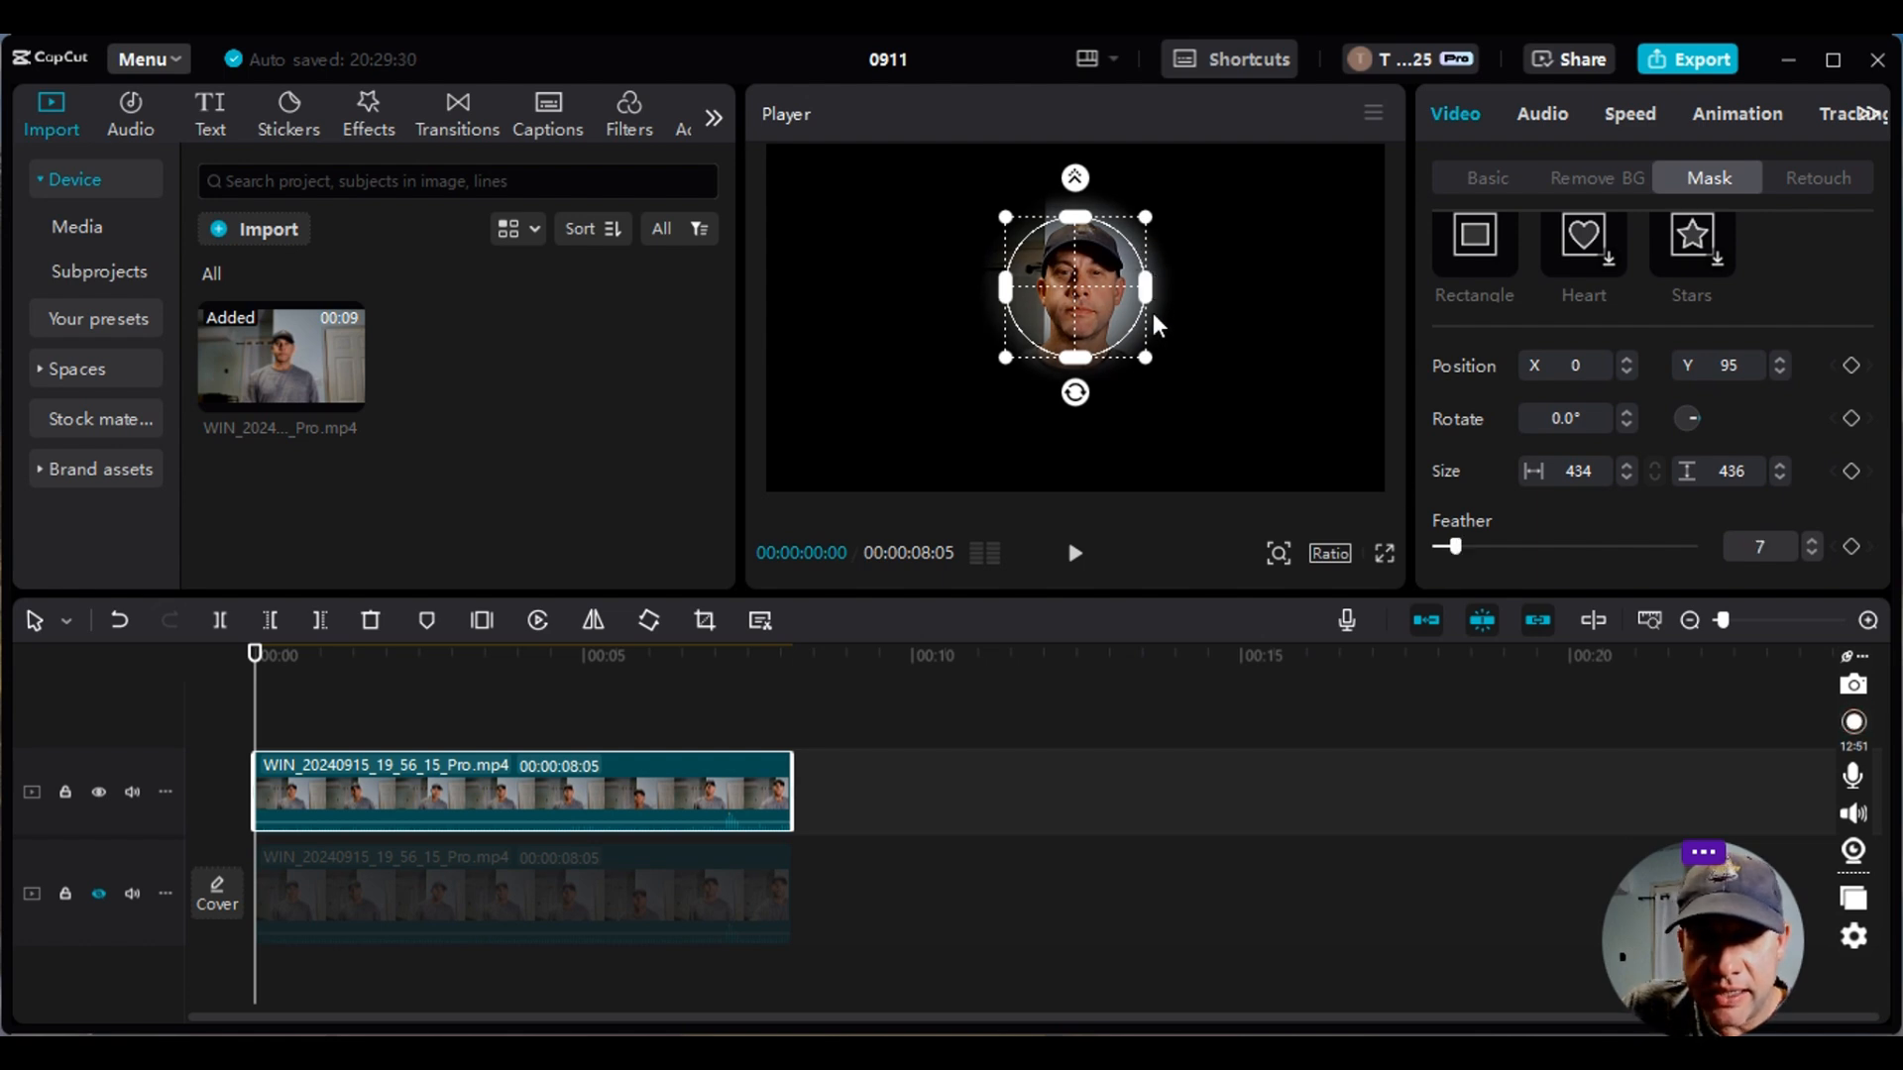
mouse_move(1000, 249)
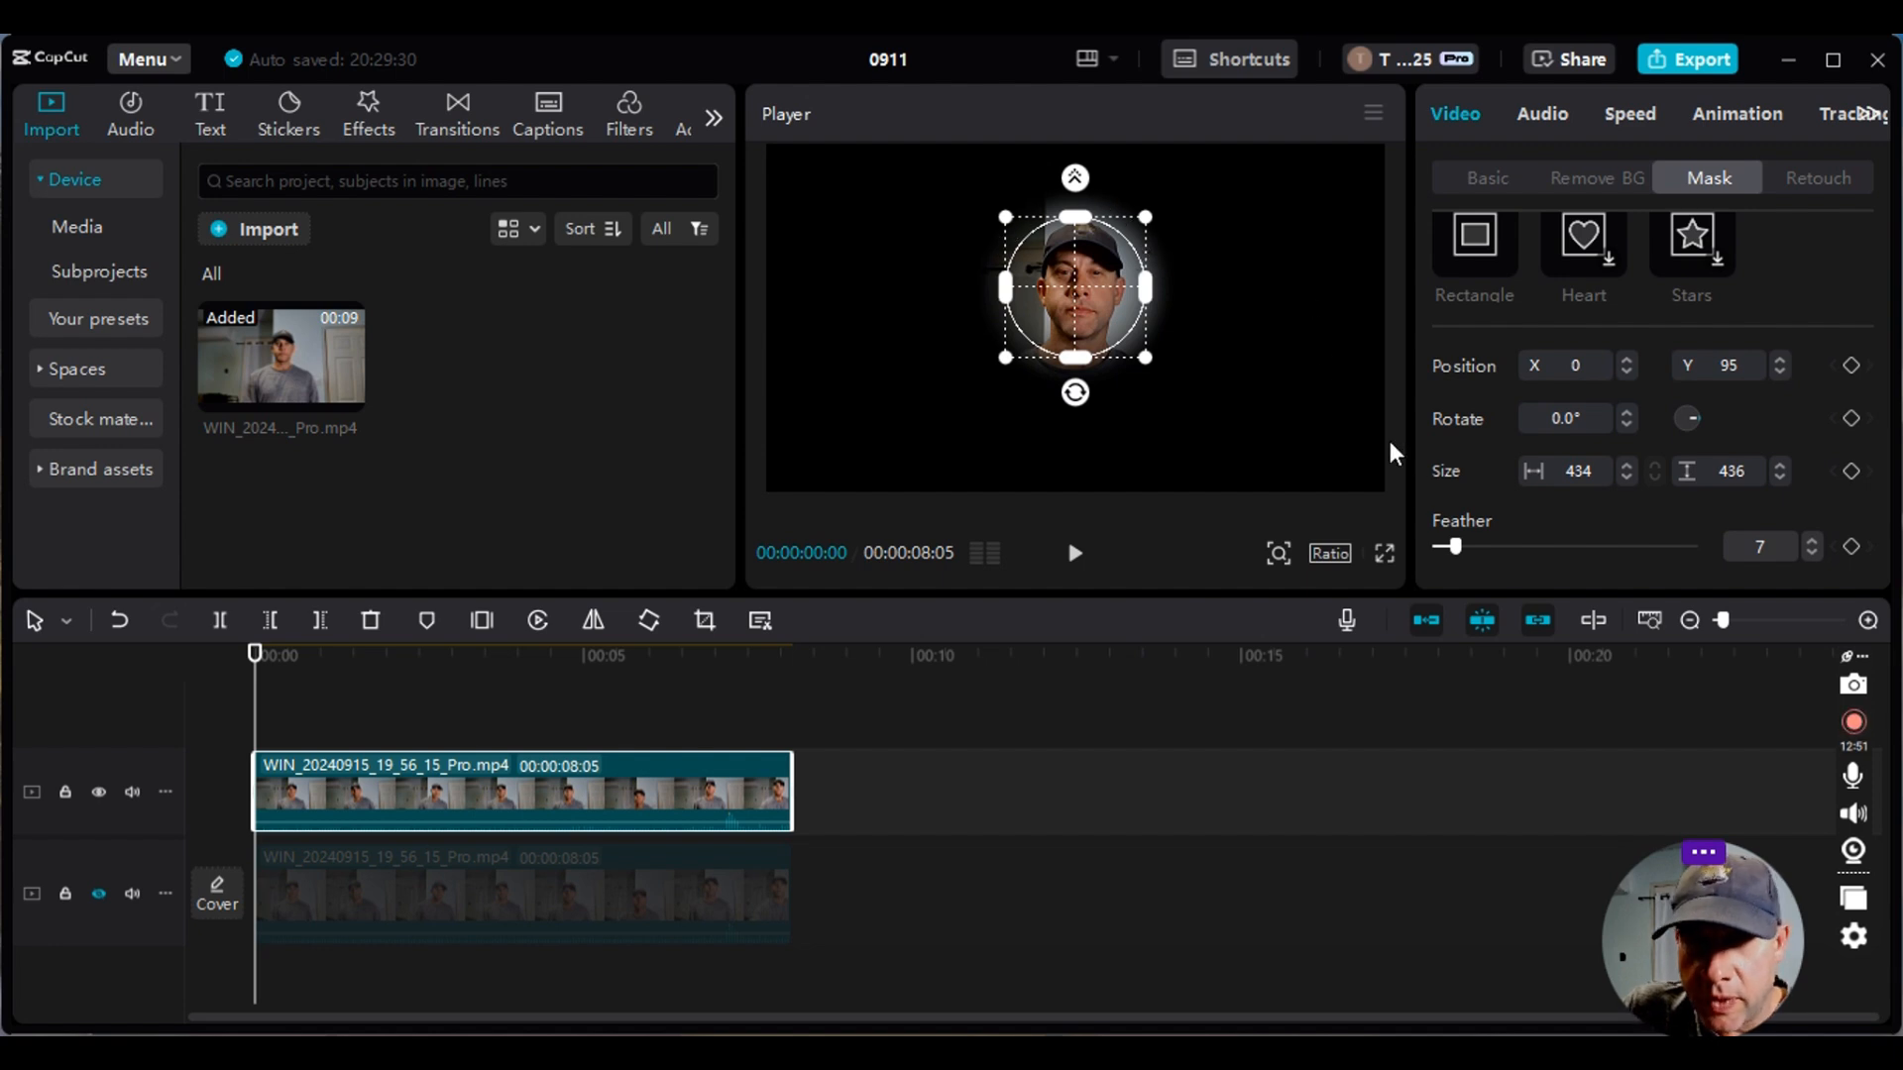
drag(1463, 547, 1451, 547)
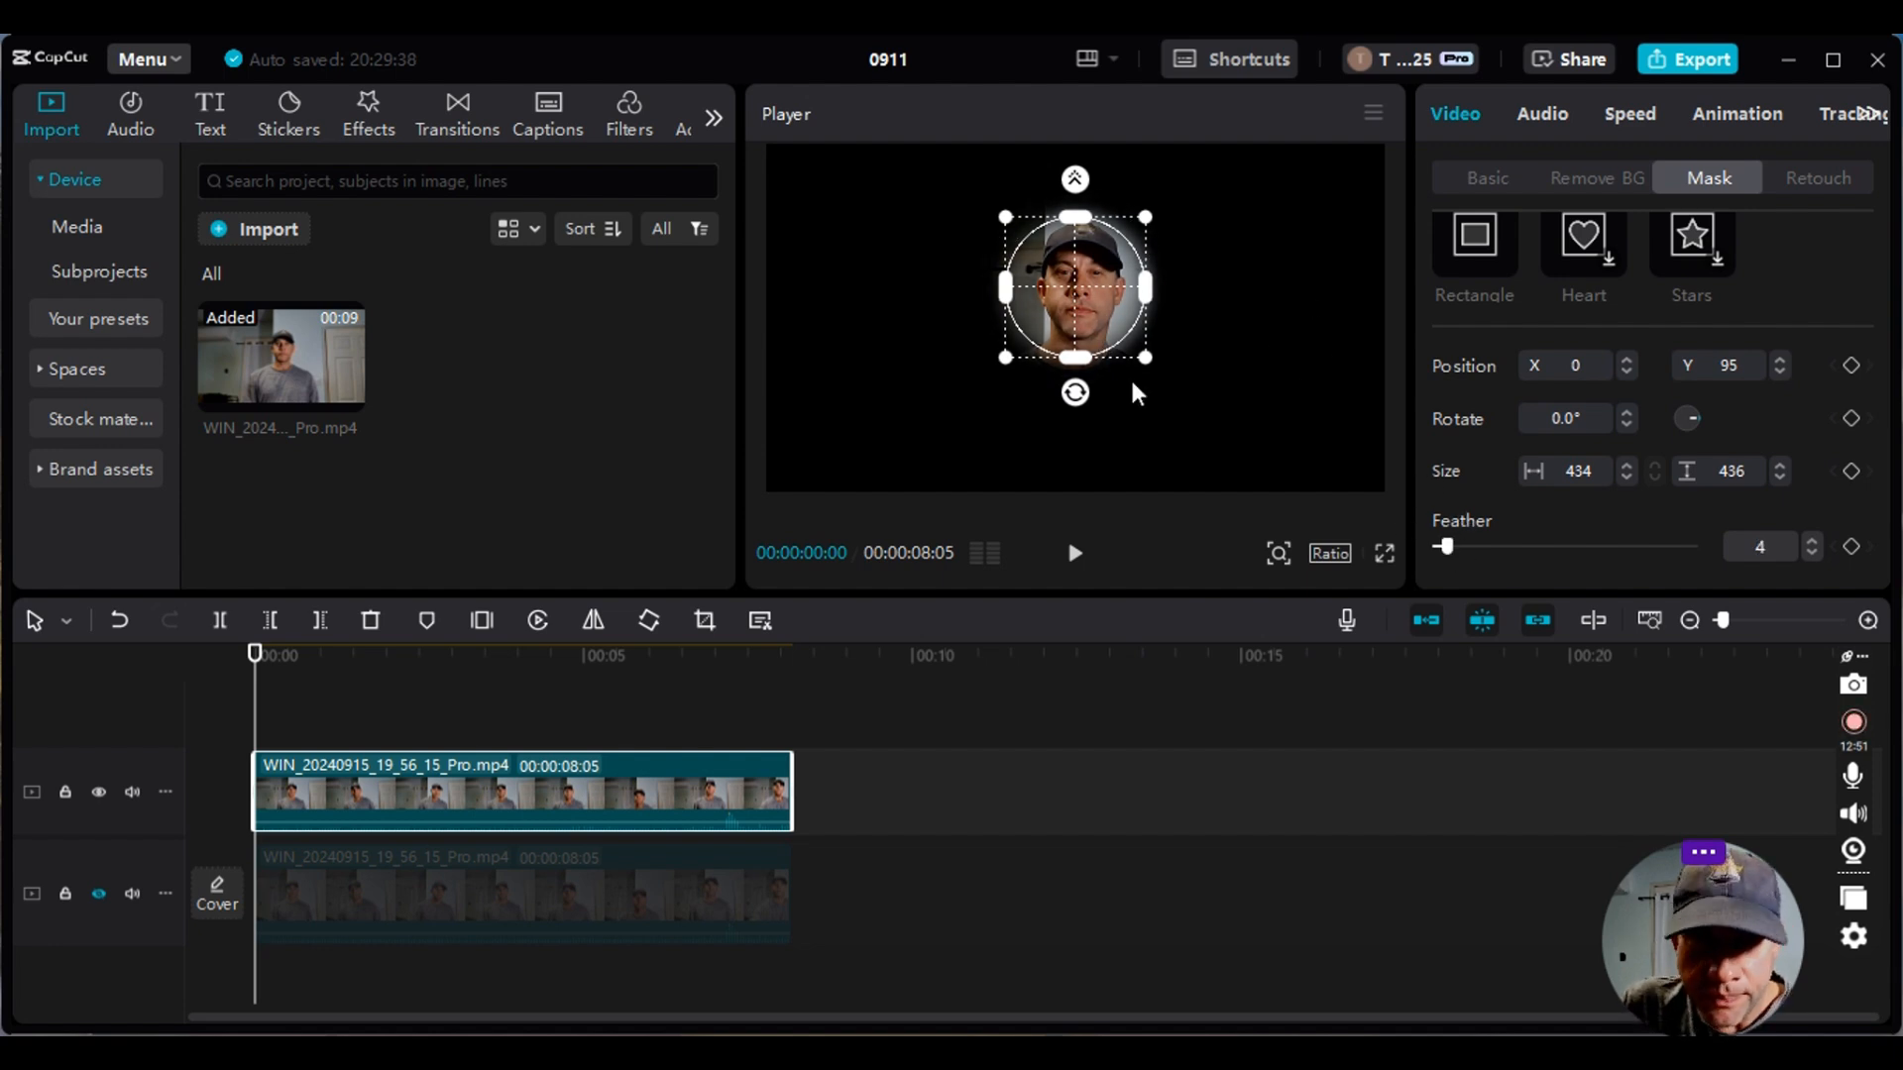
mouse_move(846, 692)
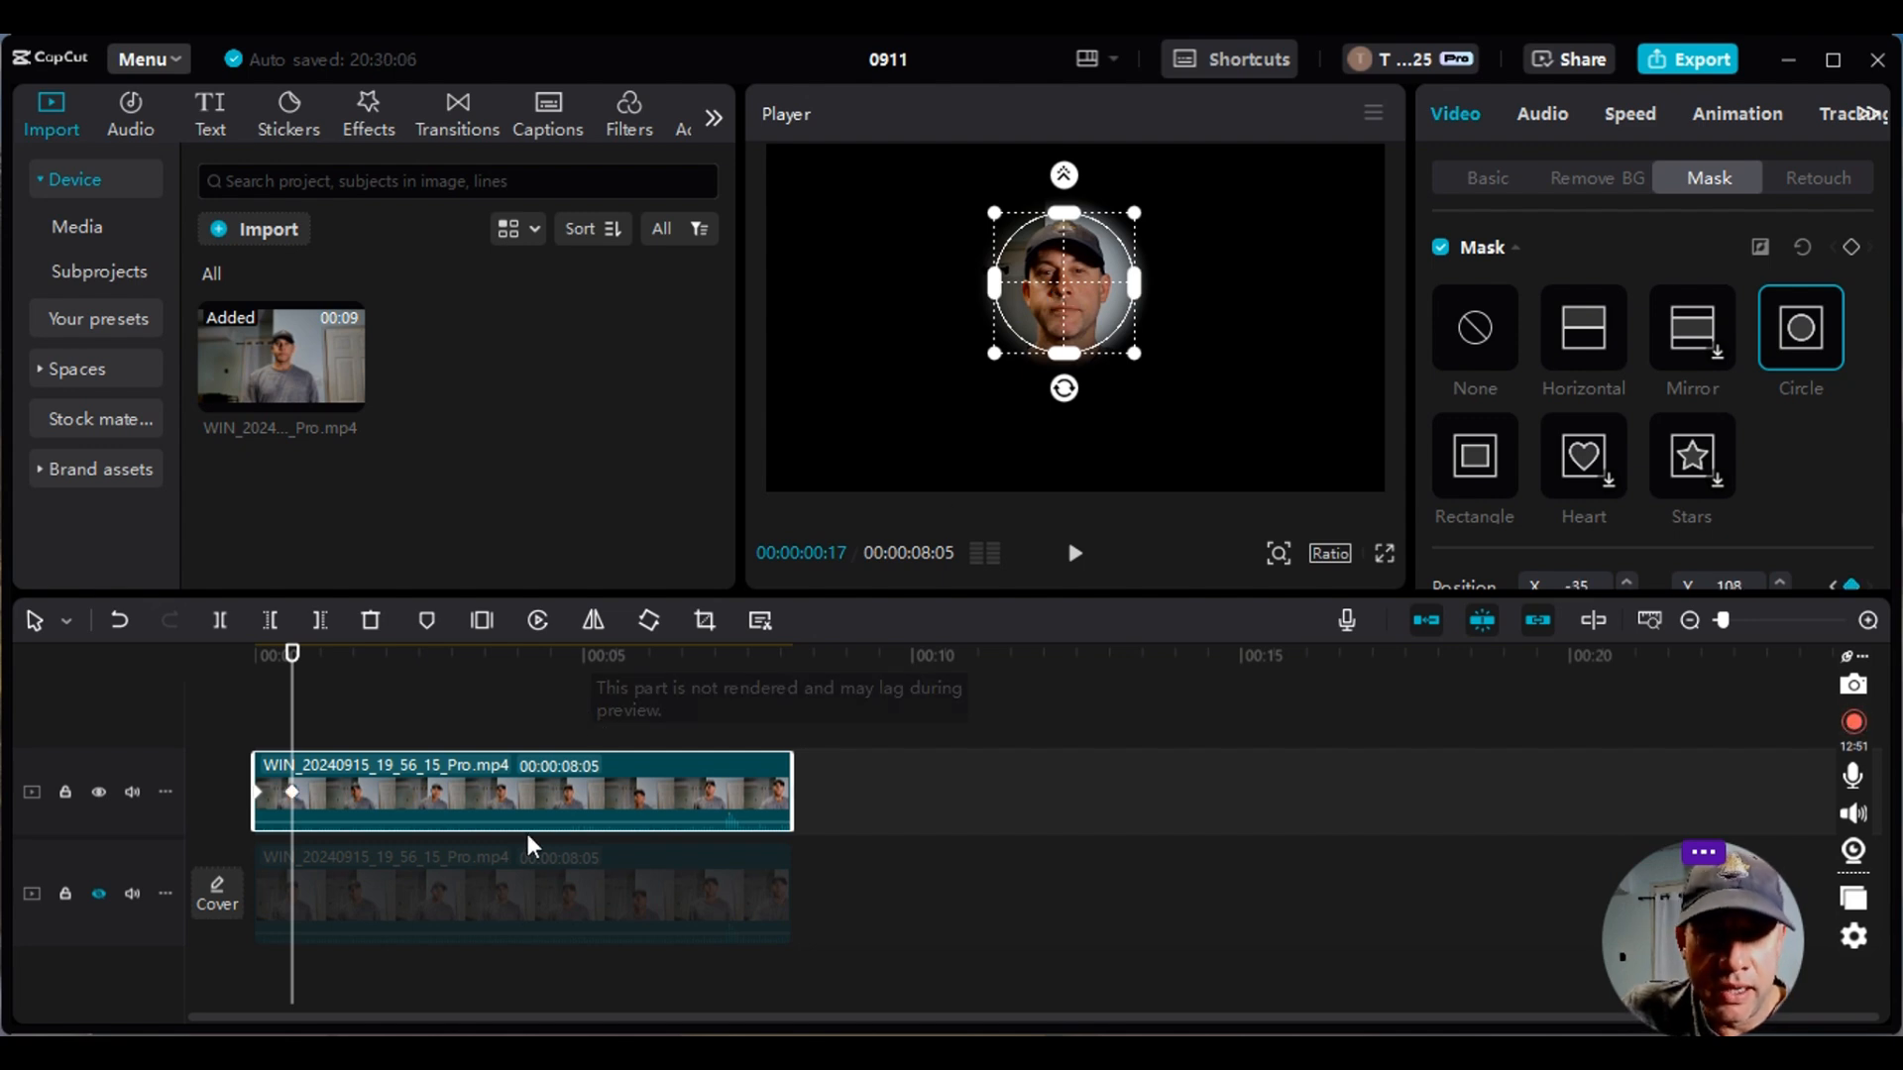
mouse_move(1088, 309)
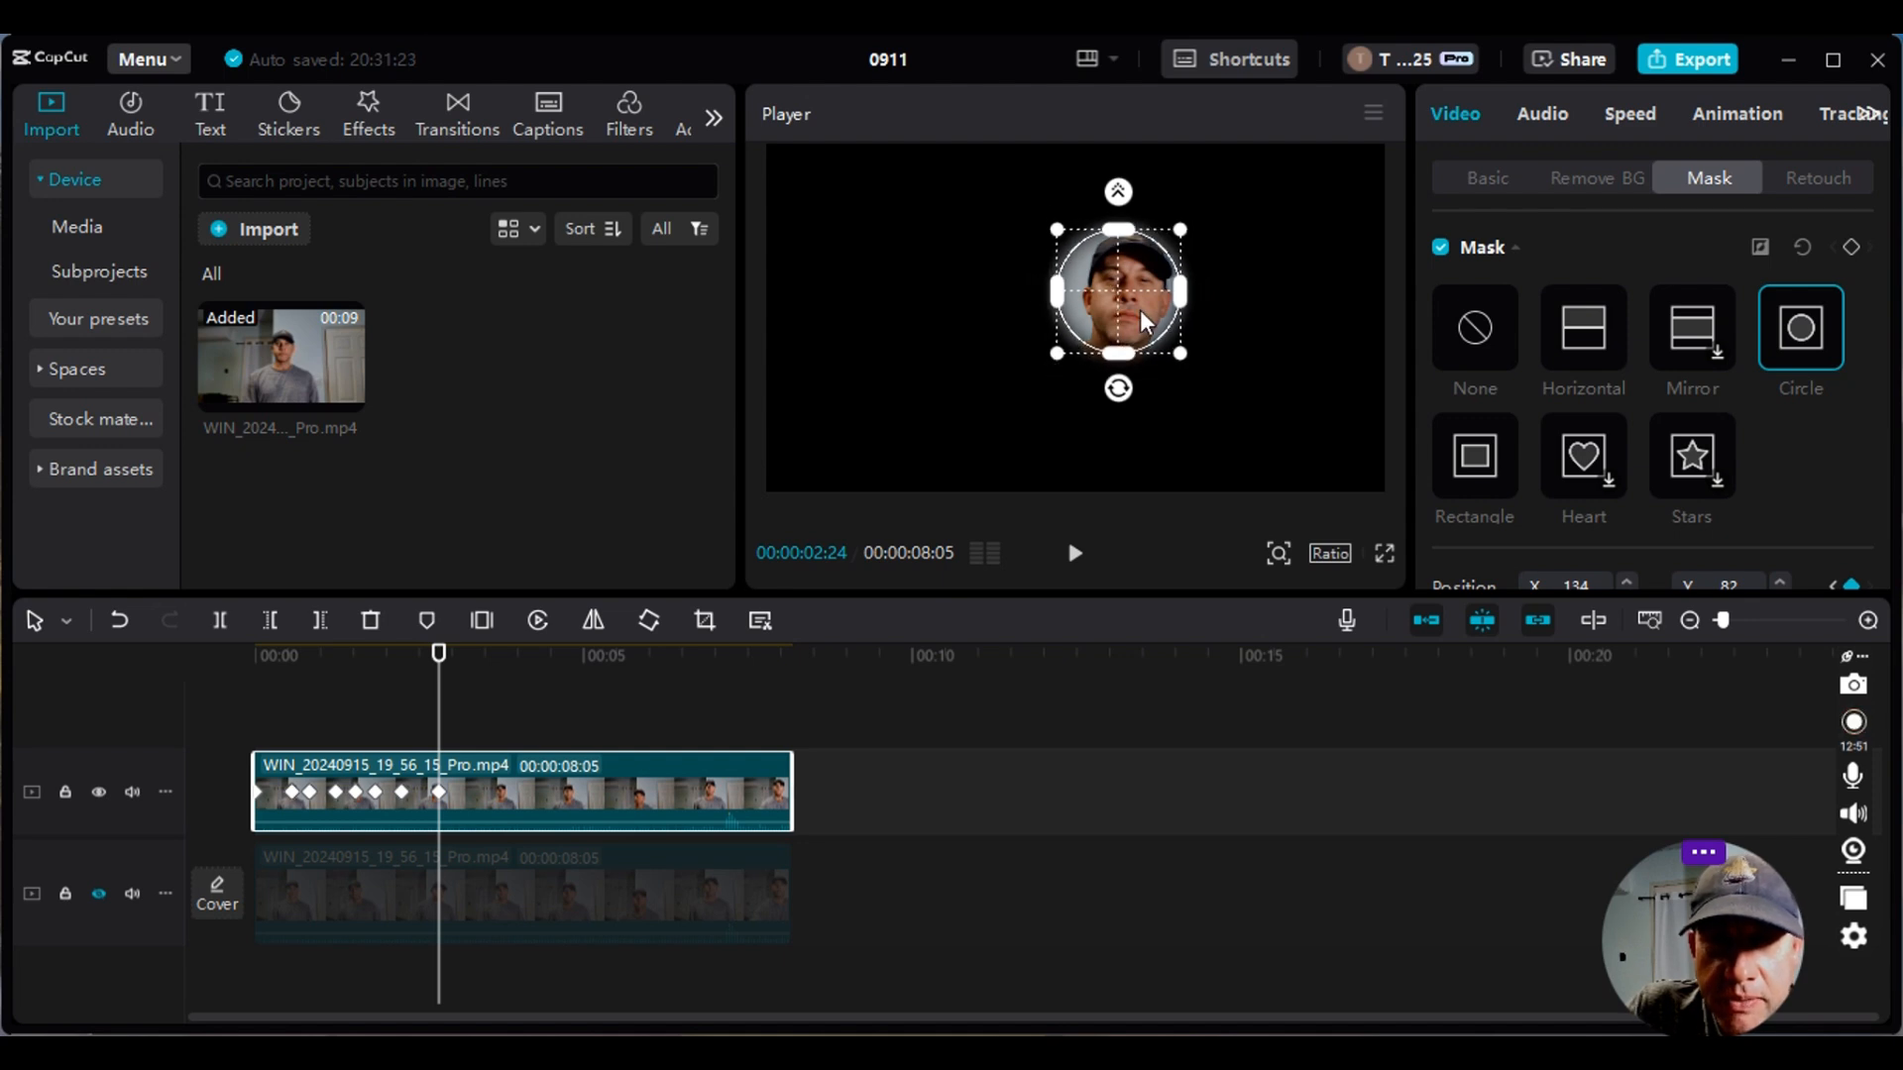
- Keyframe the mask circle back over the face at several points around the three- to four-second mark
drag(1116, 291, 1126, 297)
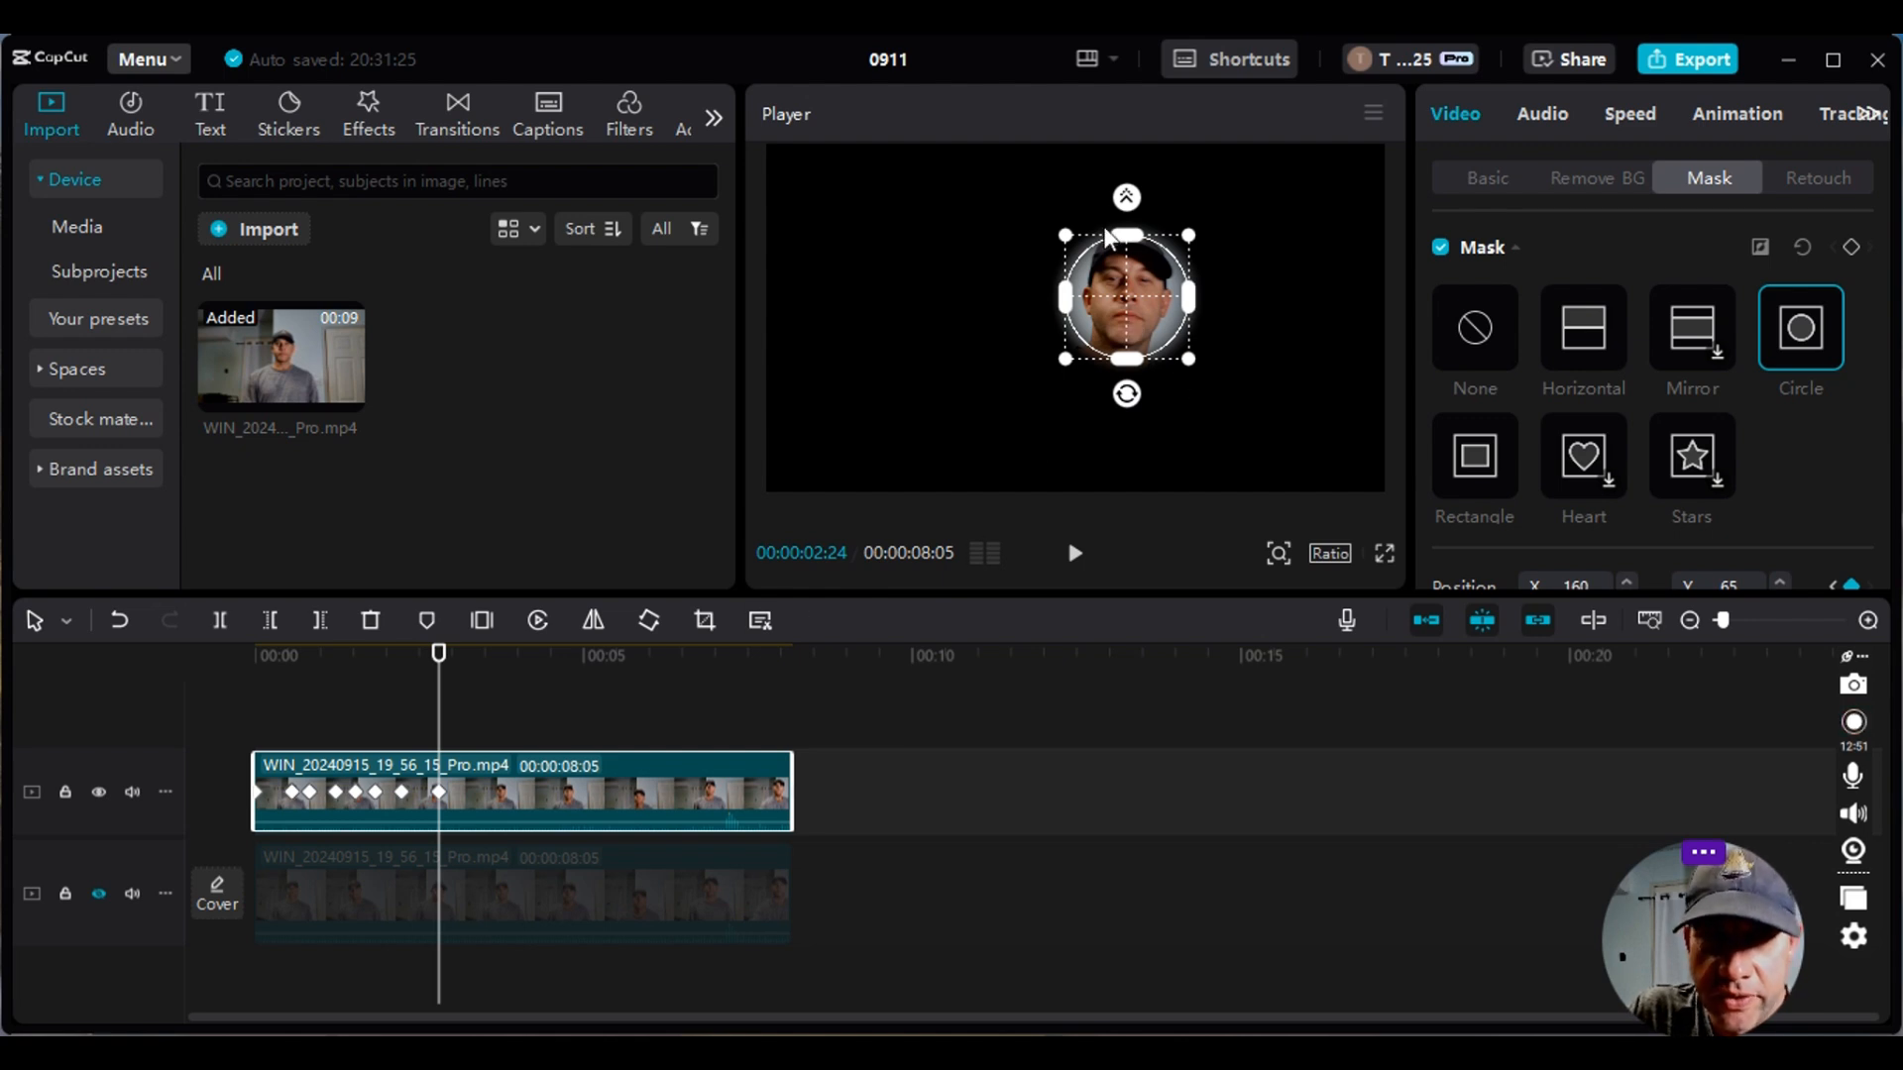
mouse_move(545, 658)
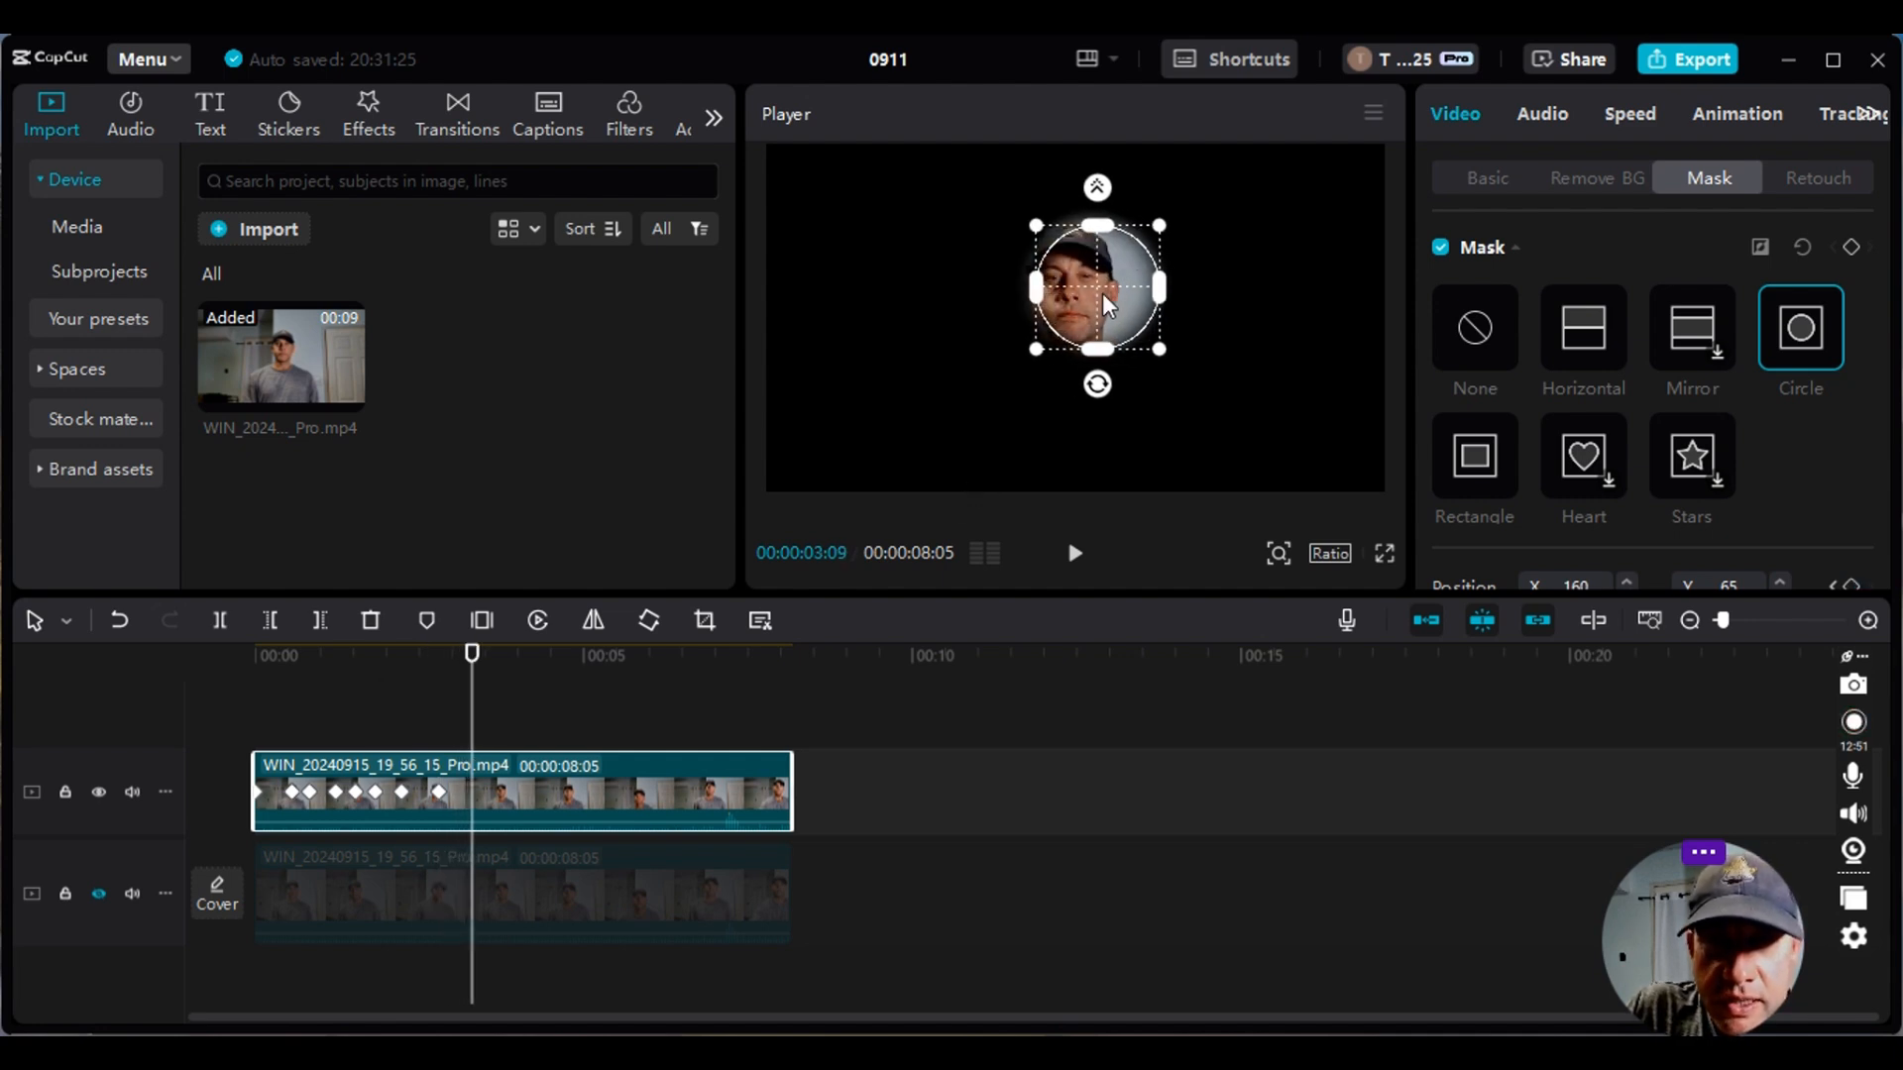
drag(1096, 288, 1074, 292)
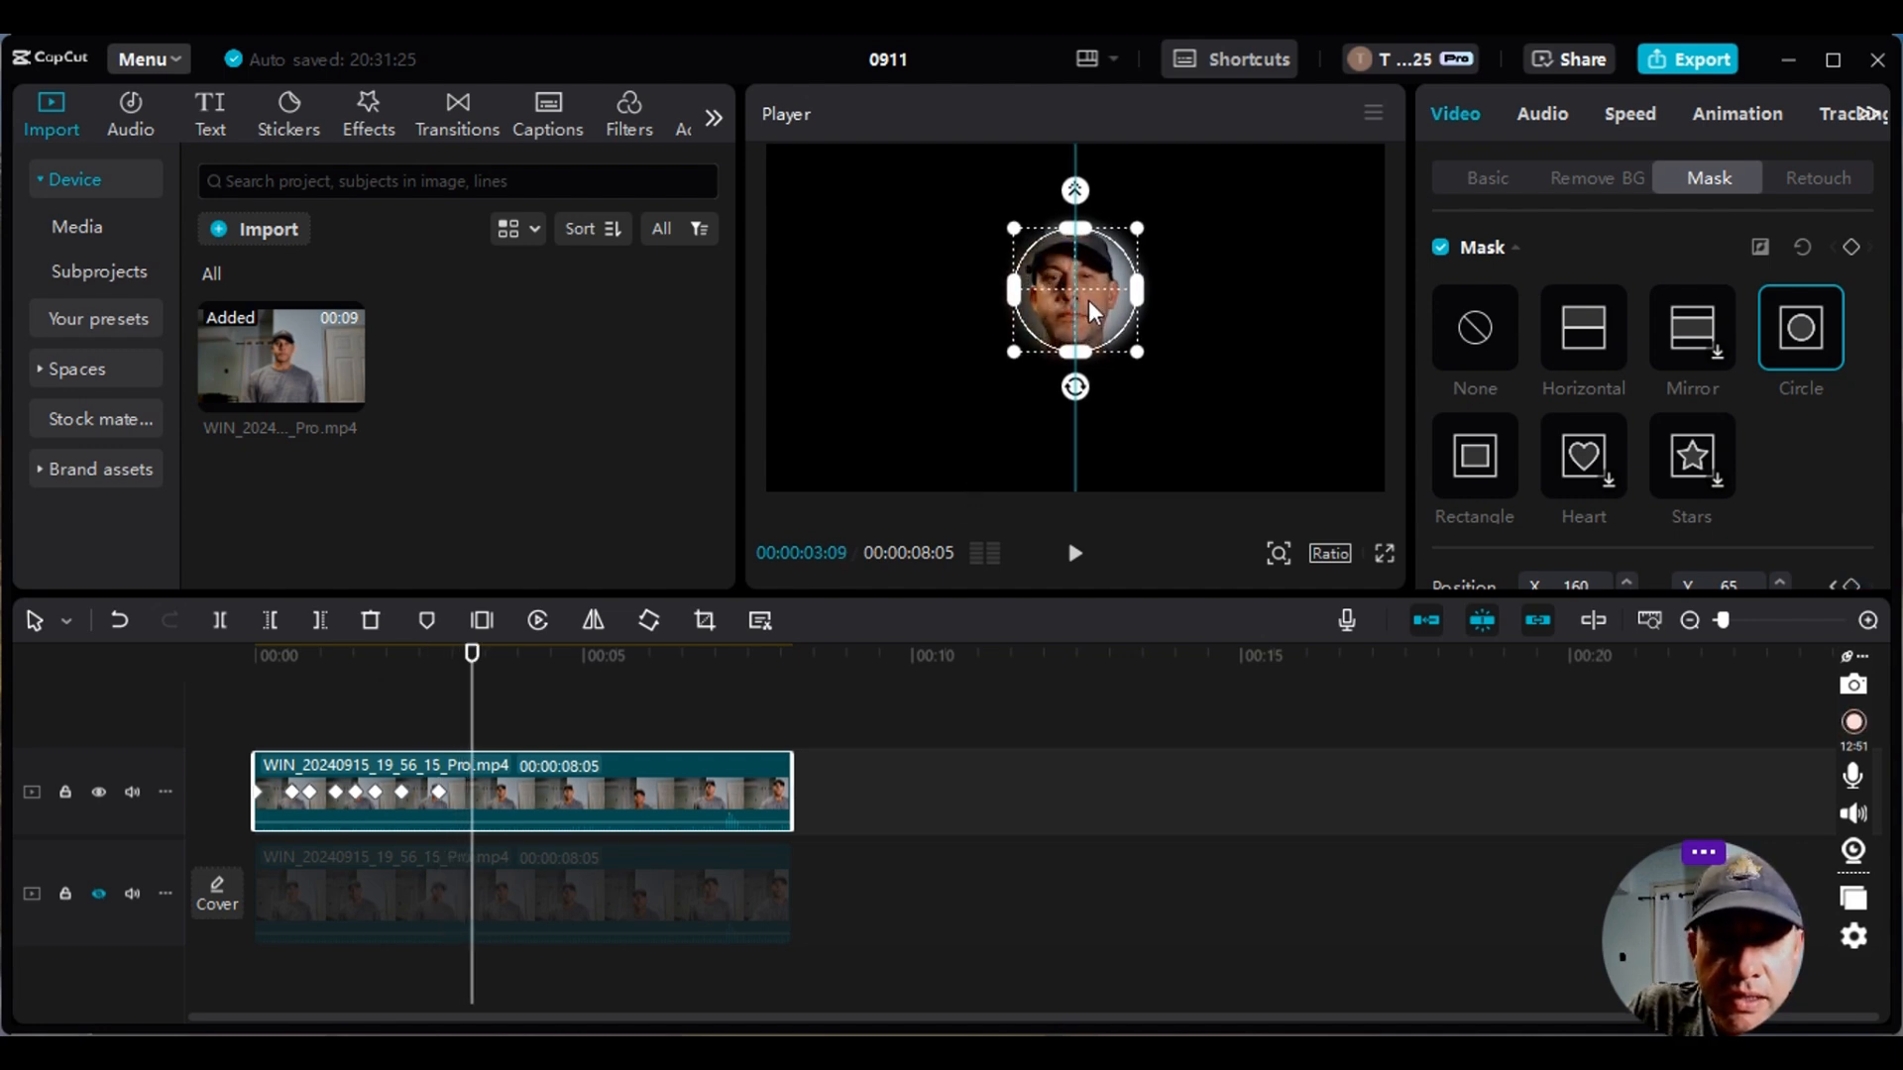
drag(1074, 309, 1075, 286)
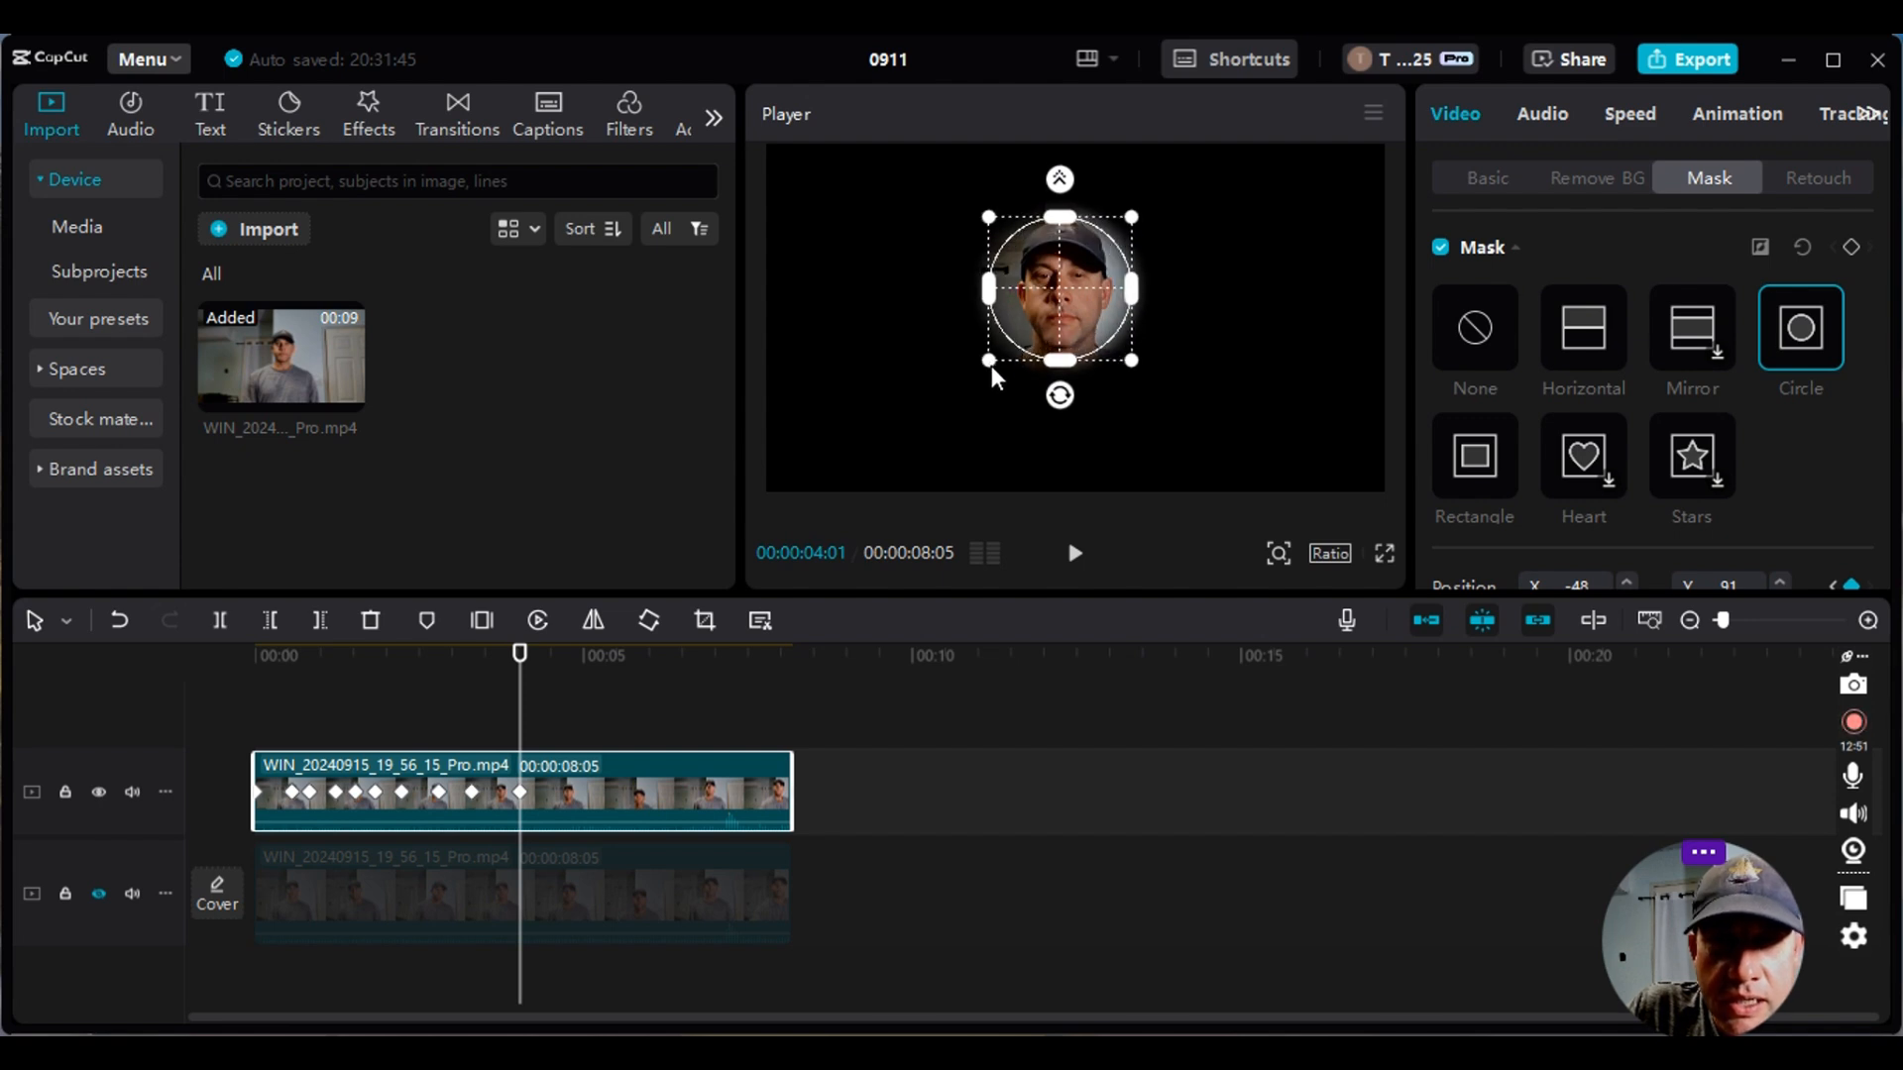
mouse_move(549, 691)
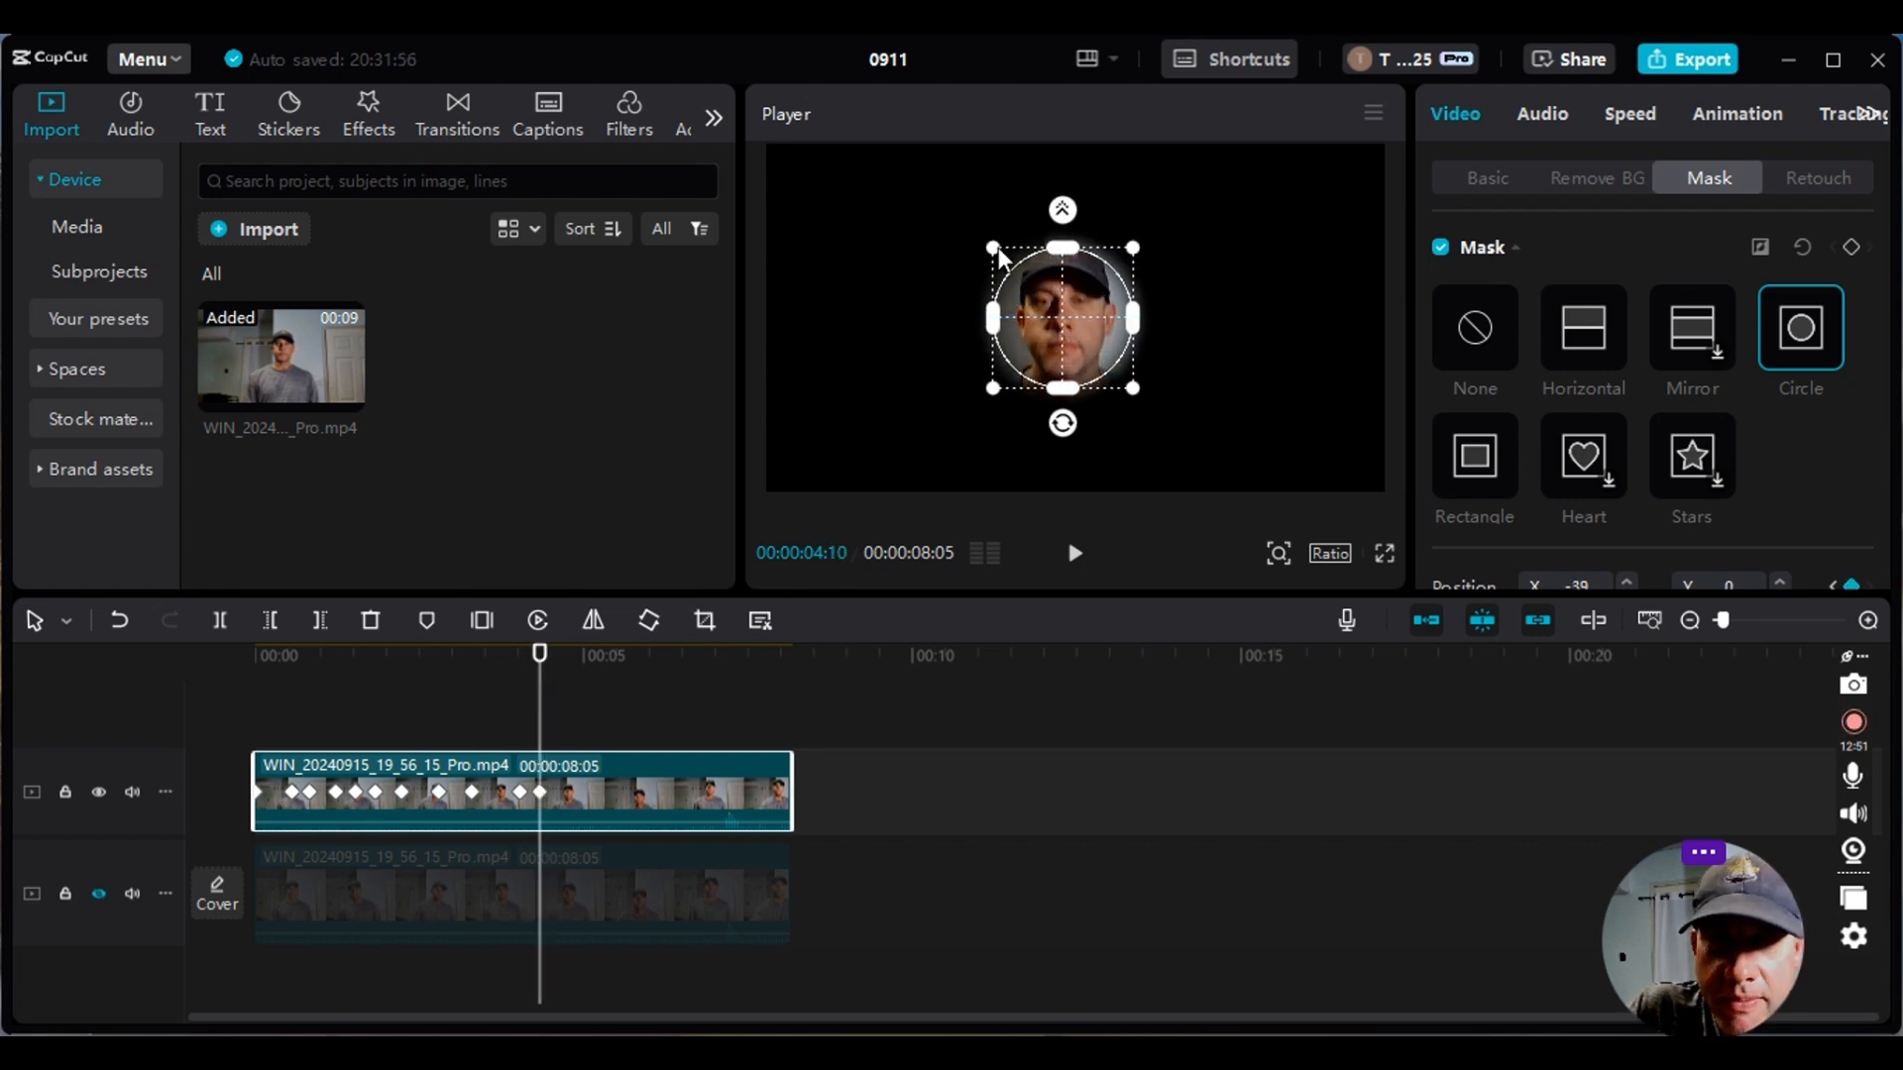
drag(1062, 316, 1078, 318)
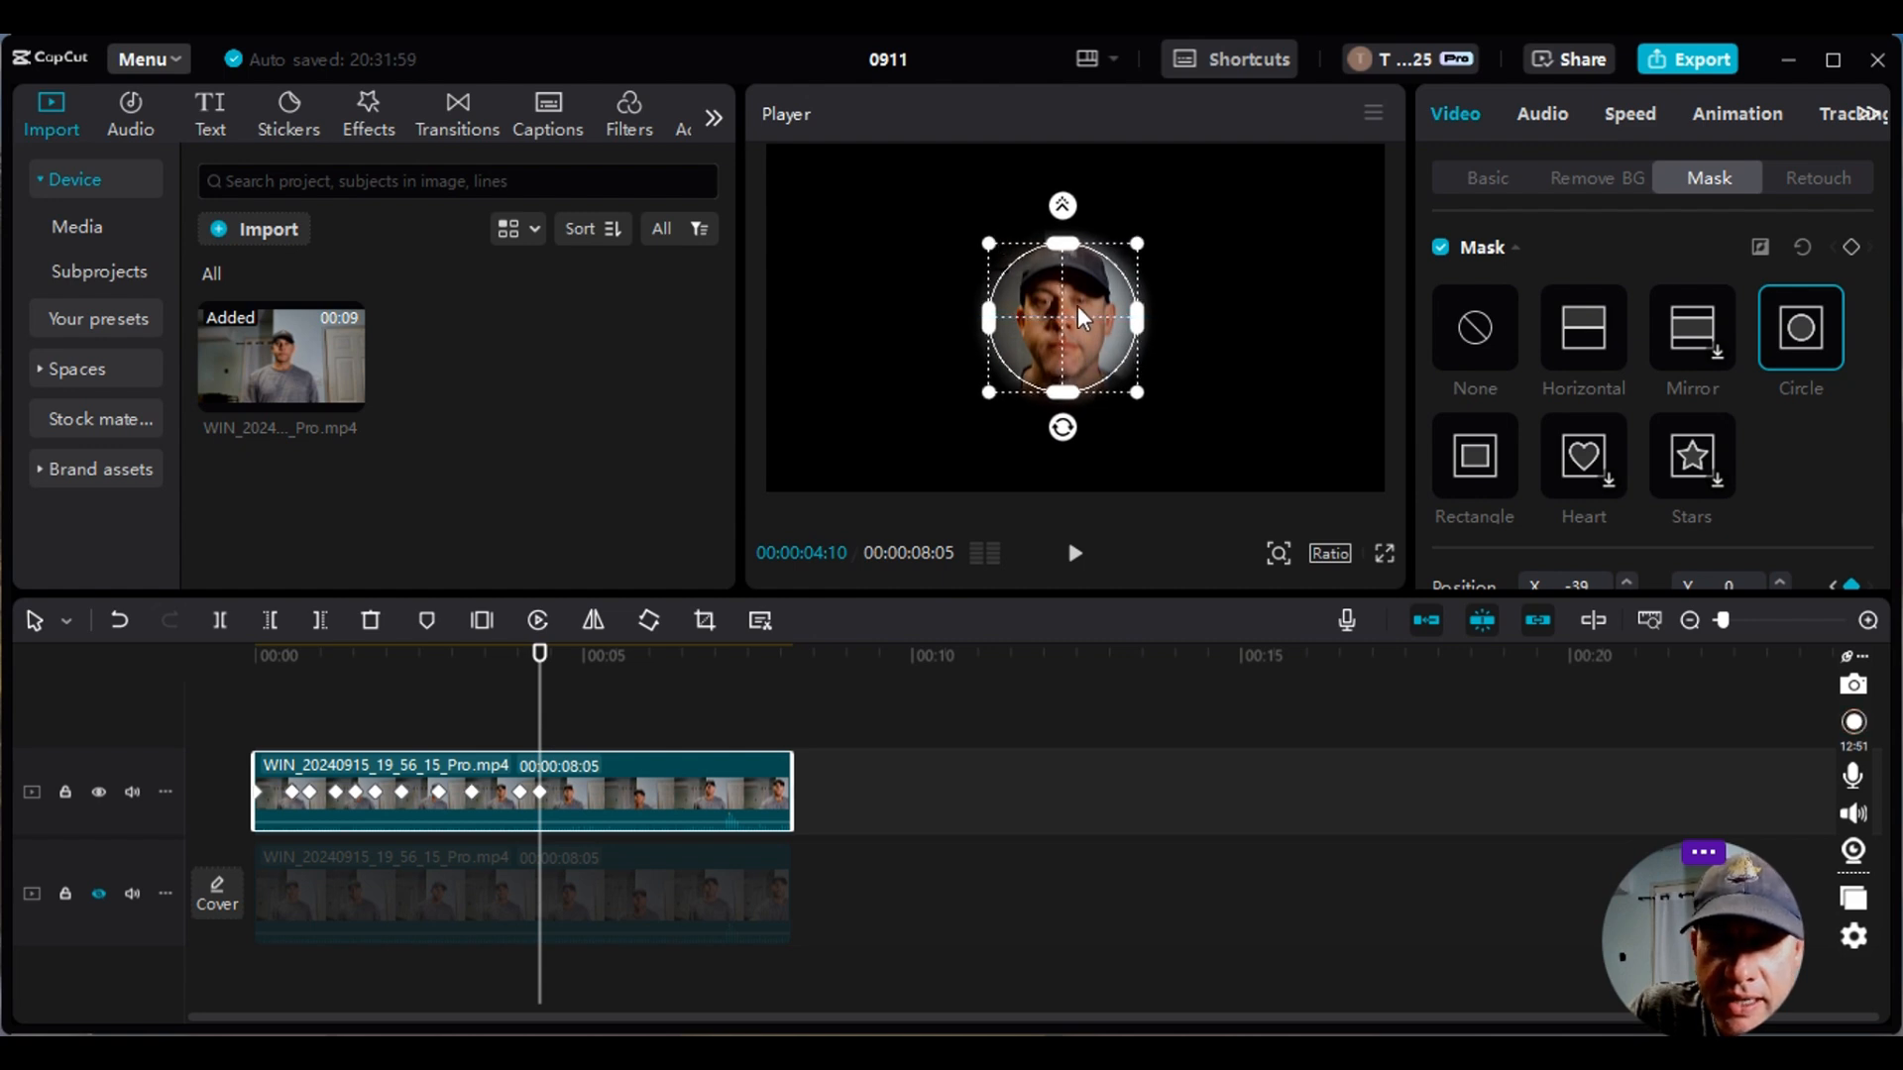
drag(1077, 317, 1077, 301)
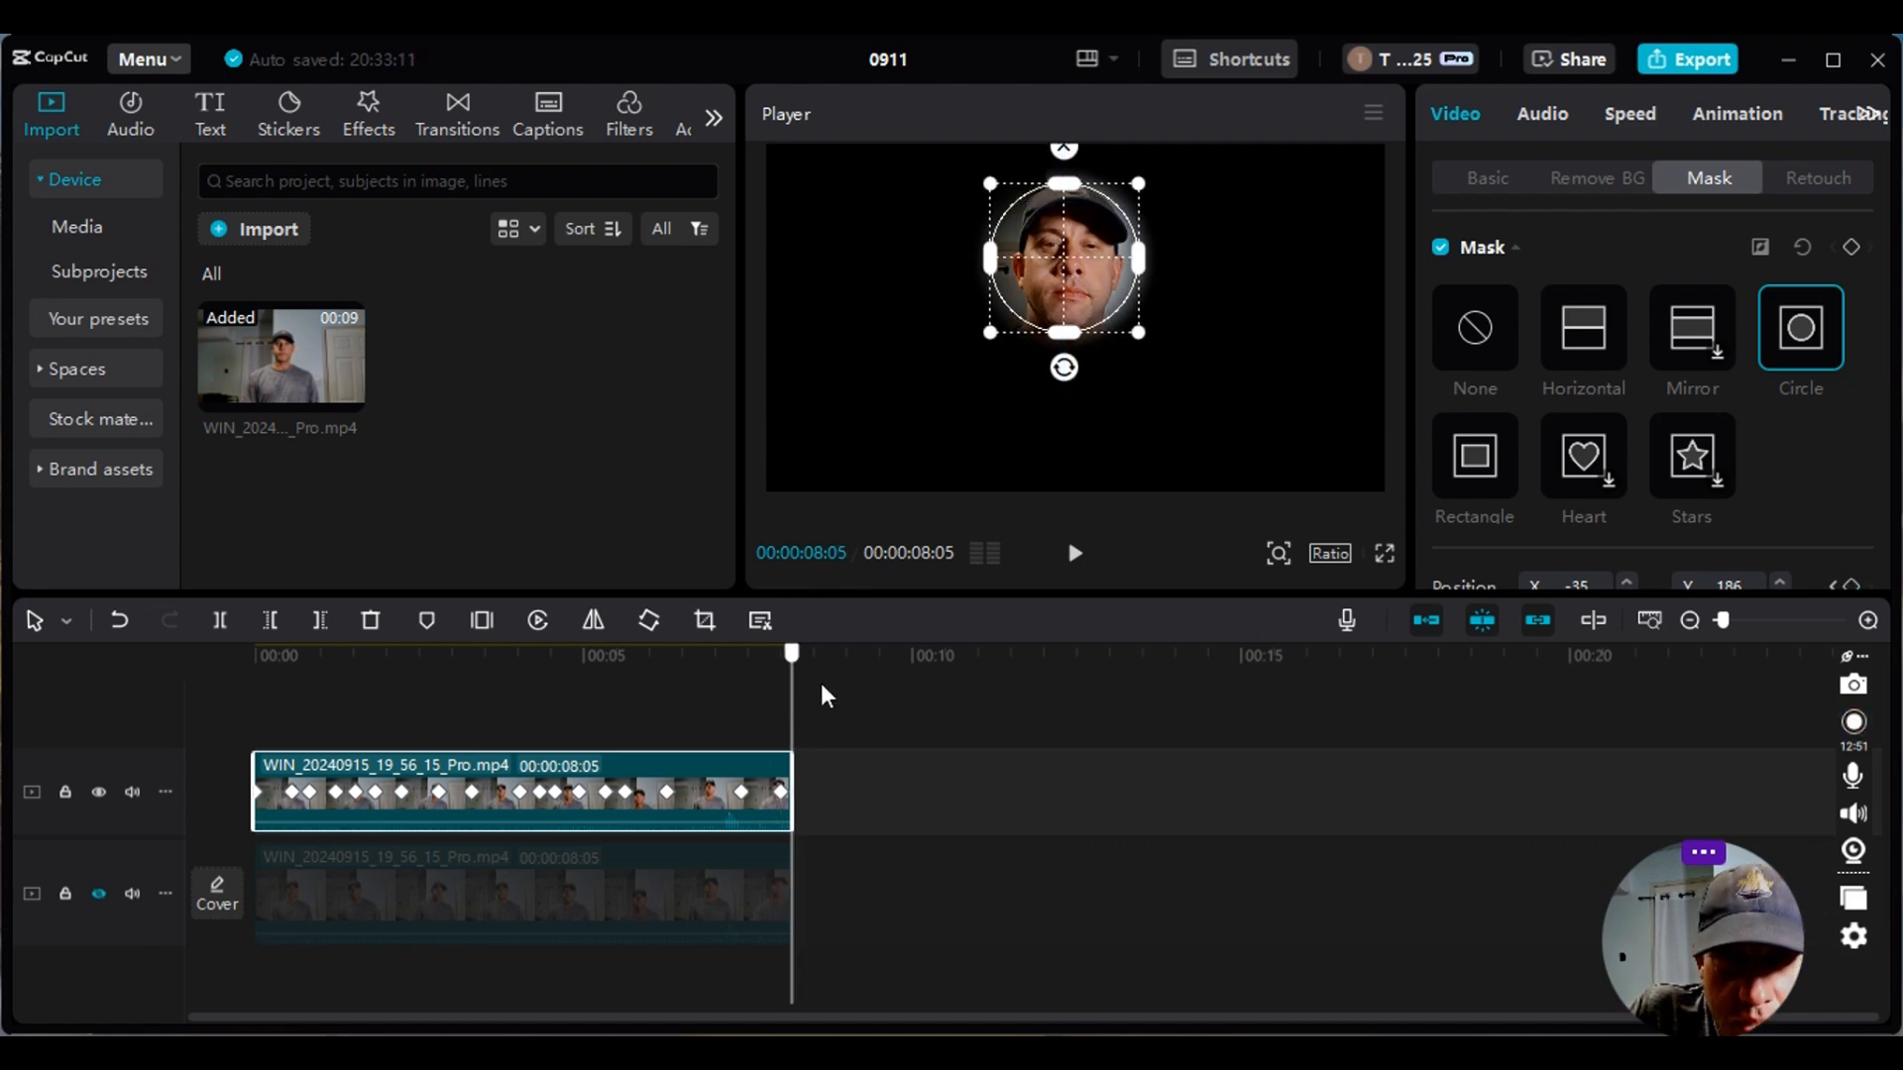
- Keyframe the mask circle over the face at the clip's end around 00:08:05
drag(1067, 258, 1080, 278)
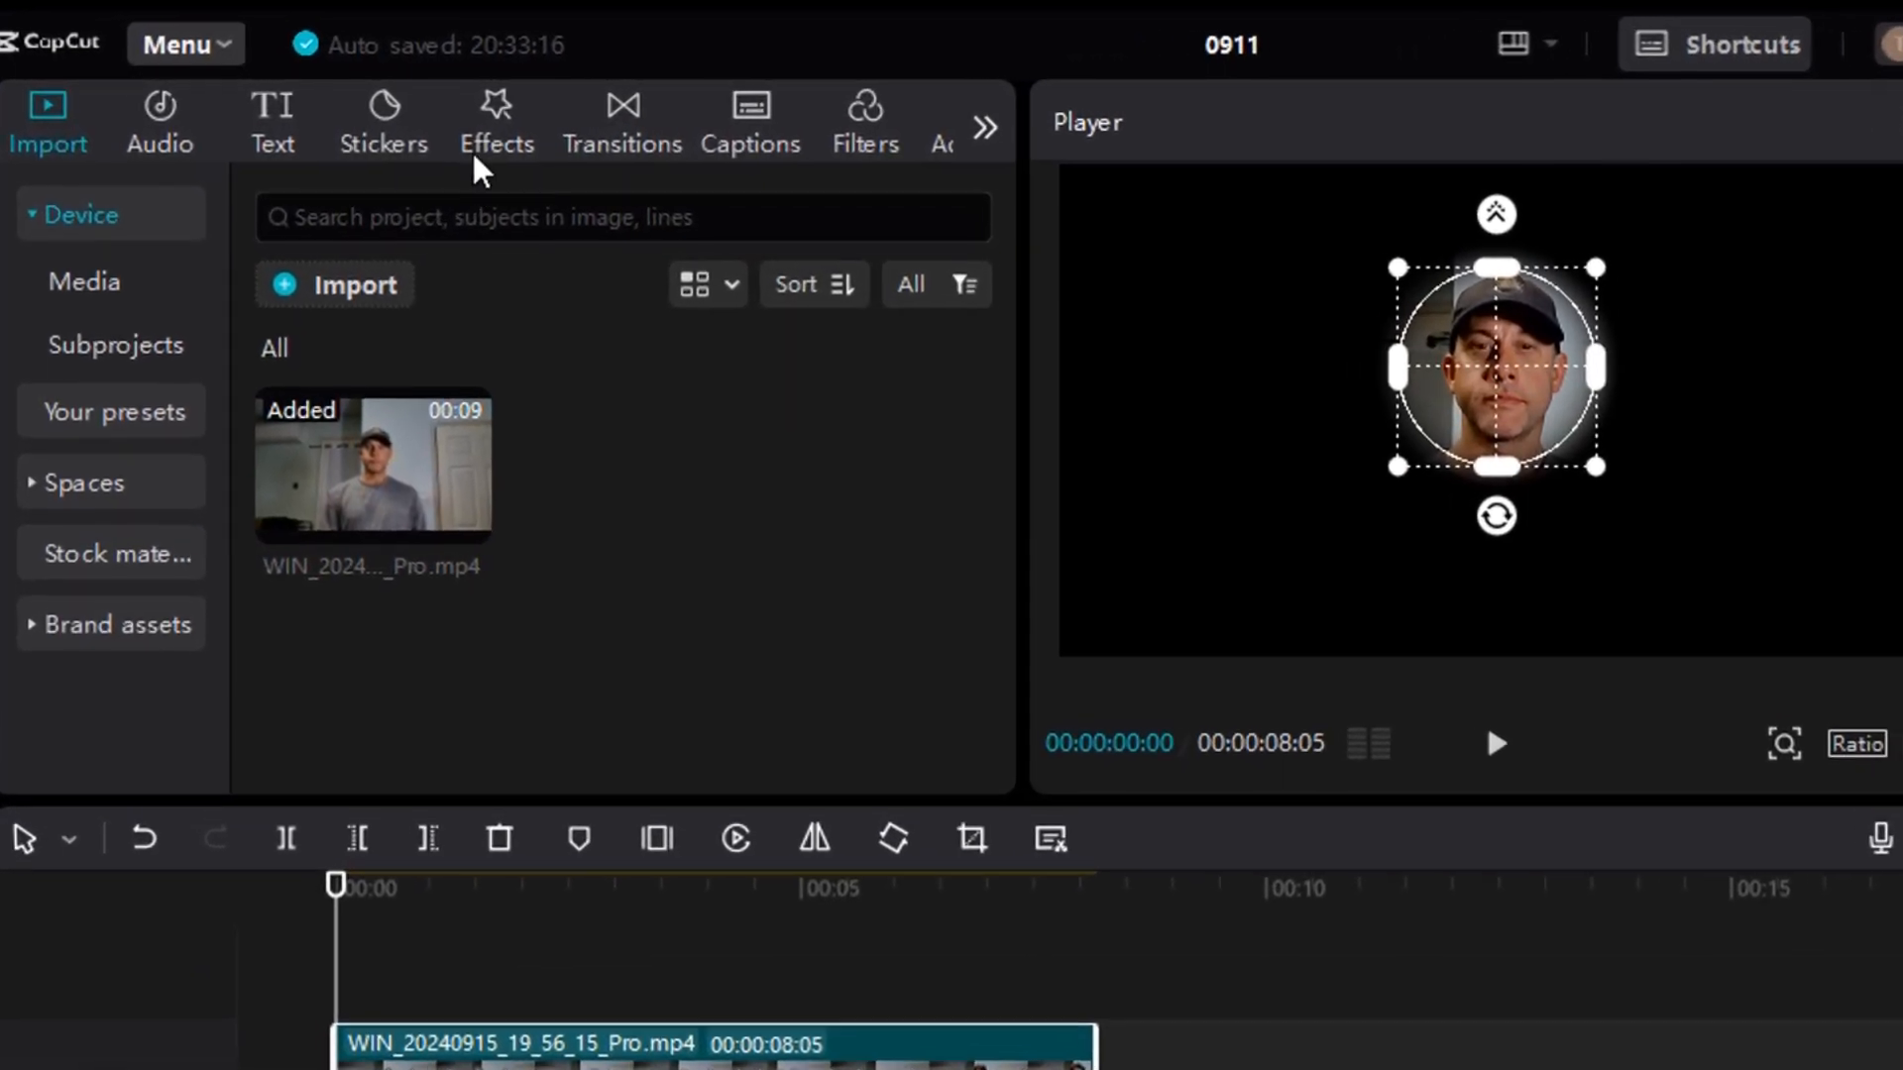
- Search the Effects library for "blur" to find the Blur video effect
click(496, 121)
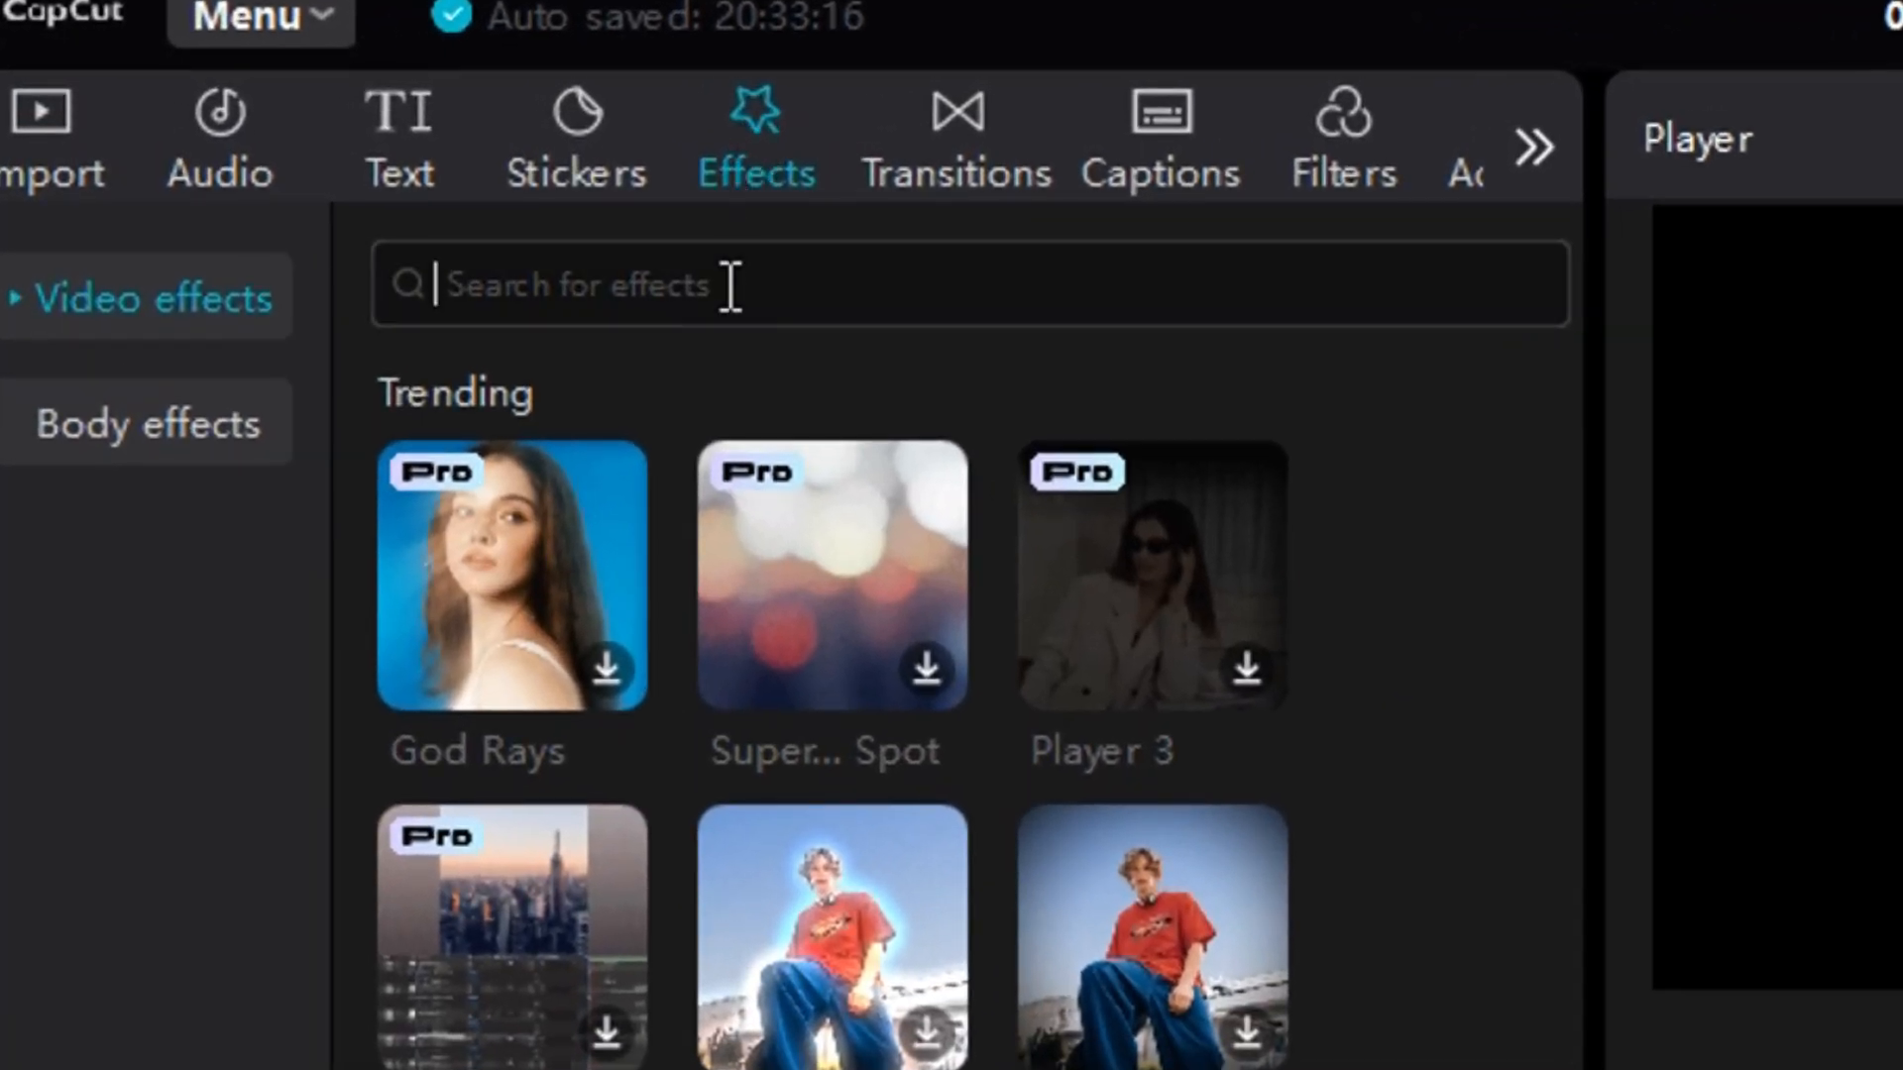
text(b)
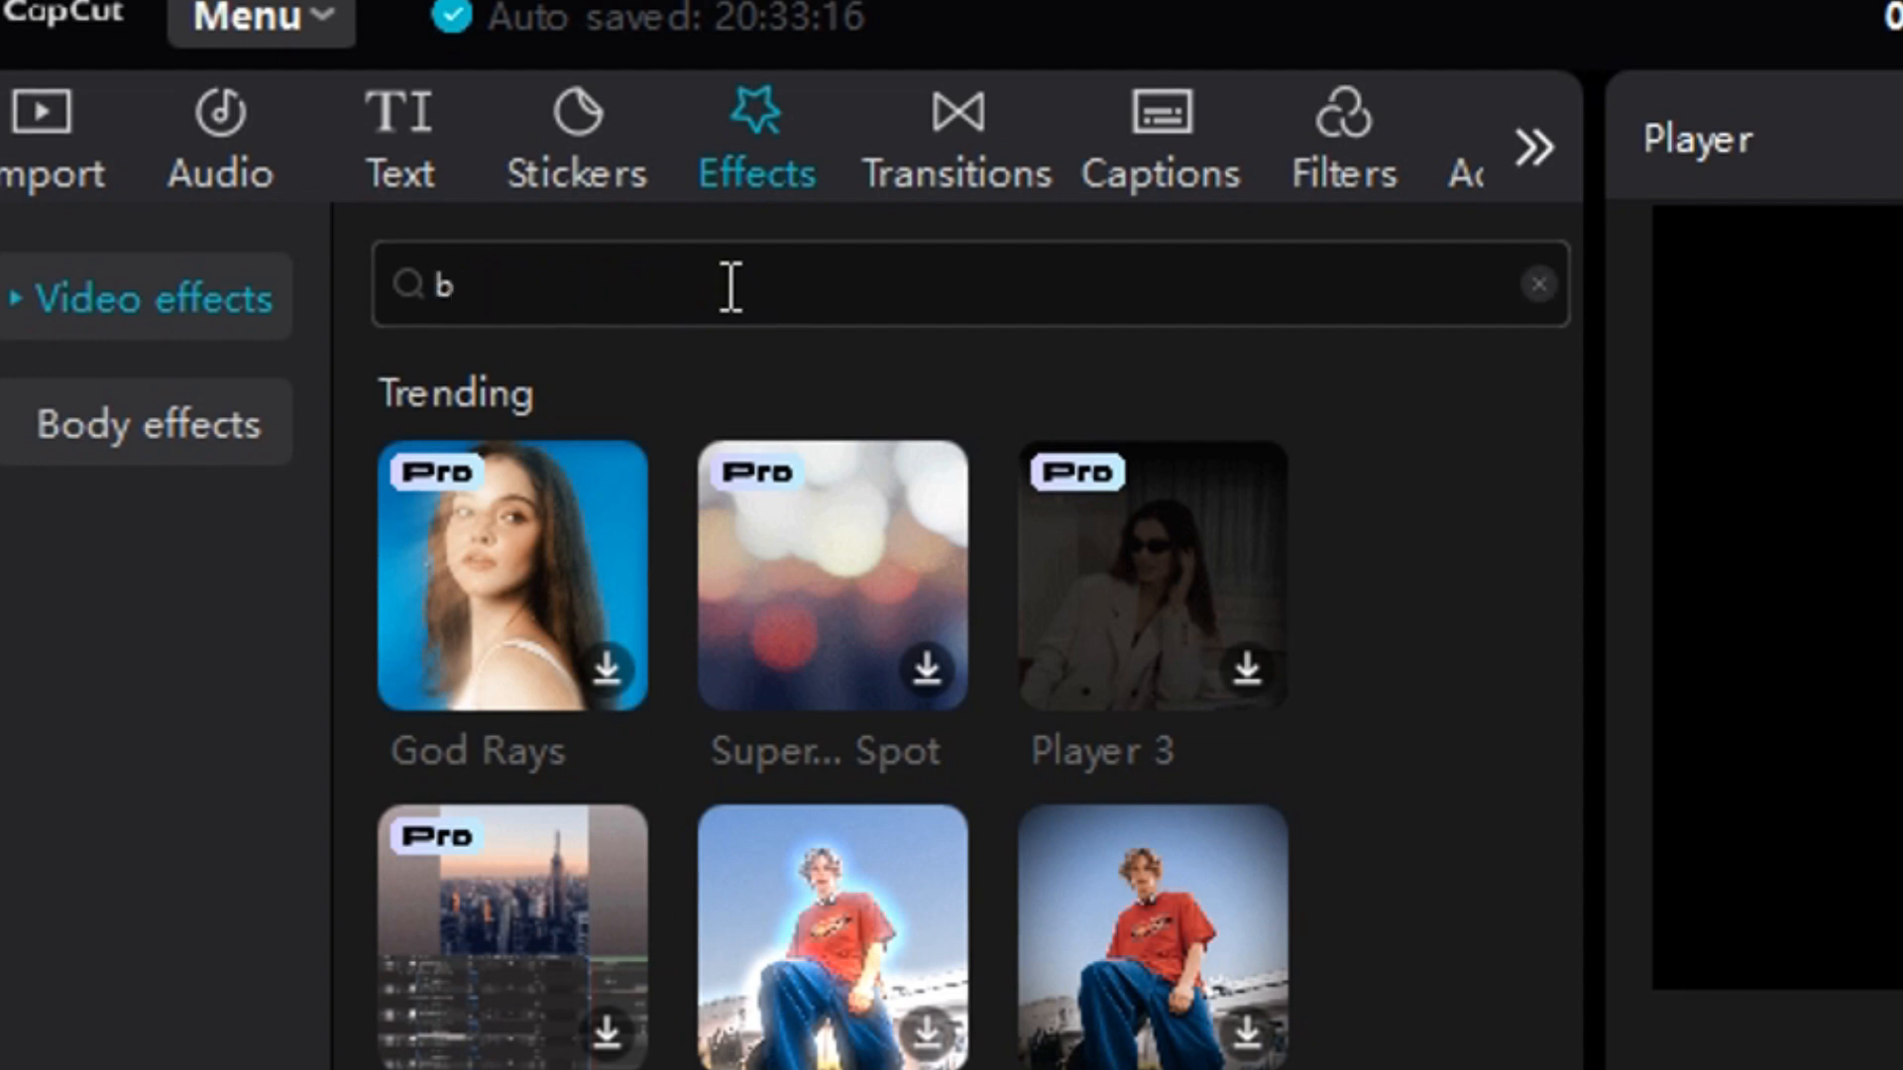
text(lur)
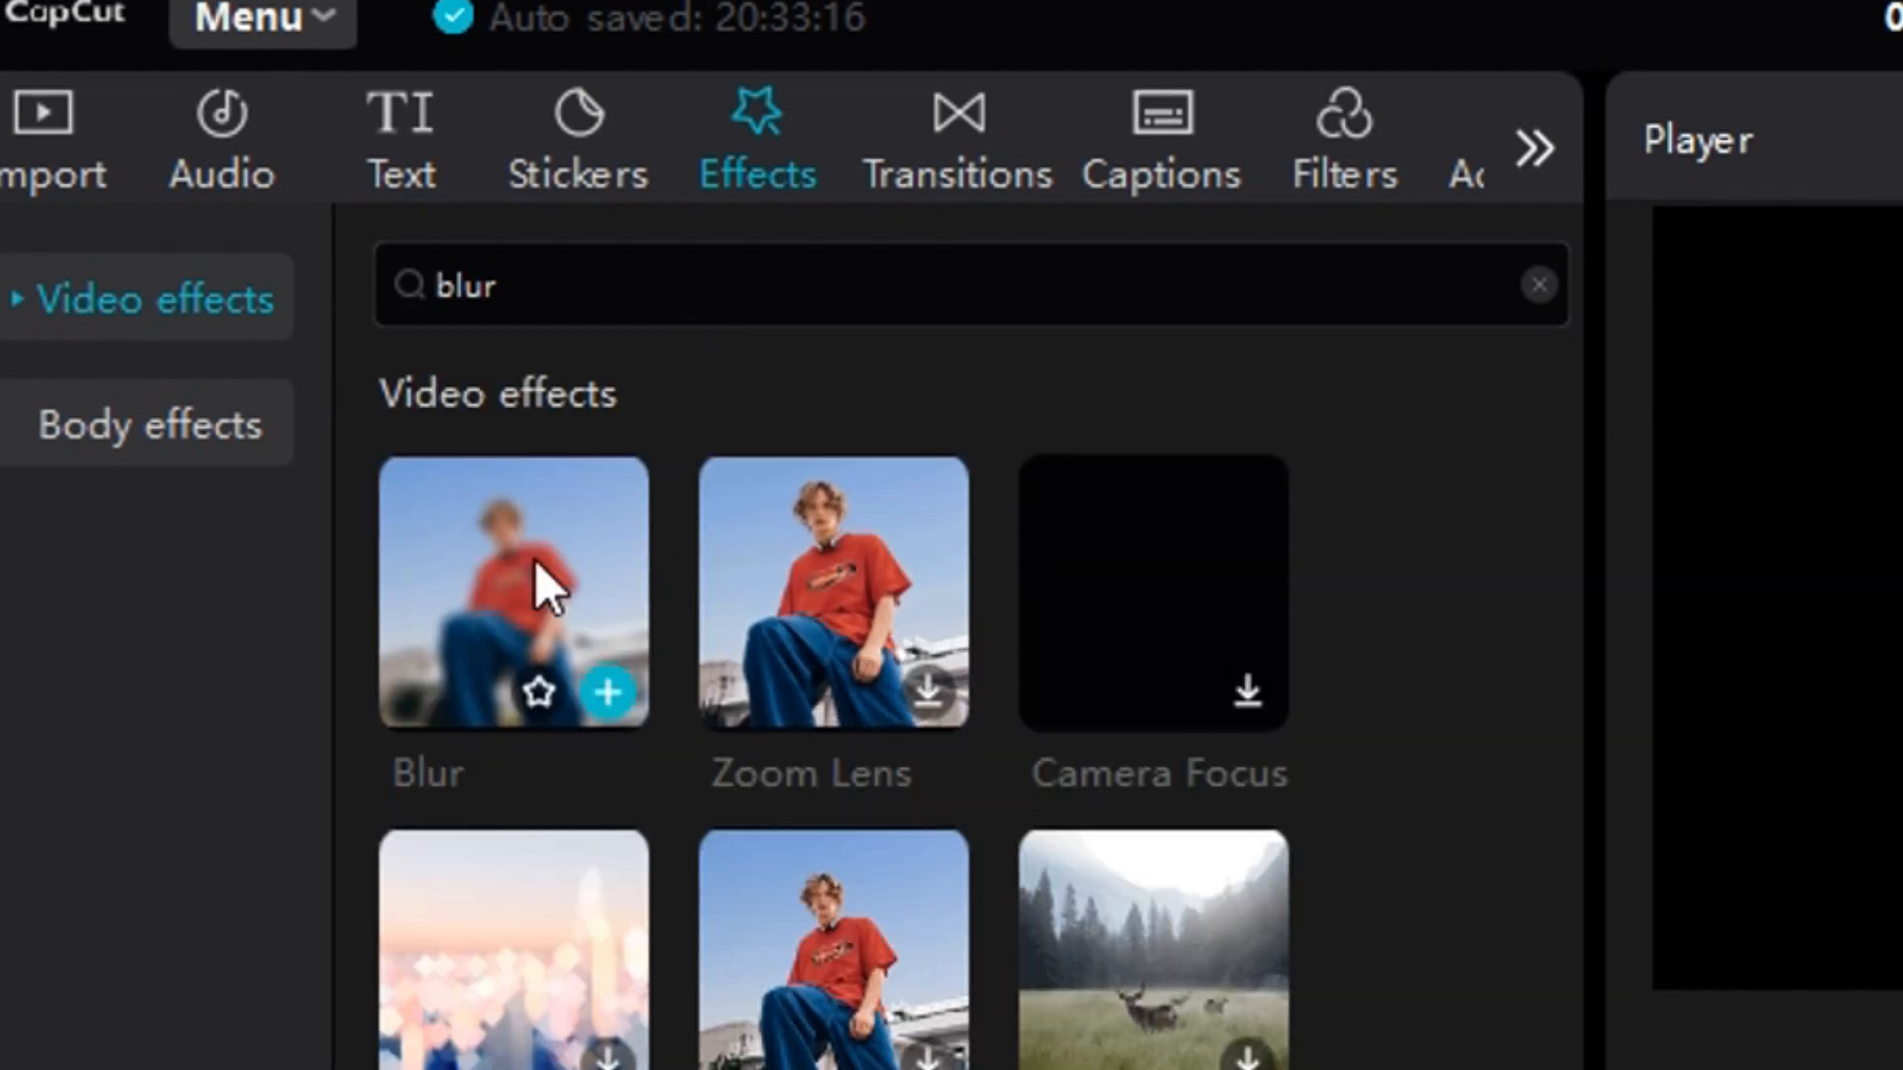
mouse_move(601, 637)
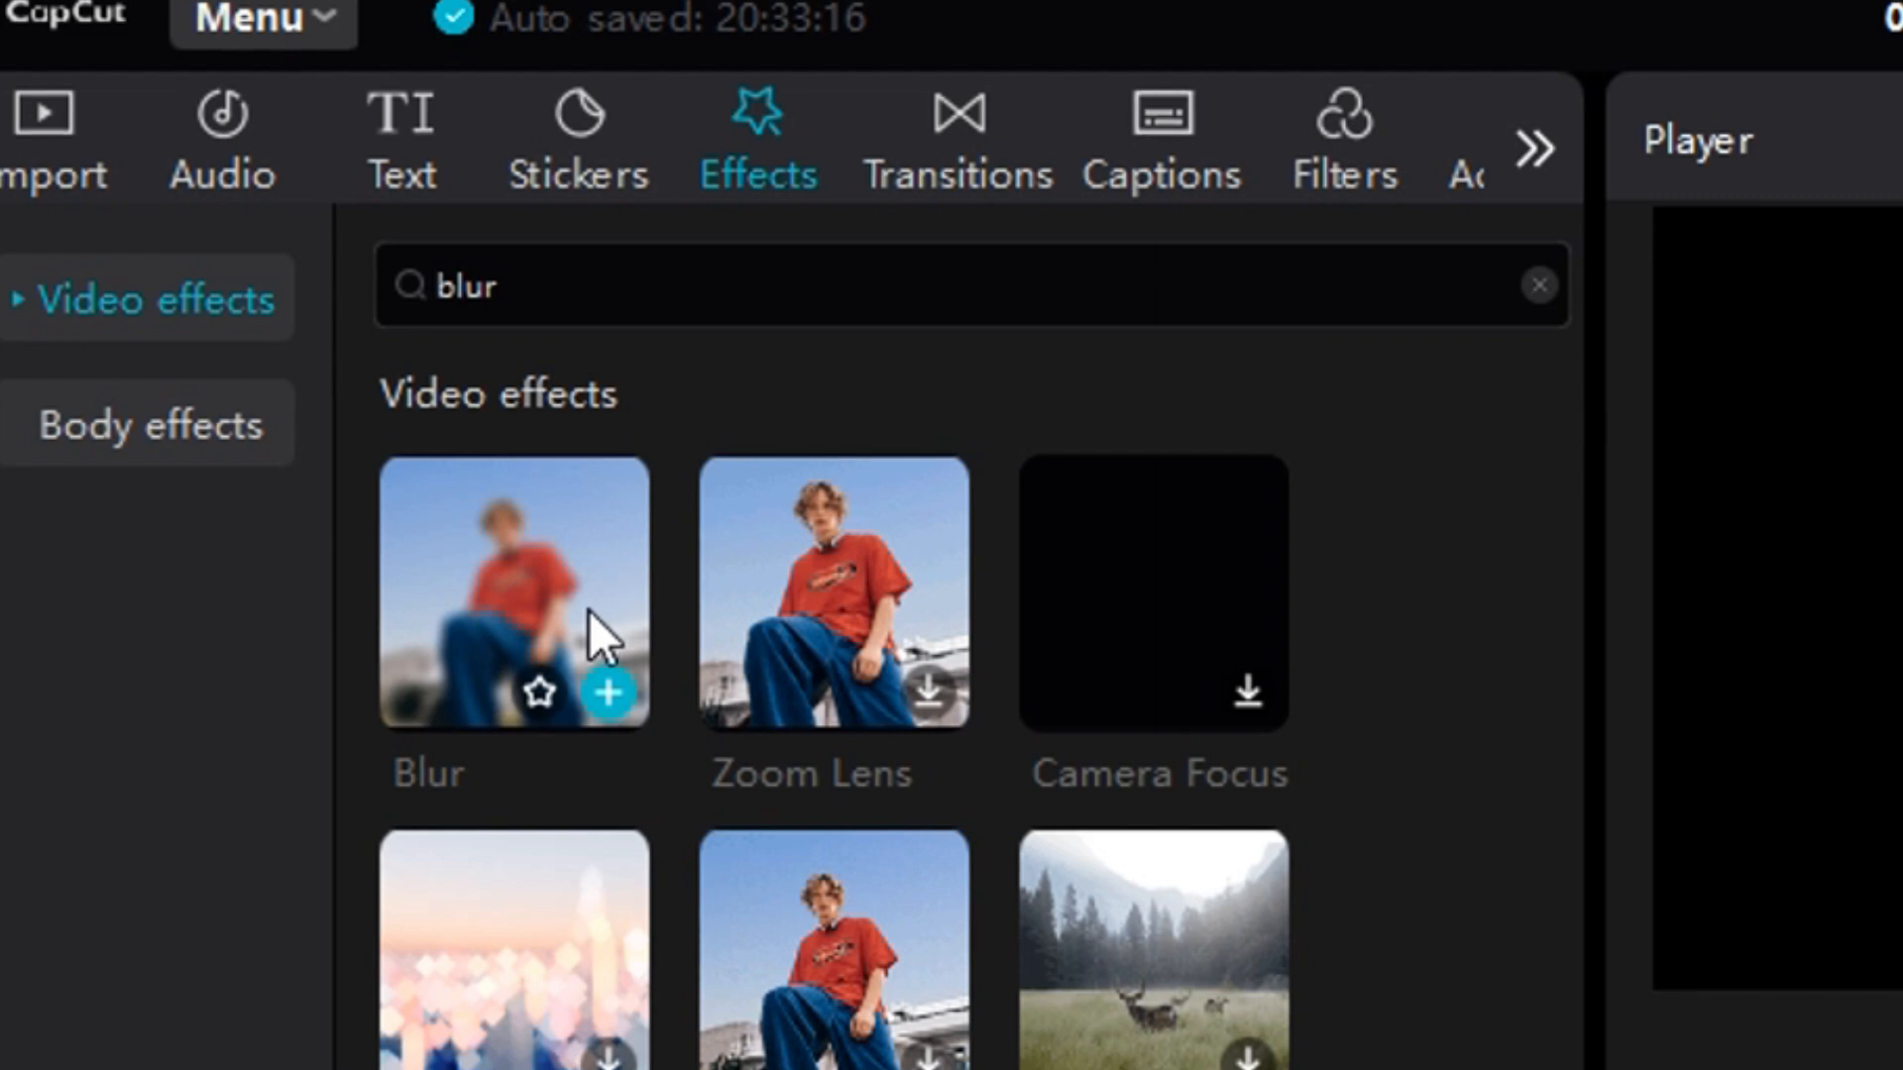
mouse_move(619, 603)
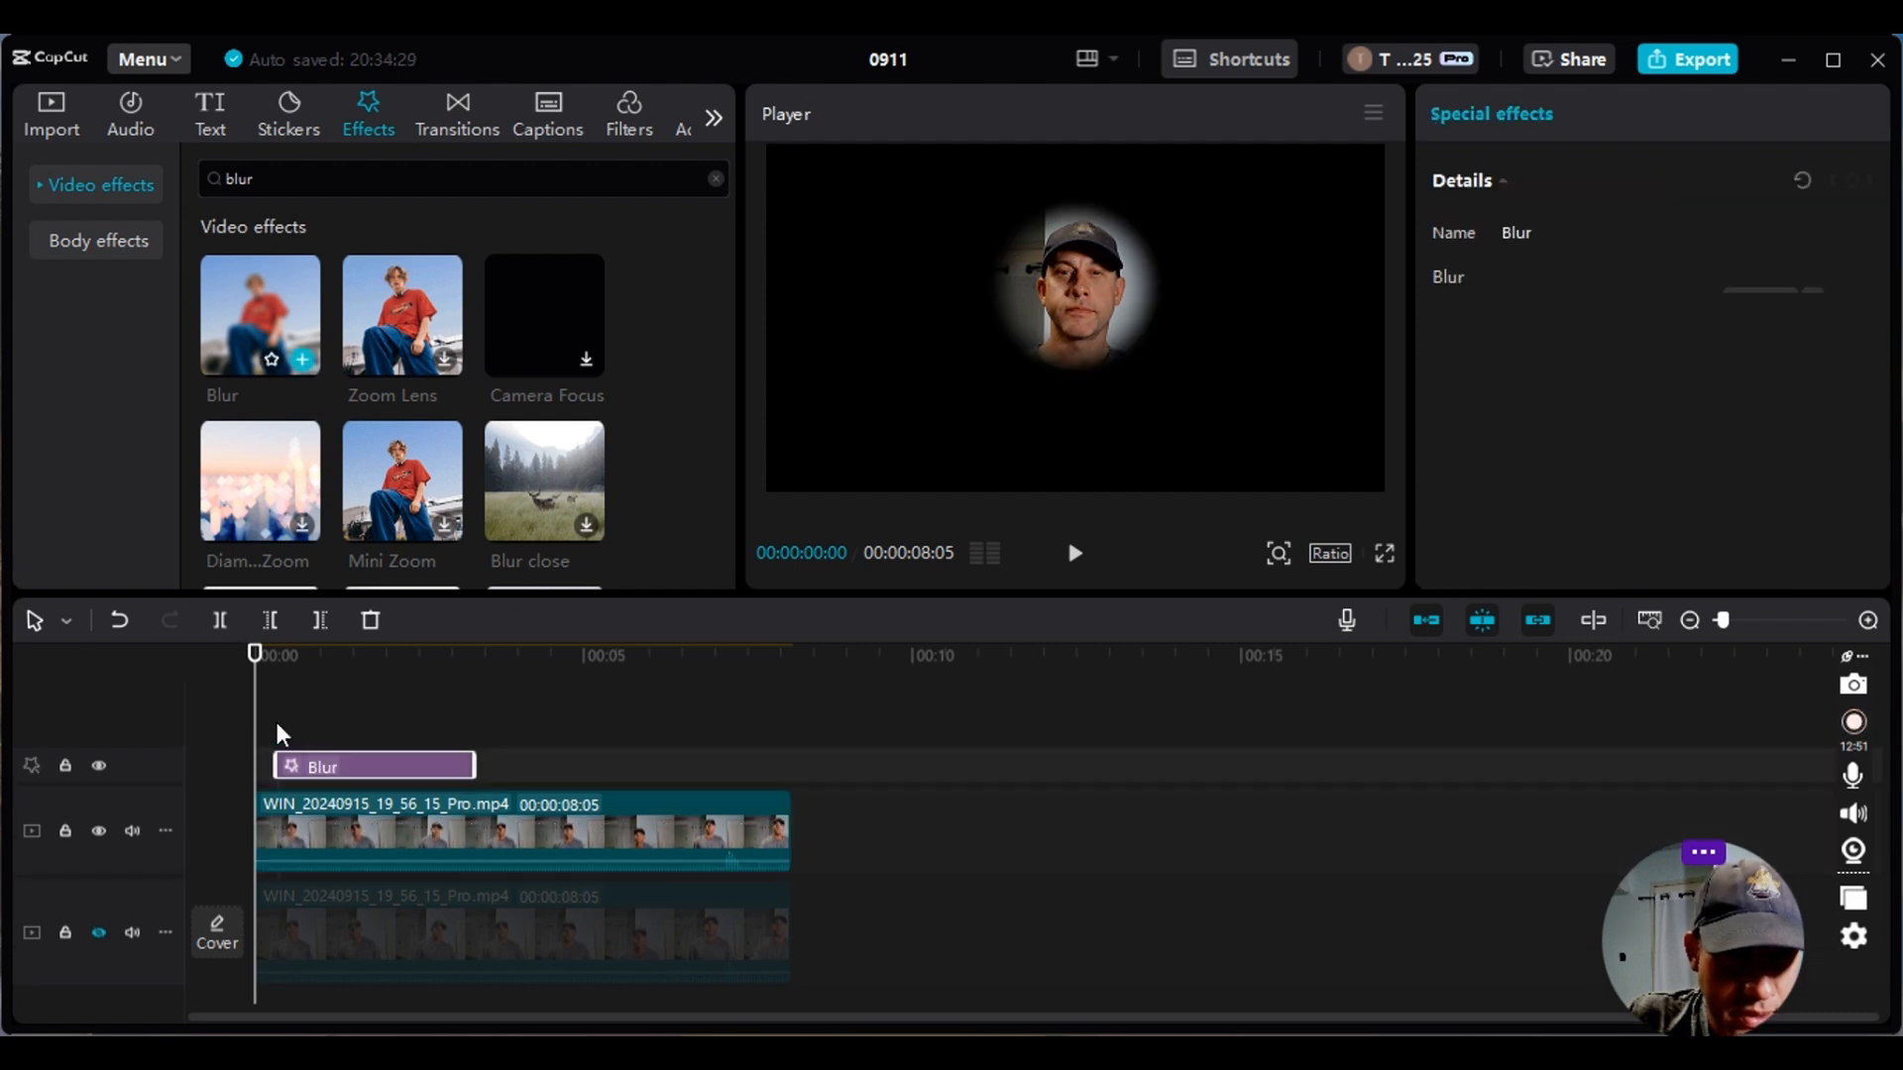
- Raise the Blur effect's strength to 96 over the overlay clip
click(373, 765)
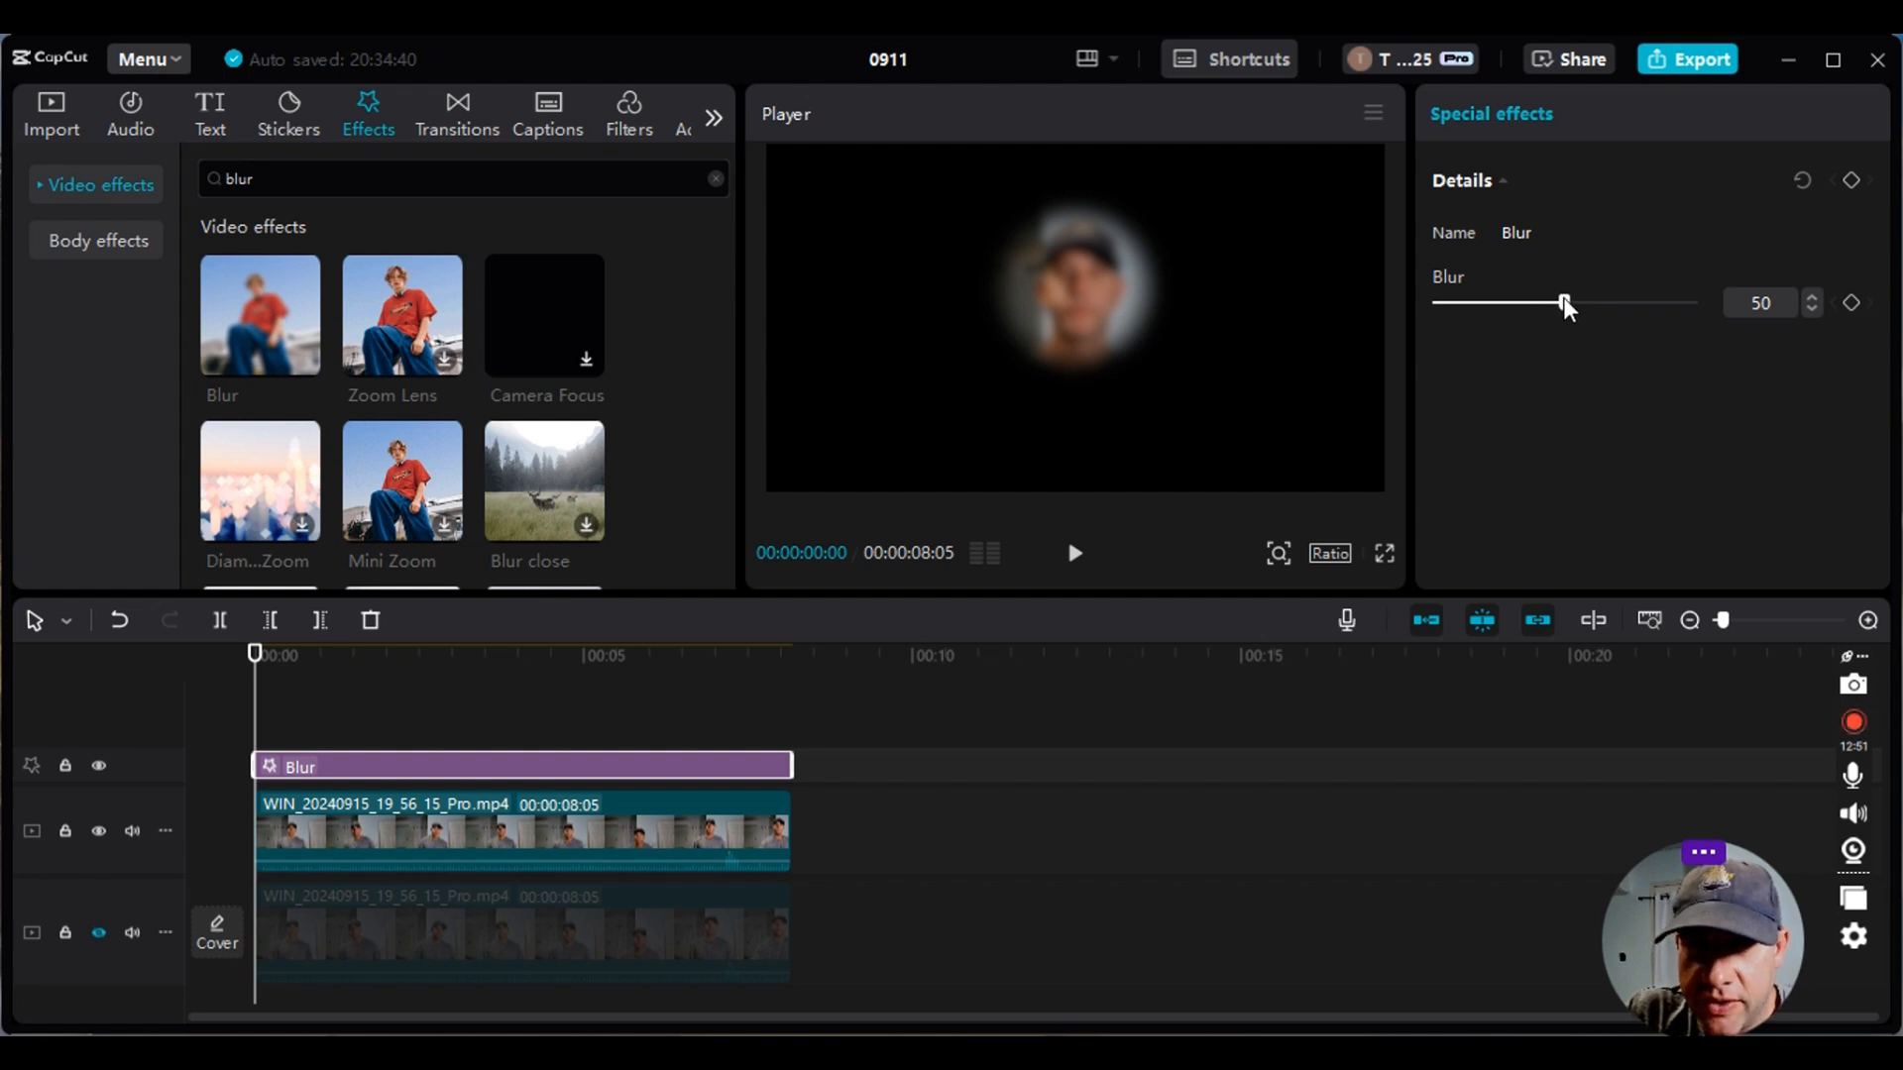
drag(1564, 303, 1643, 304)
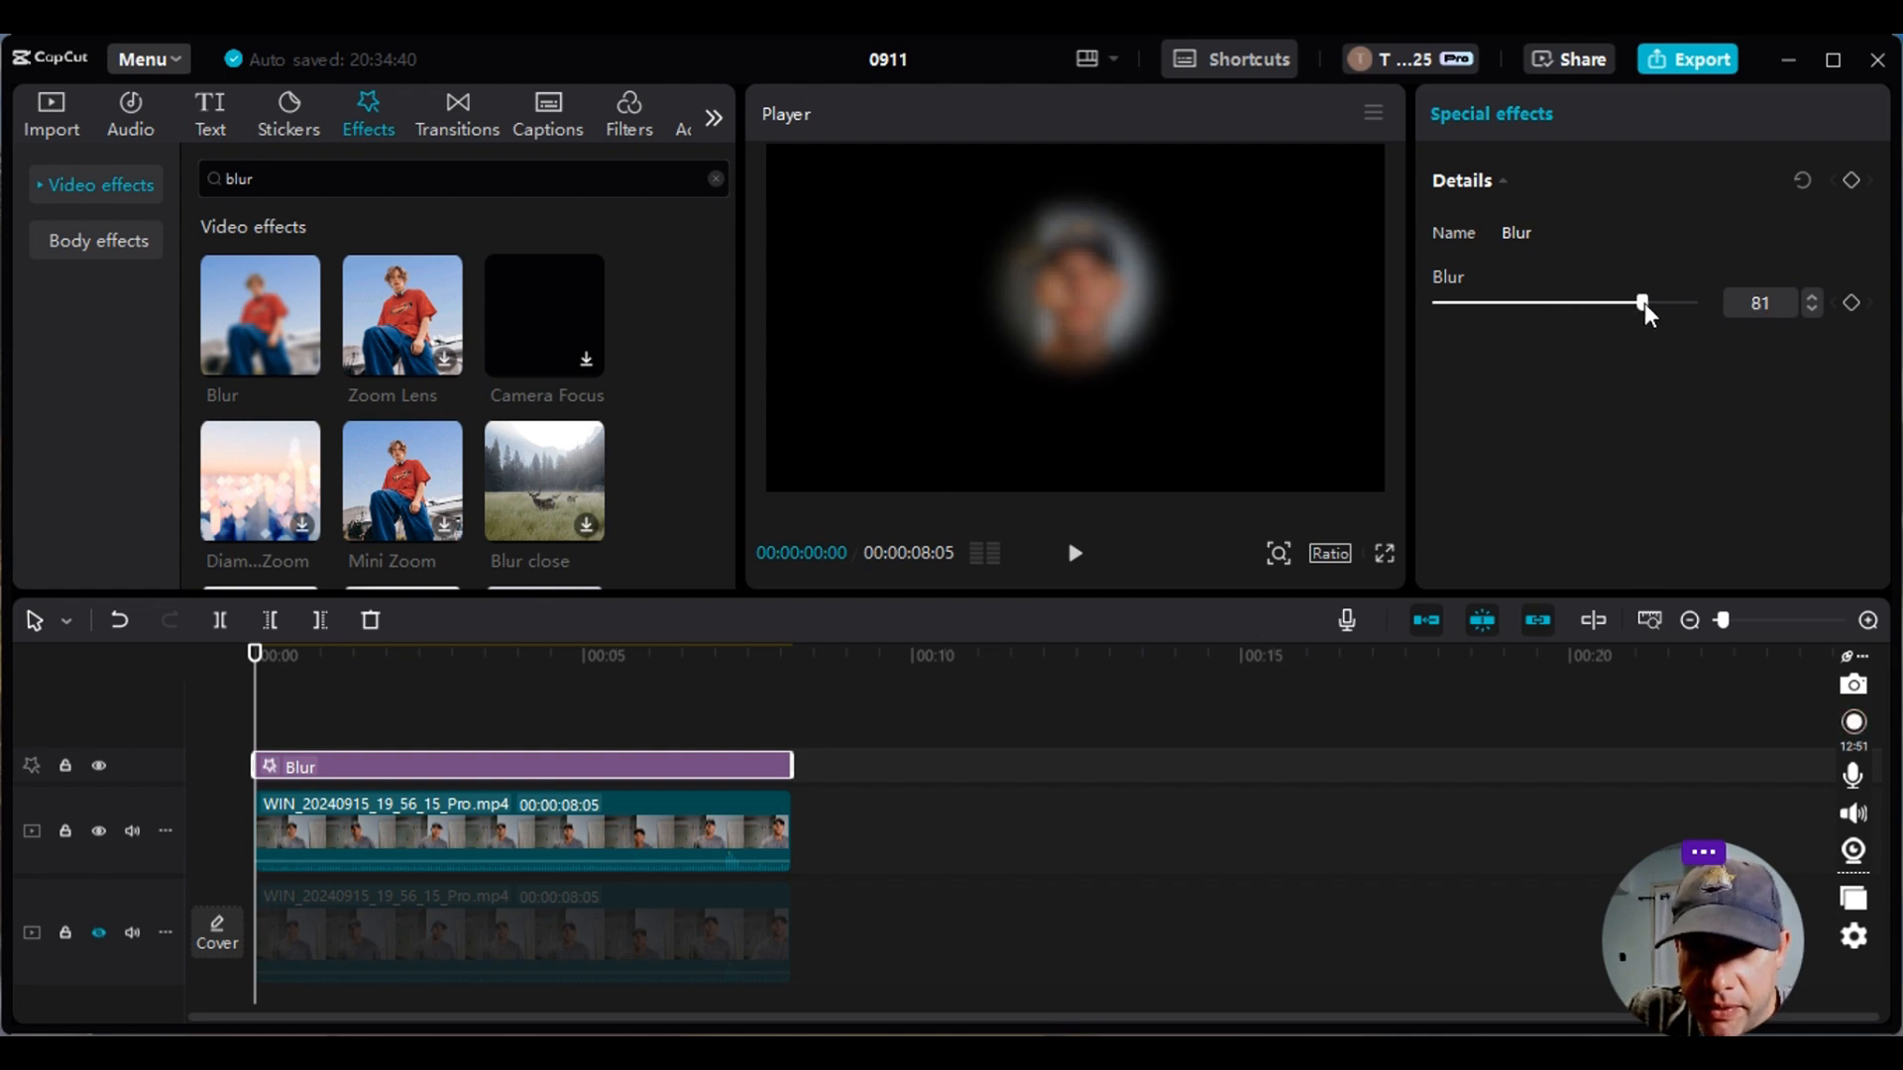
drag(1643, 301, 1683, 301)
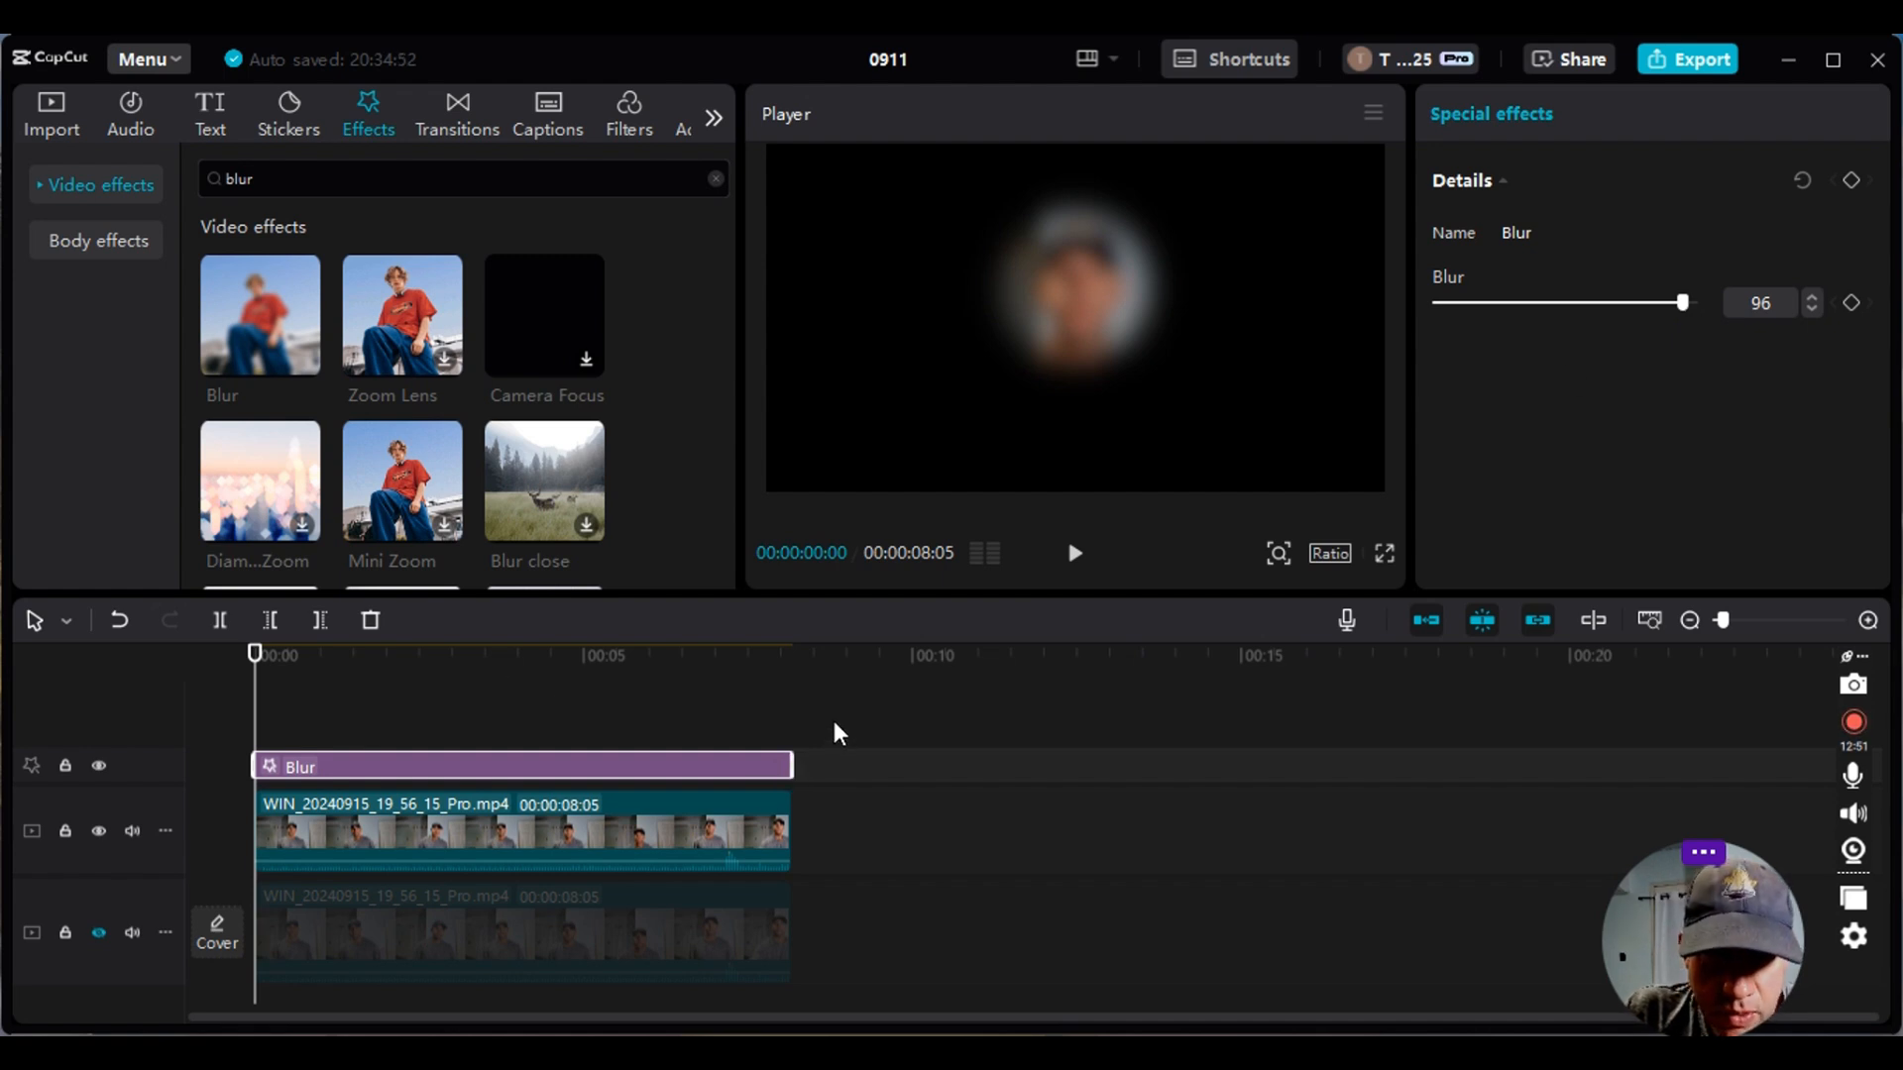
click(522, 830)
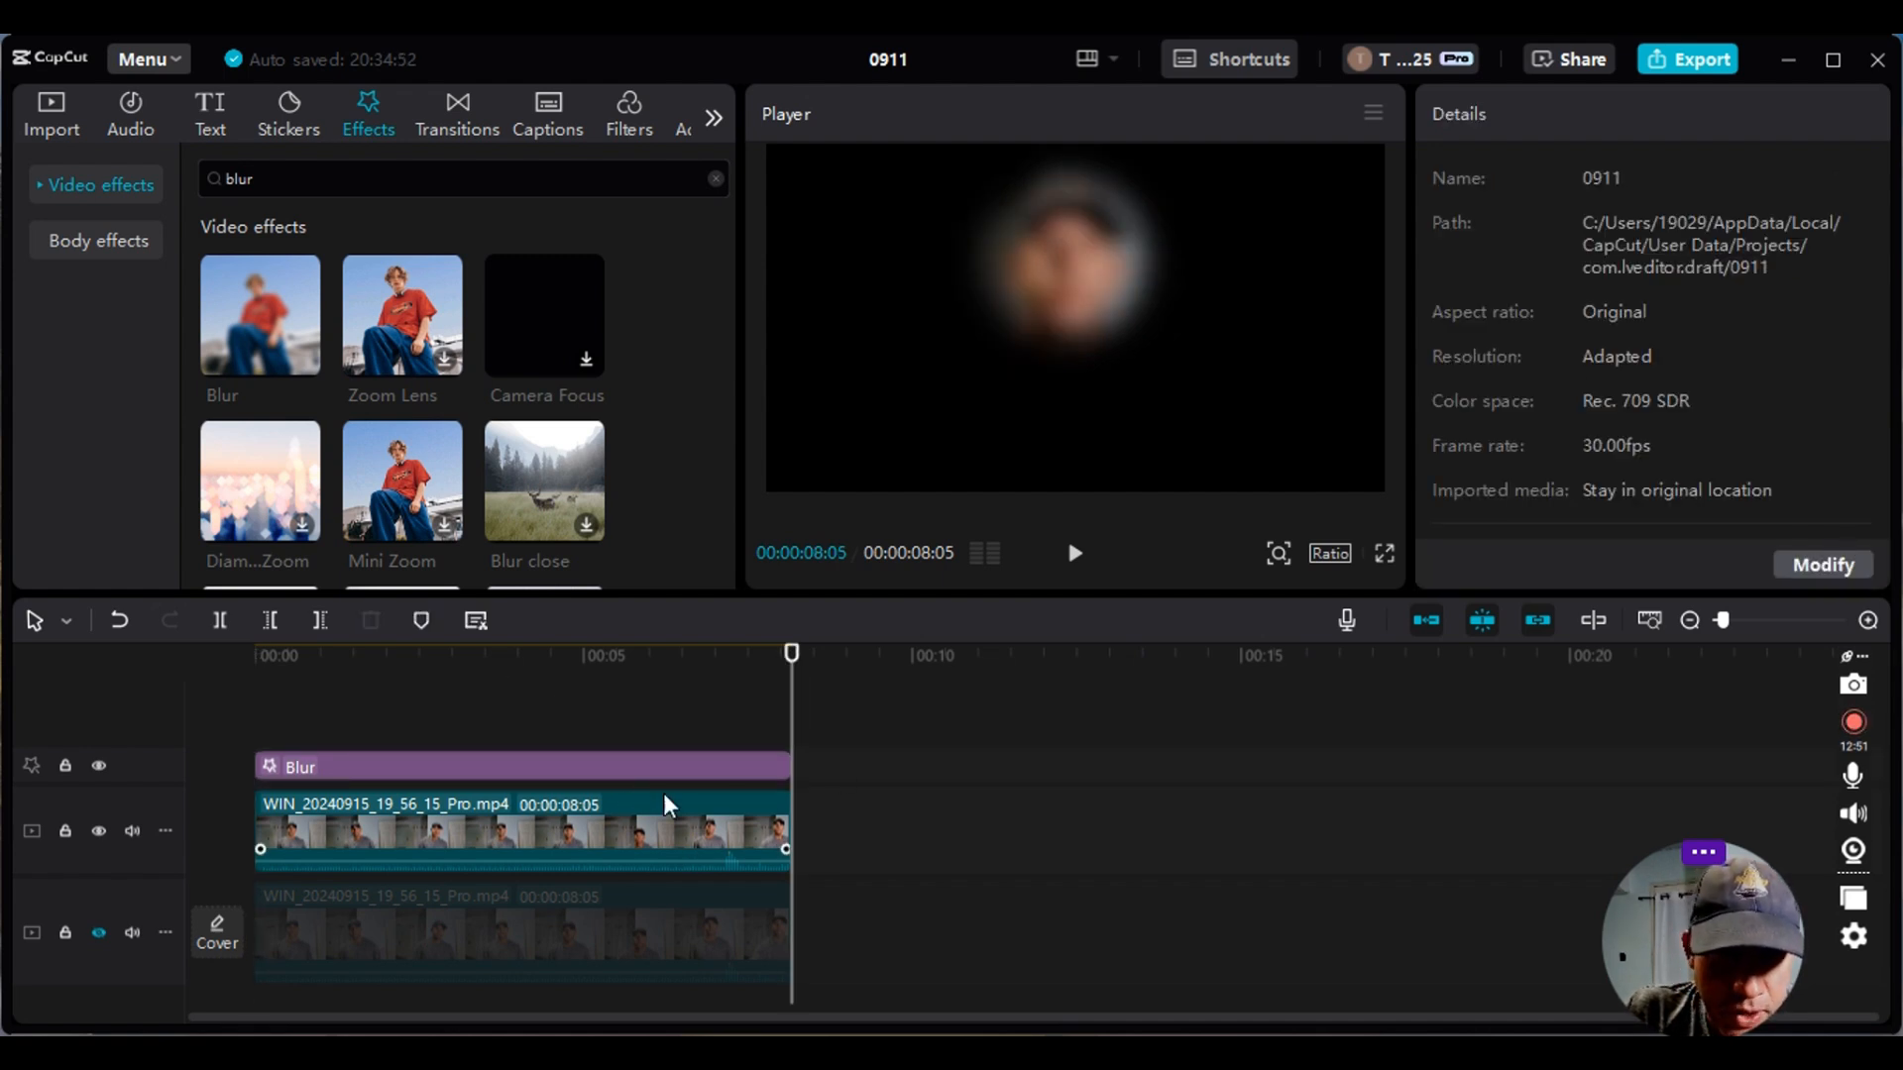
mouse_move(608, 800)
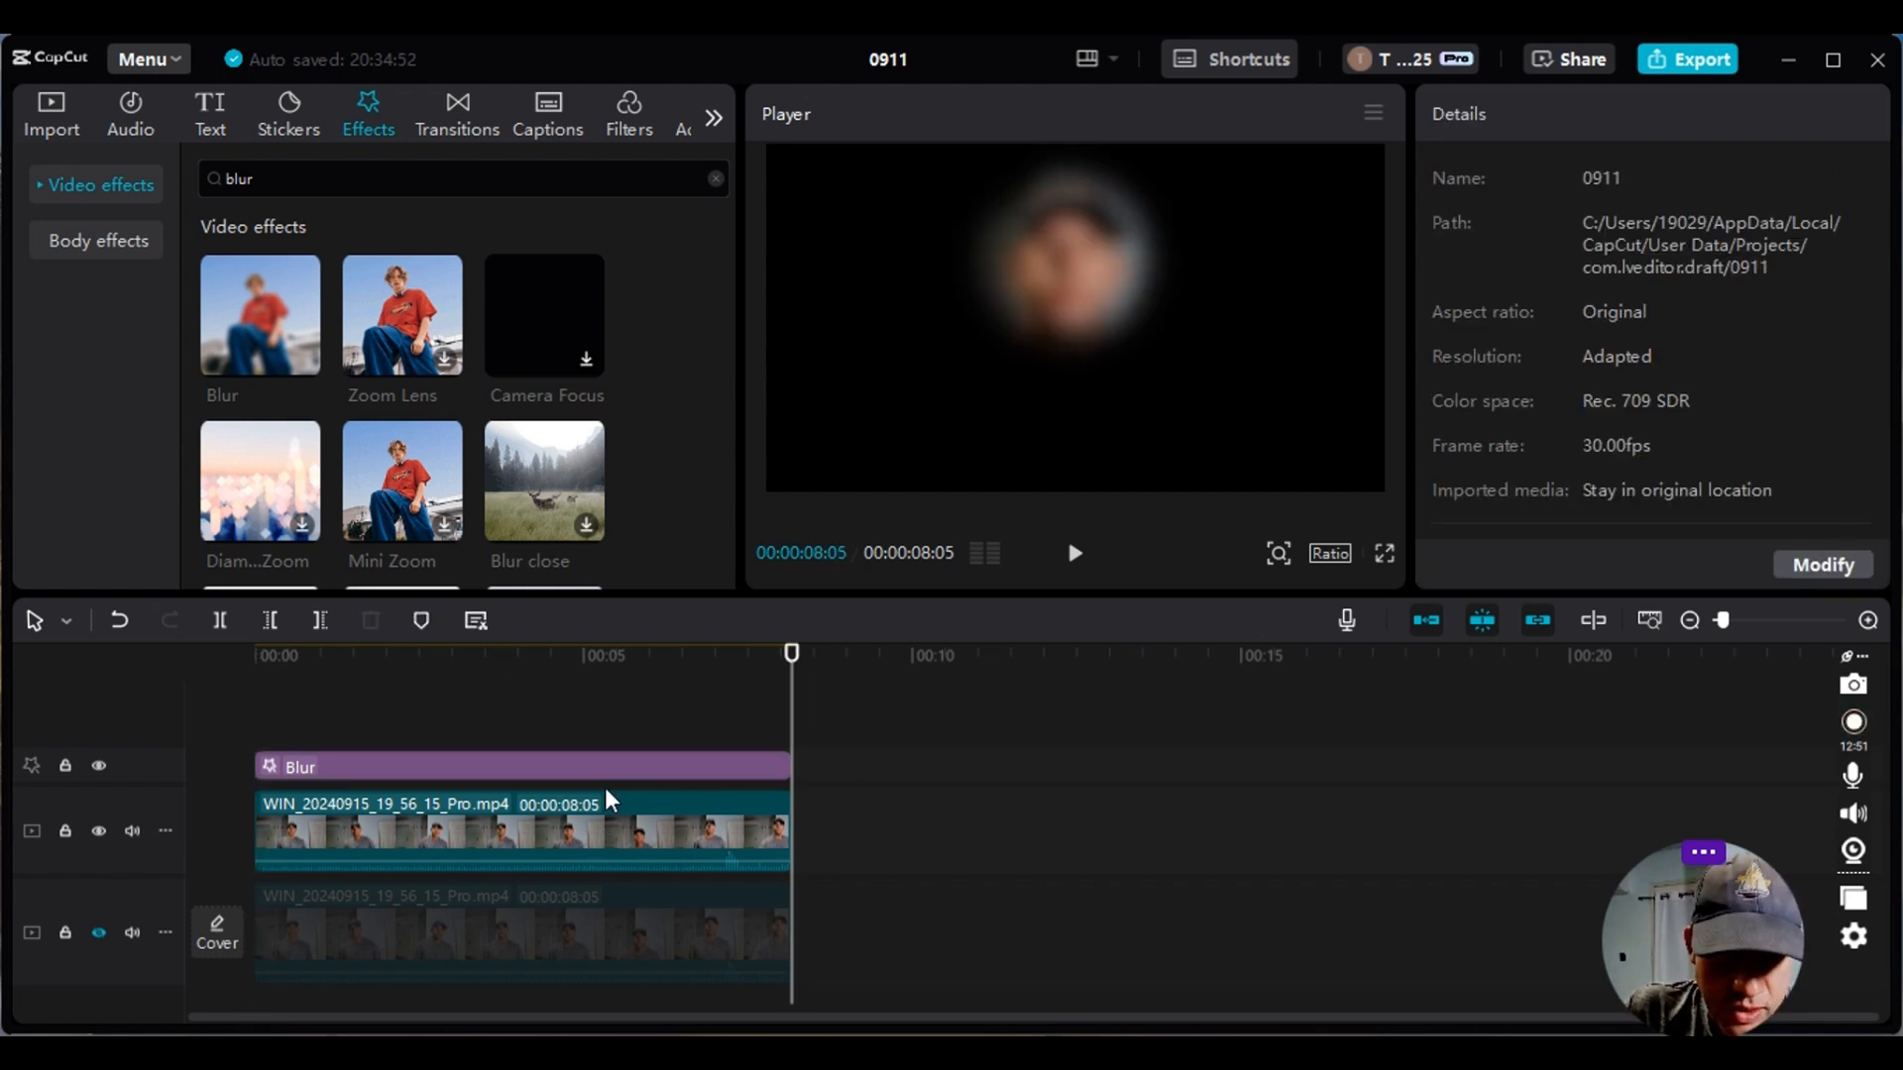
mouse_move(822, 813)
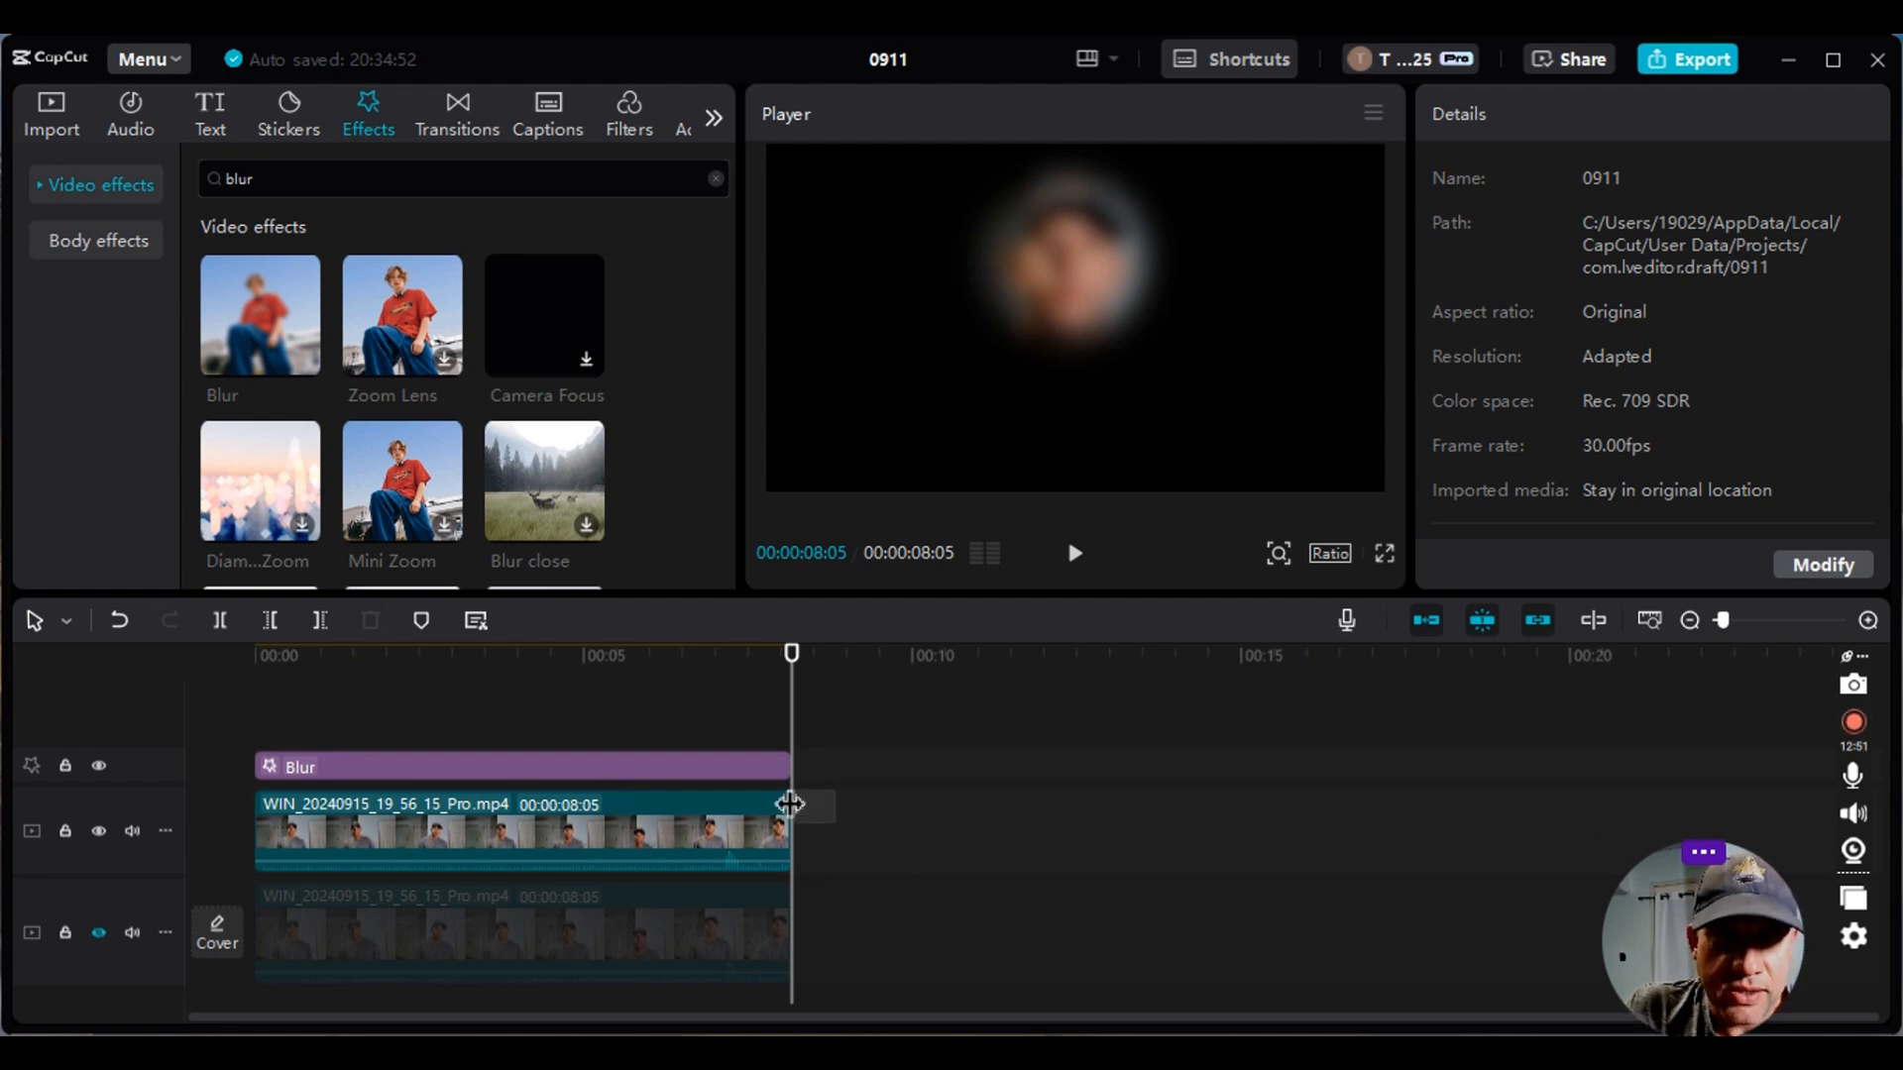
- Merge the Blur effect and masked clip into a compound clip and play it back
click(509, 830)
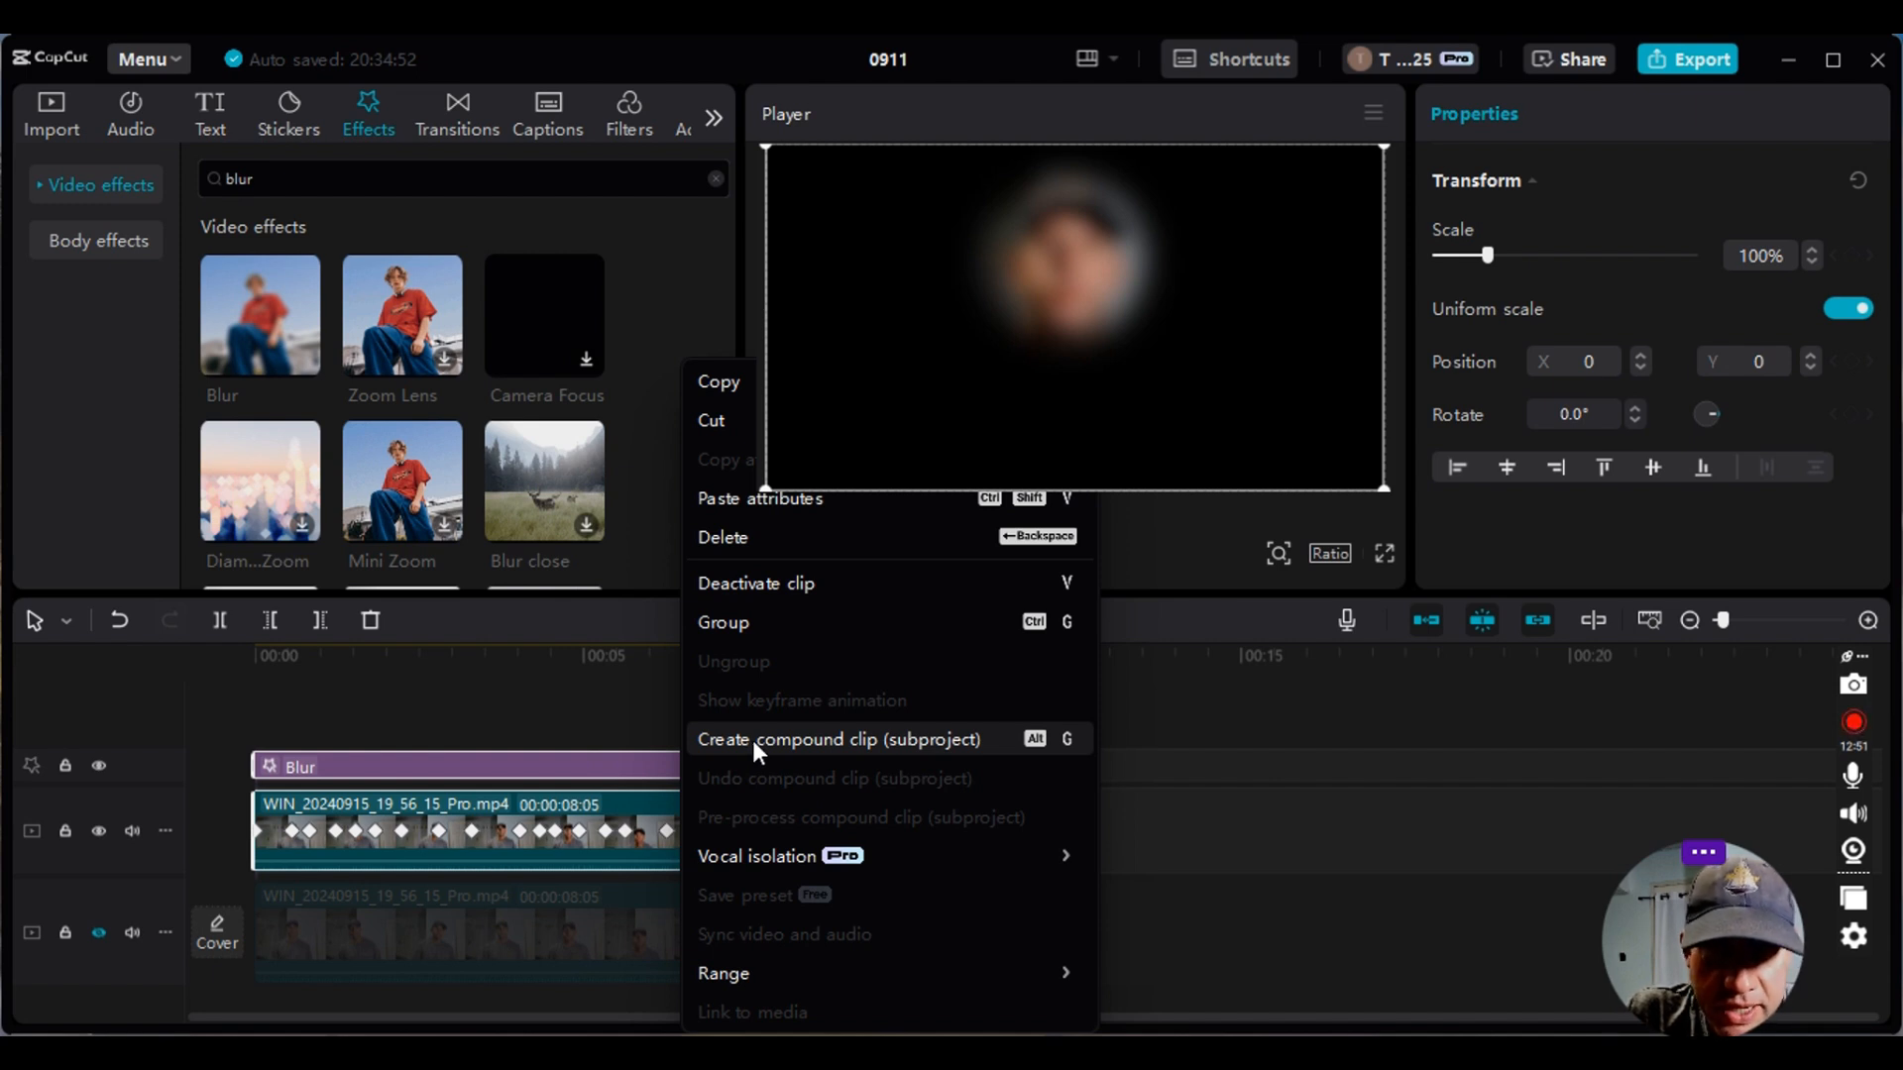
mouse_move(884, 759)
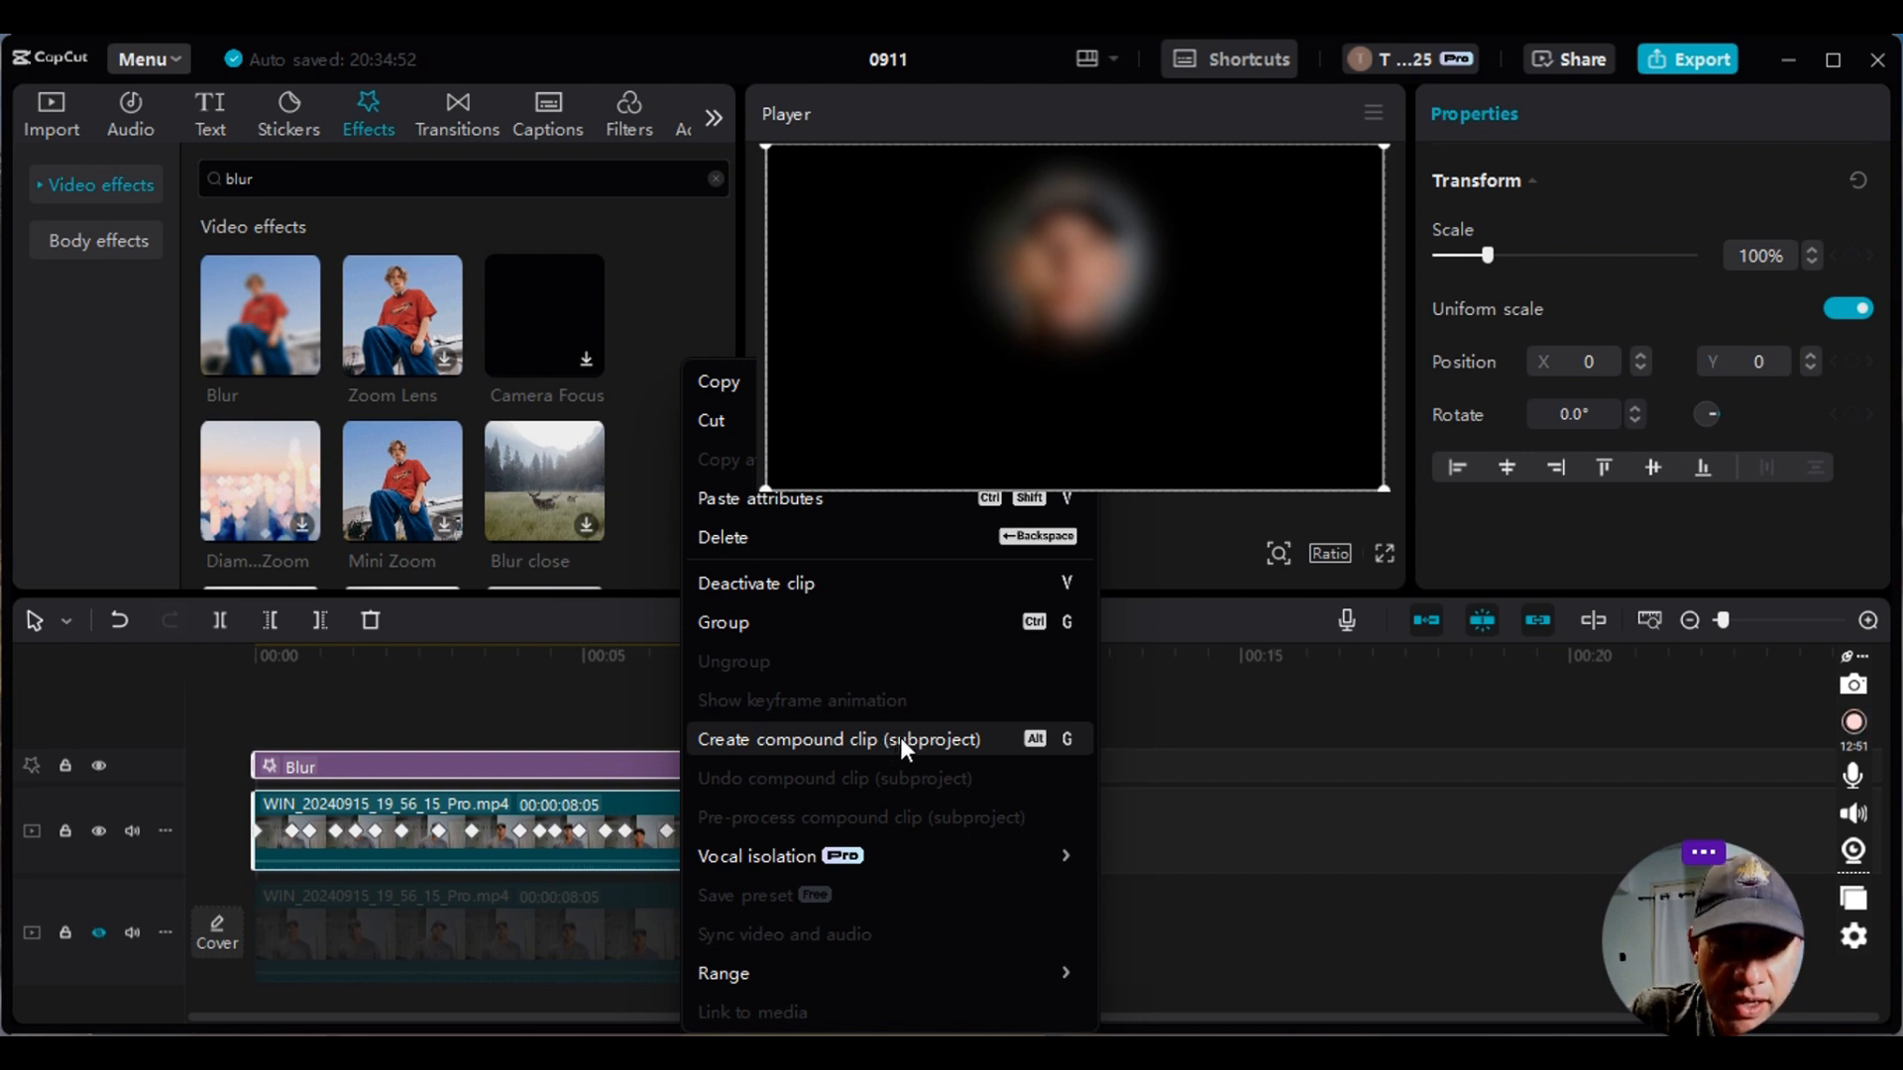
click(837, 740)
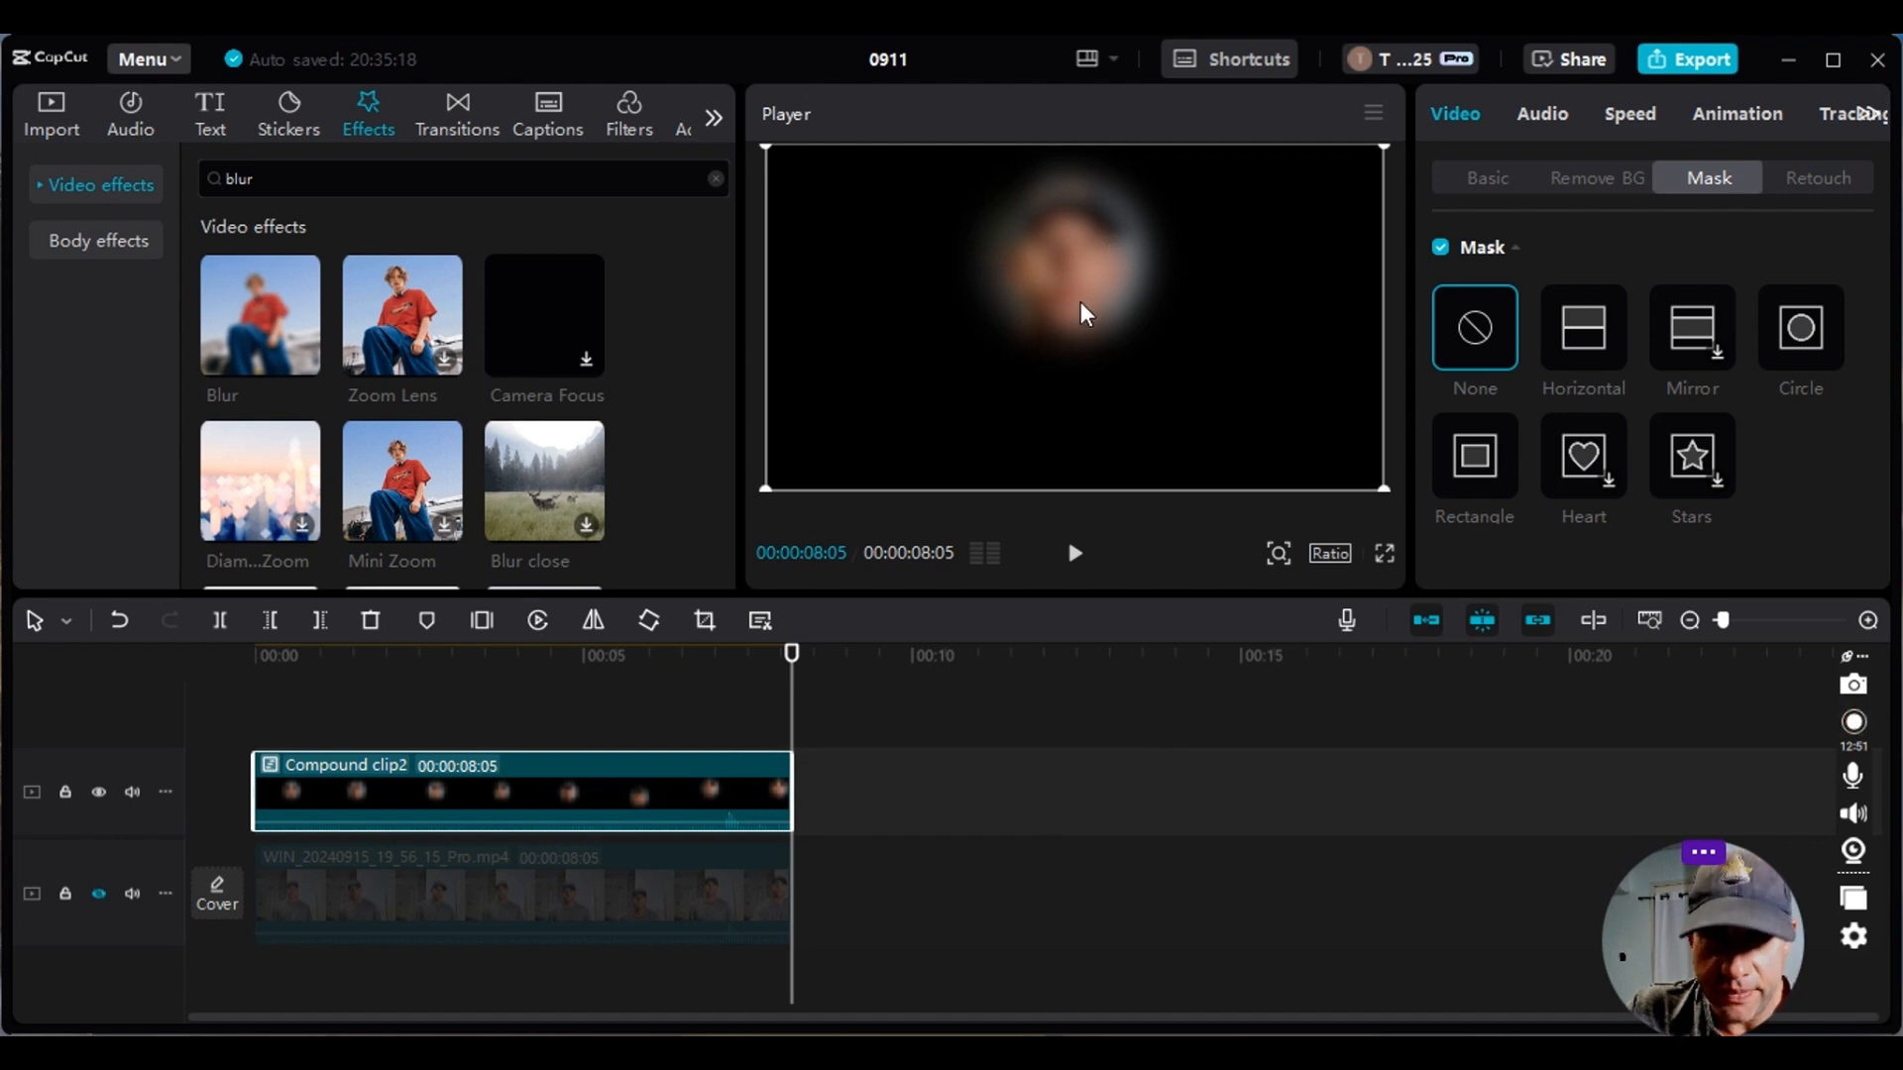
mouse_move(799, 712)
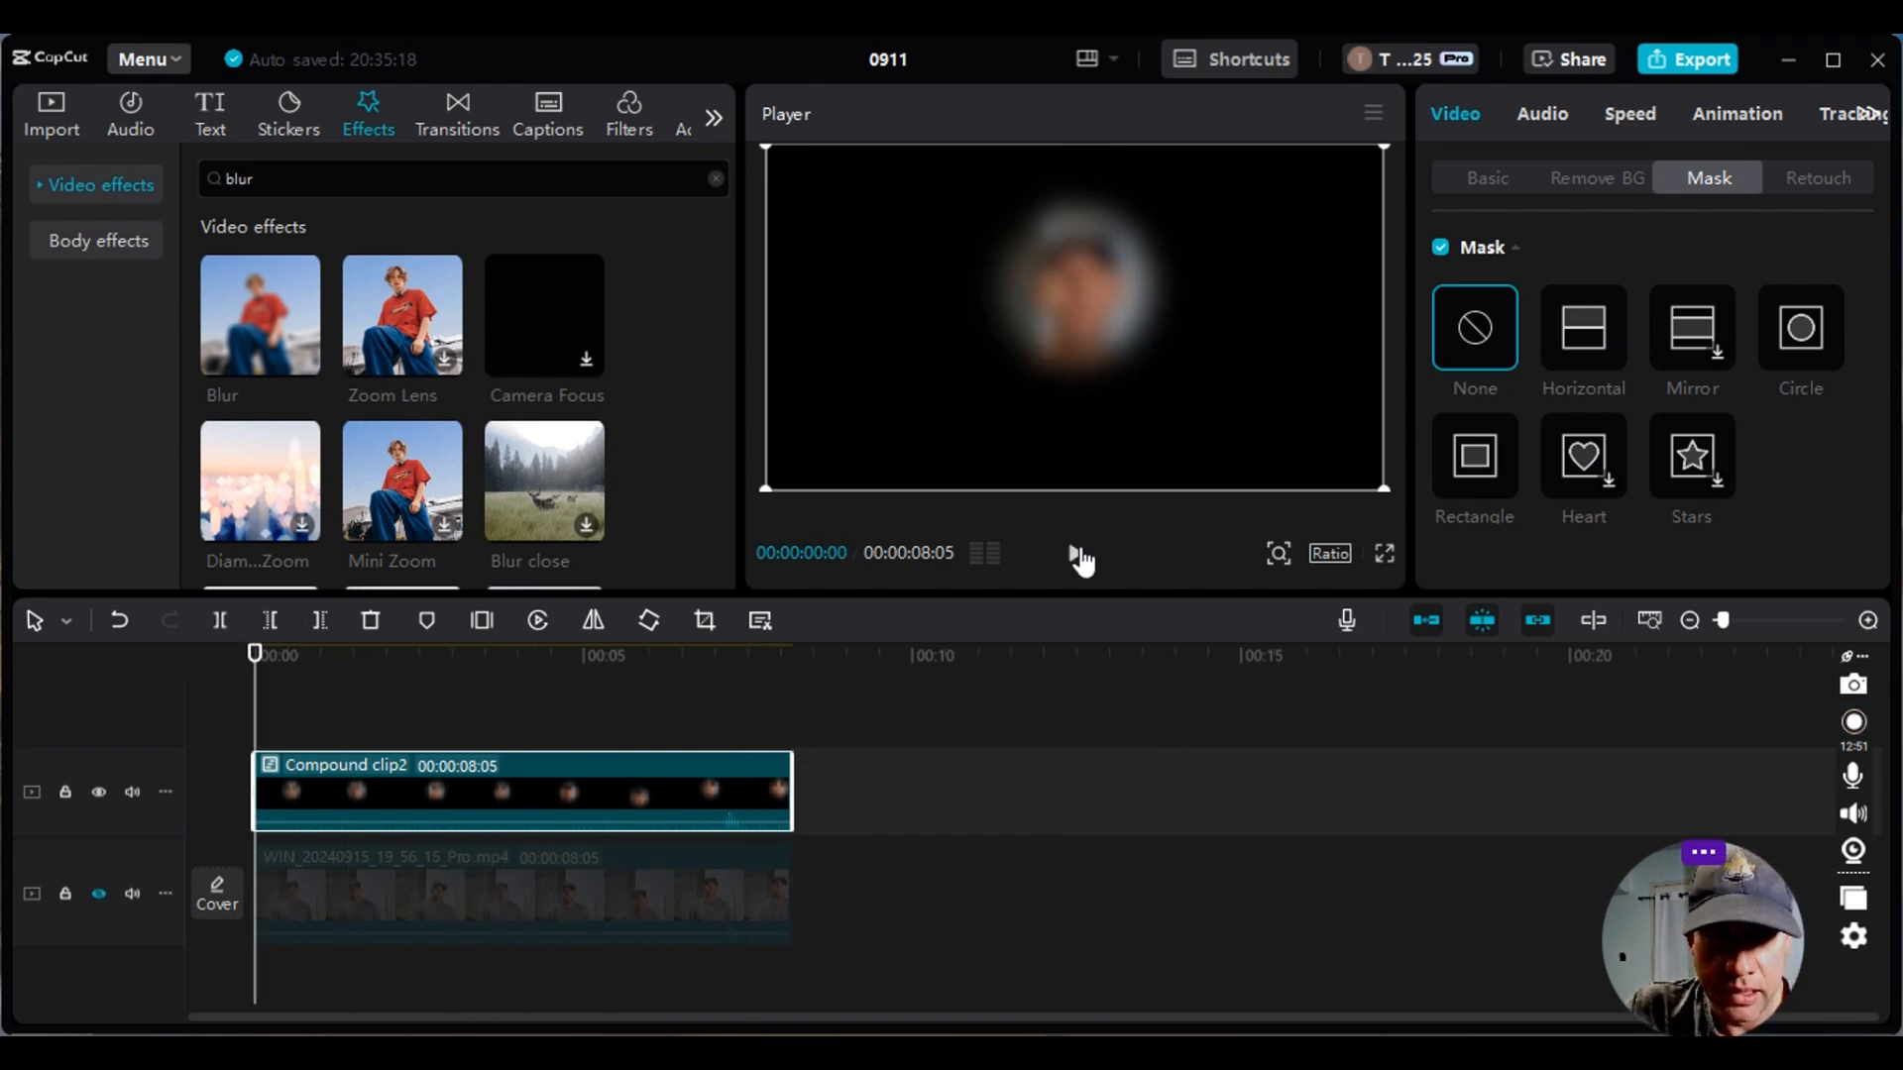
click(1078, 553)
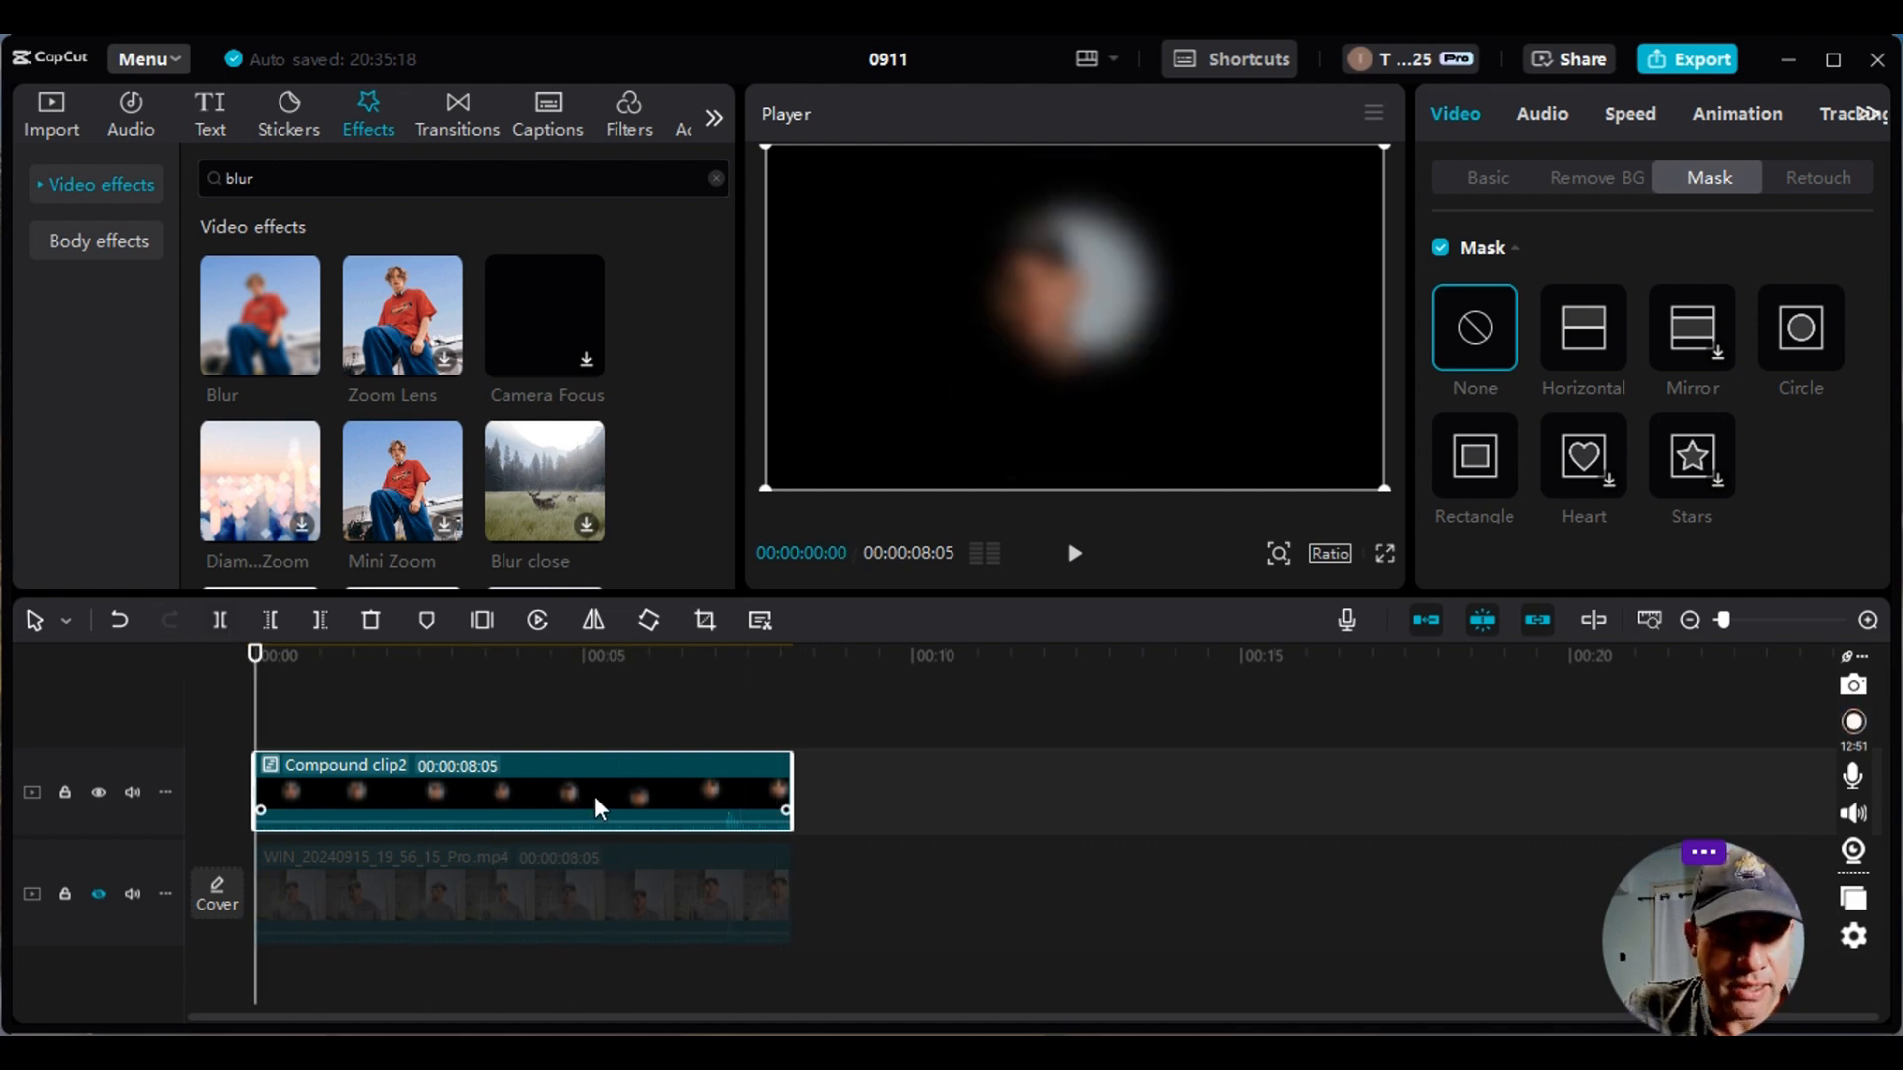
- Undo the compound clip and delete the separate Blur effect clip from the timeline
click(119, 621)
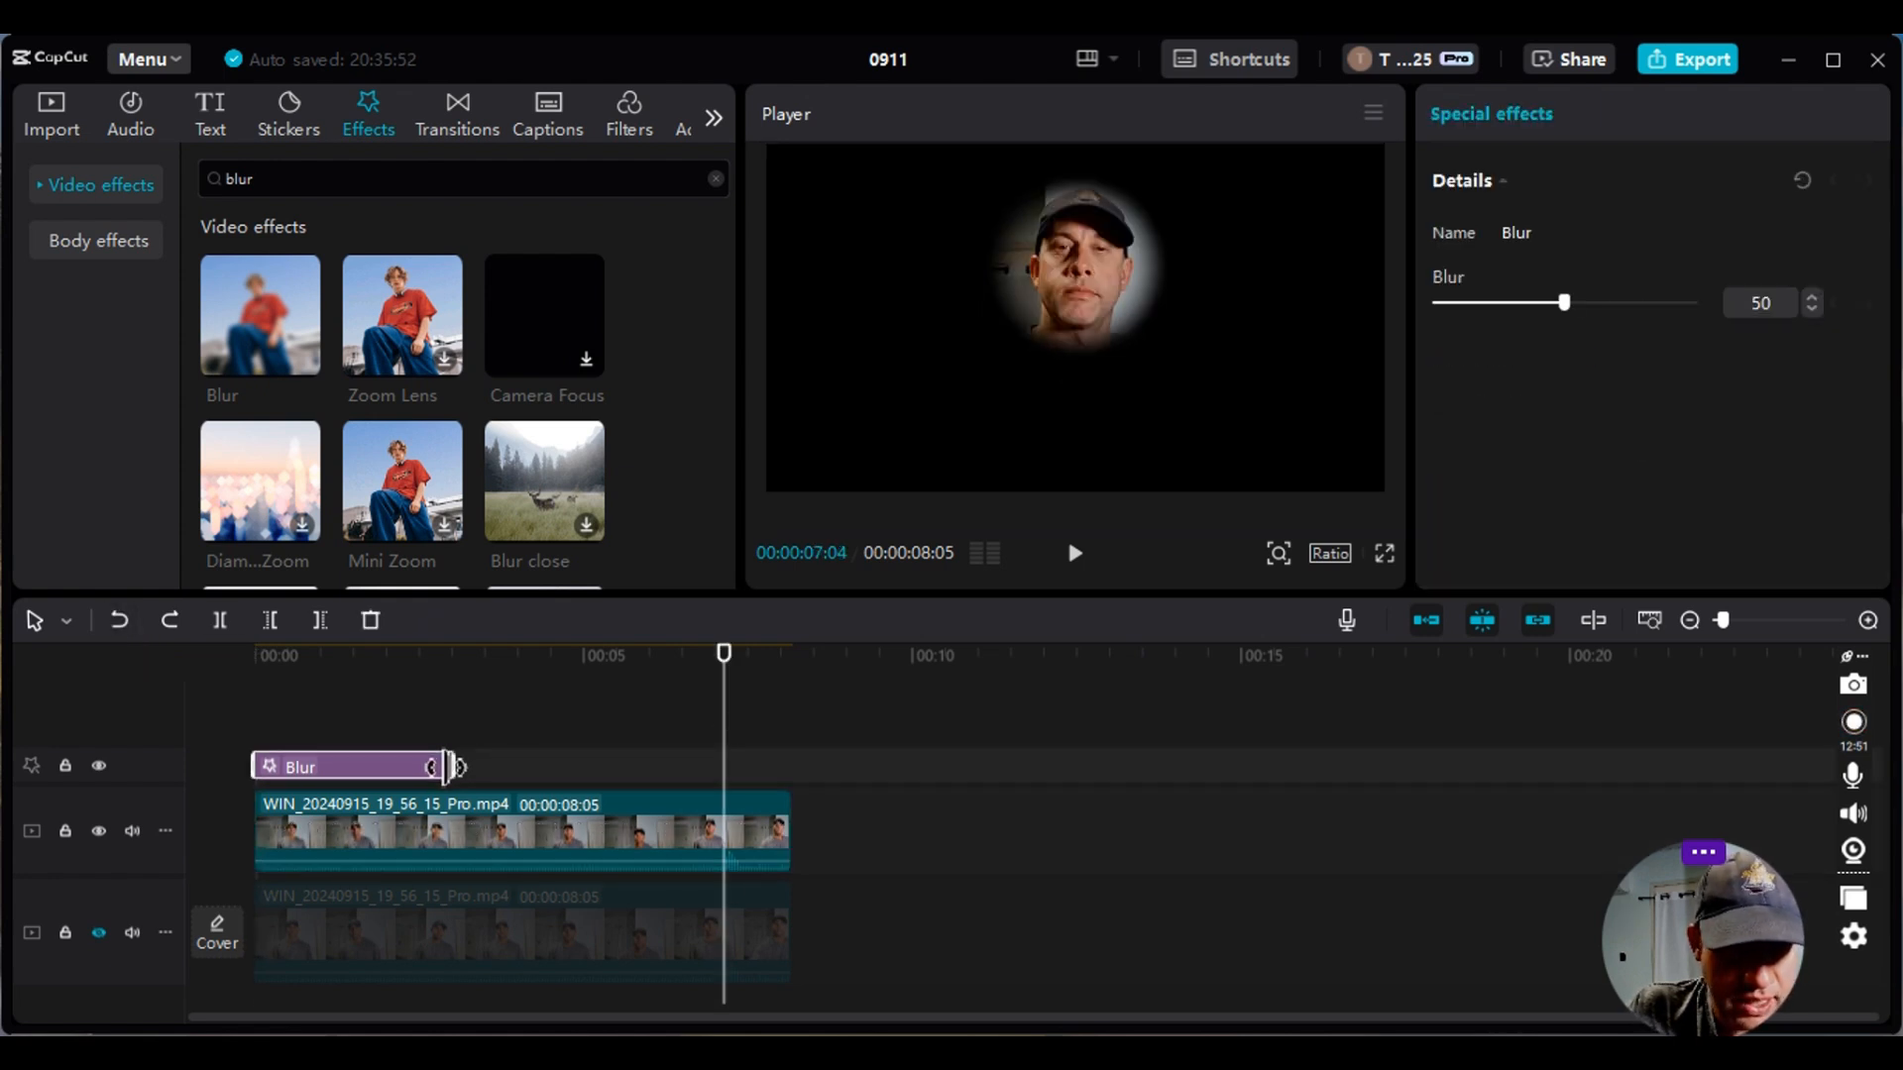
right_click(349, 765)
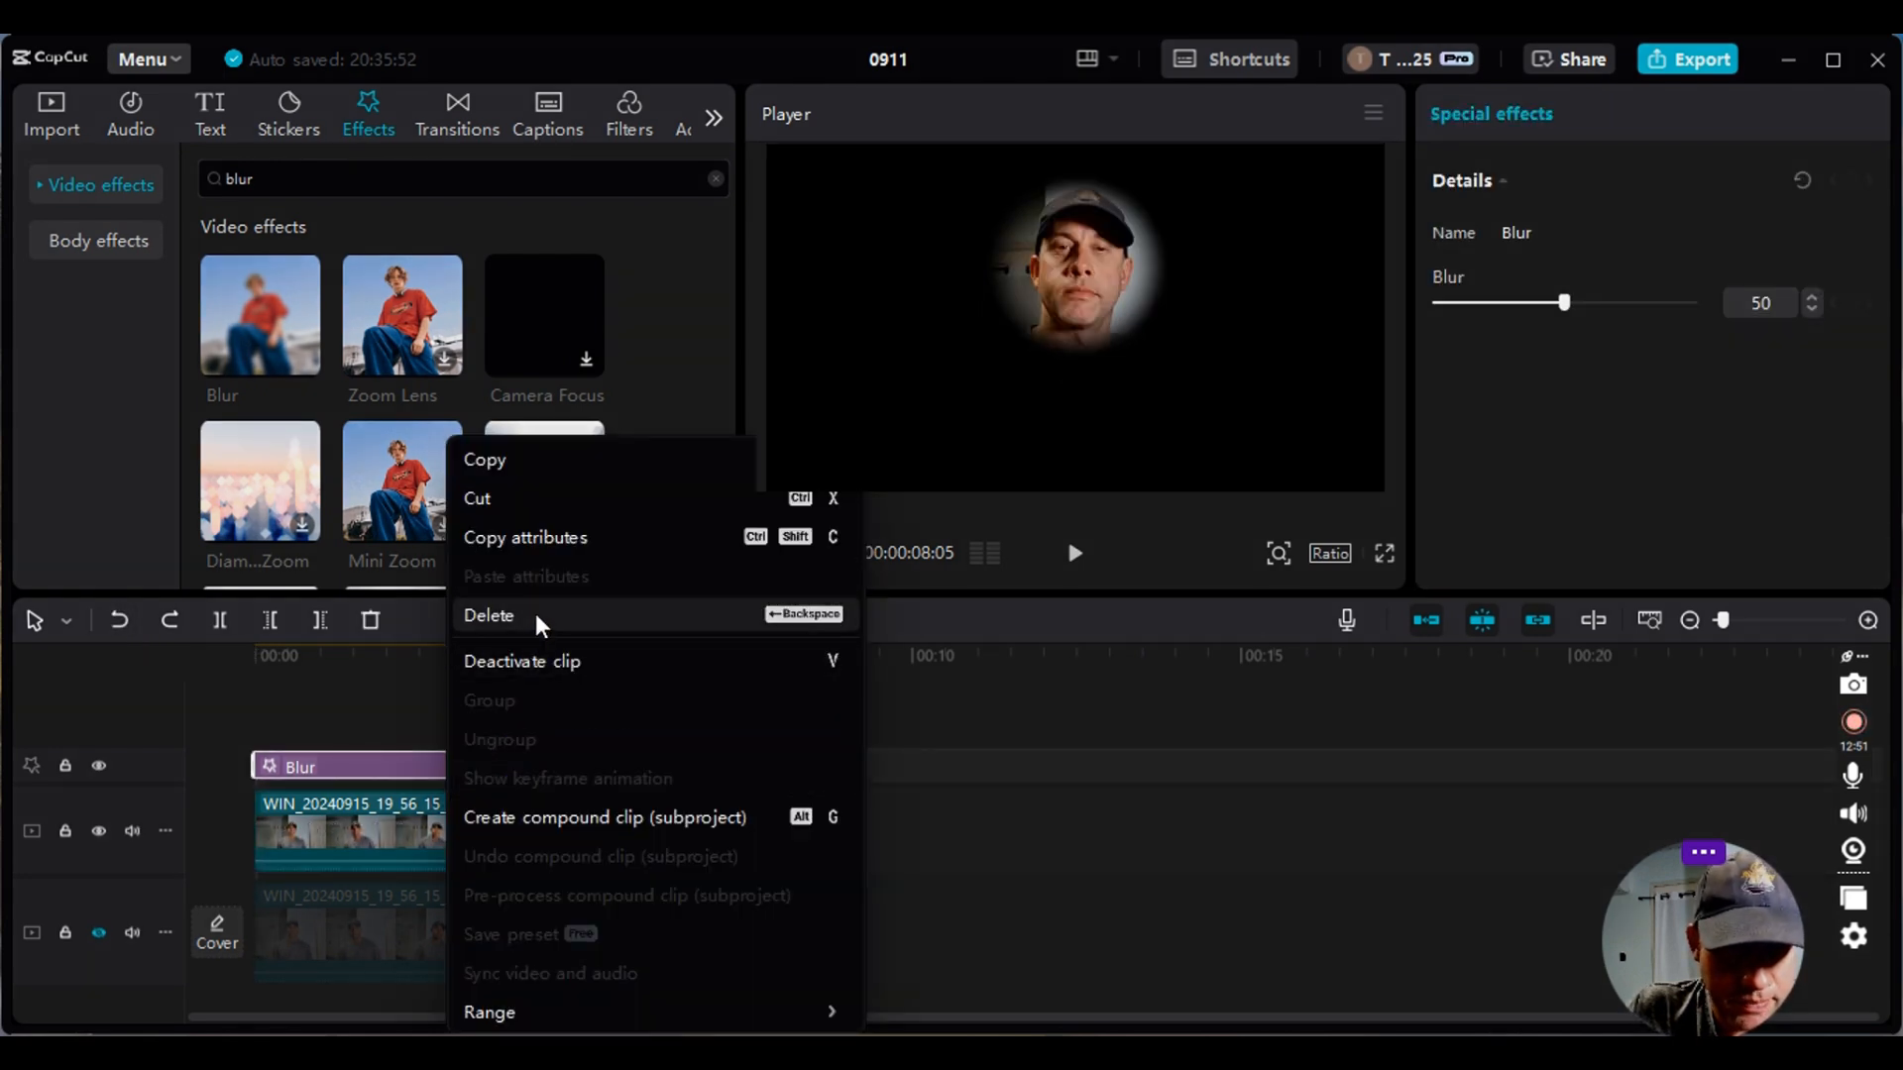
click(489, 614)
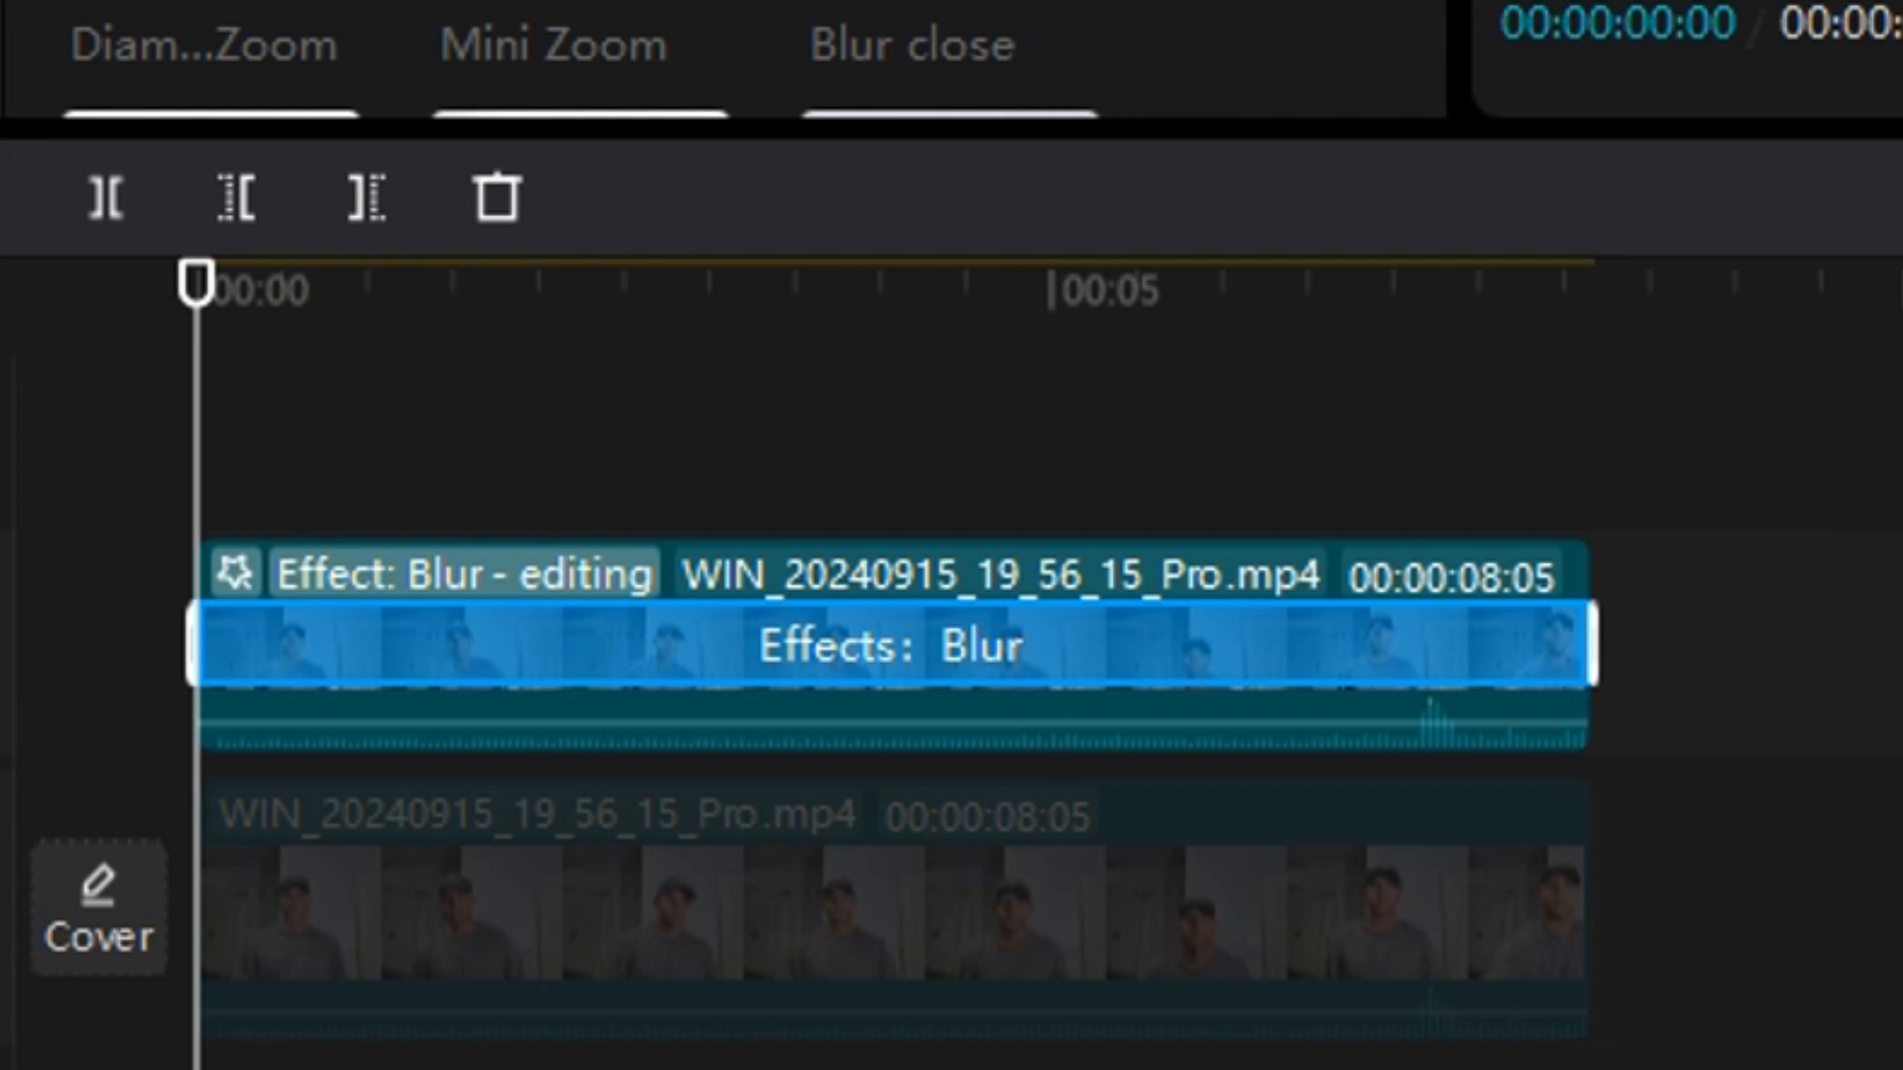
mouse_move(555, 686)
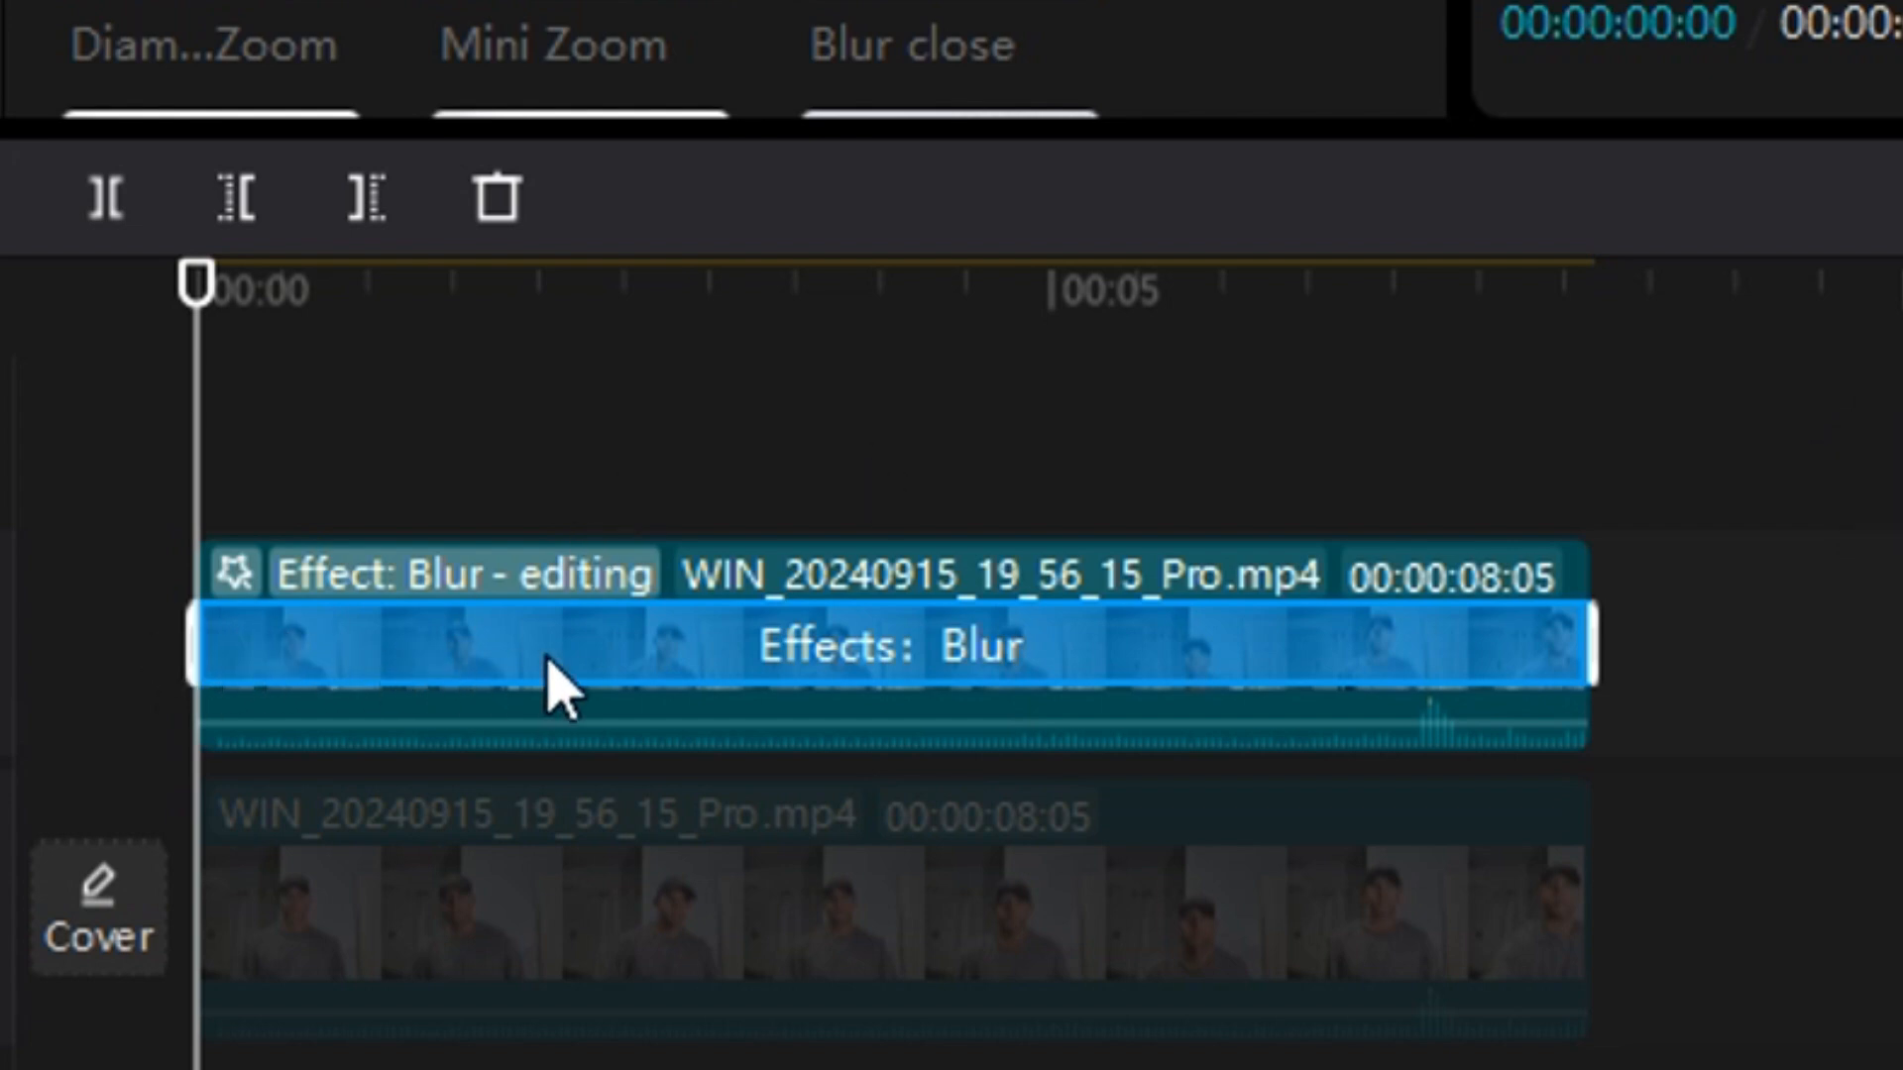
mouse_move(1601, 692)
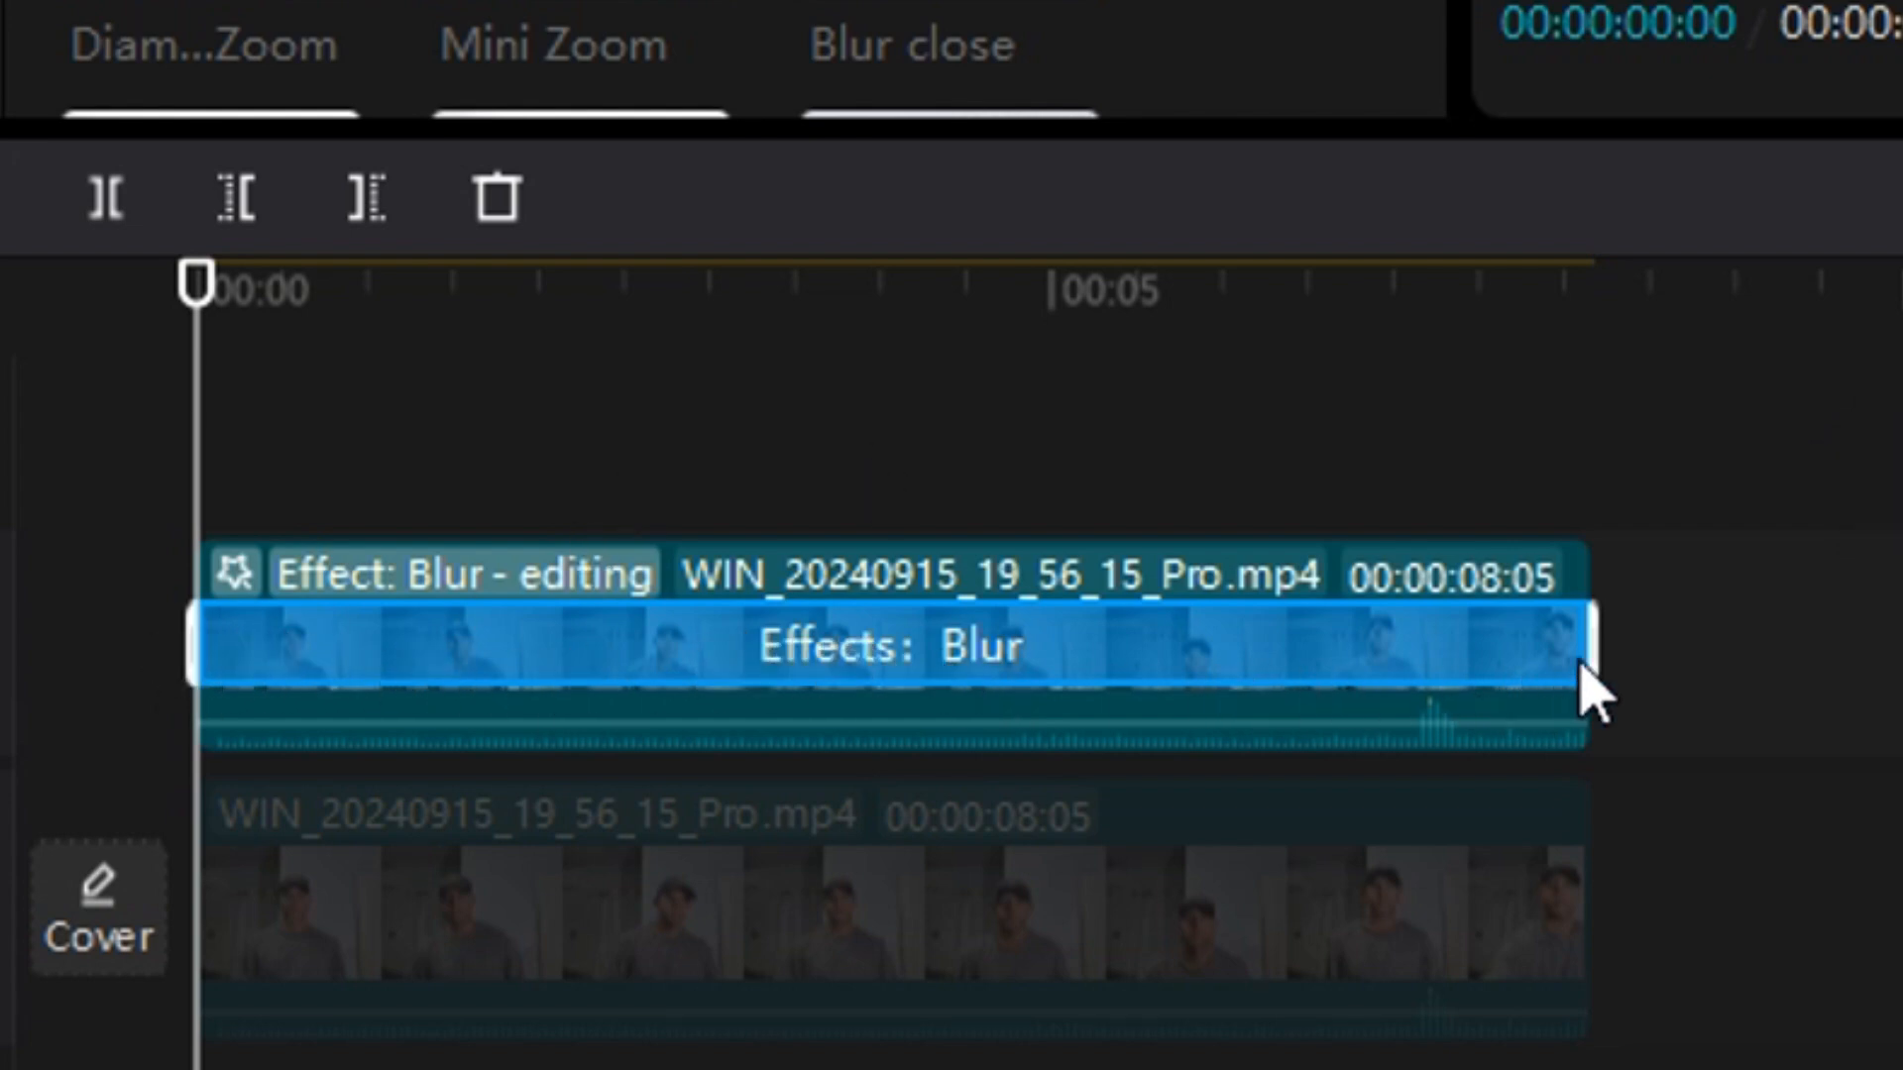
mouse_move(486, 674)
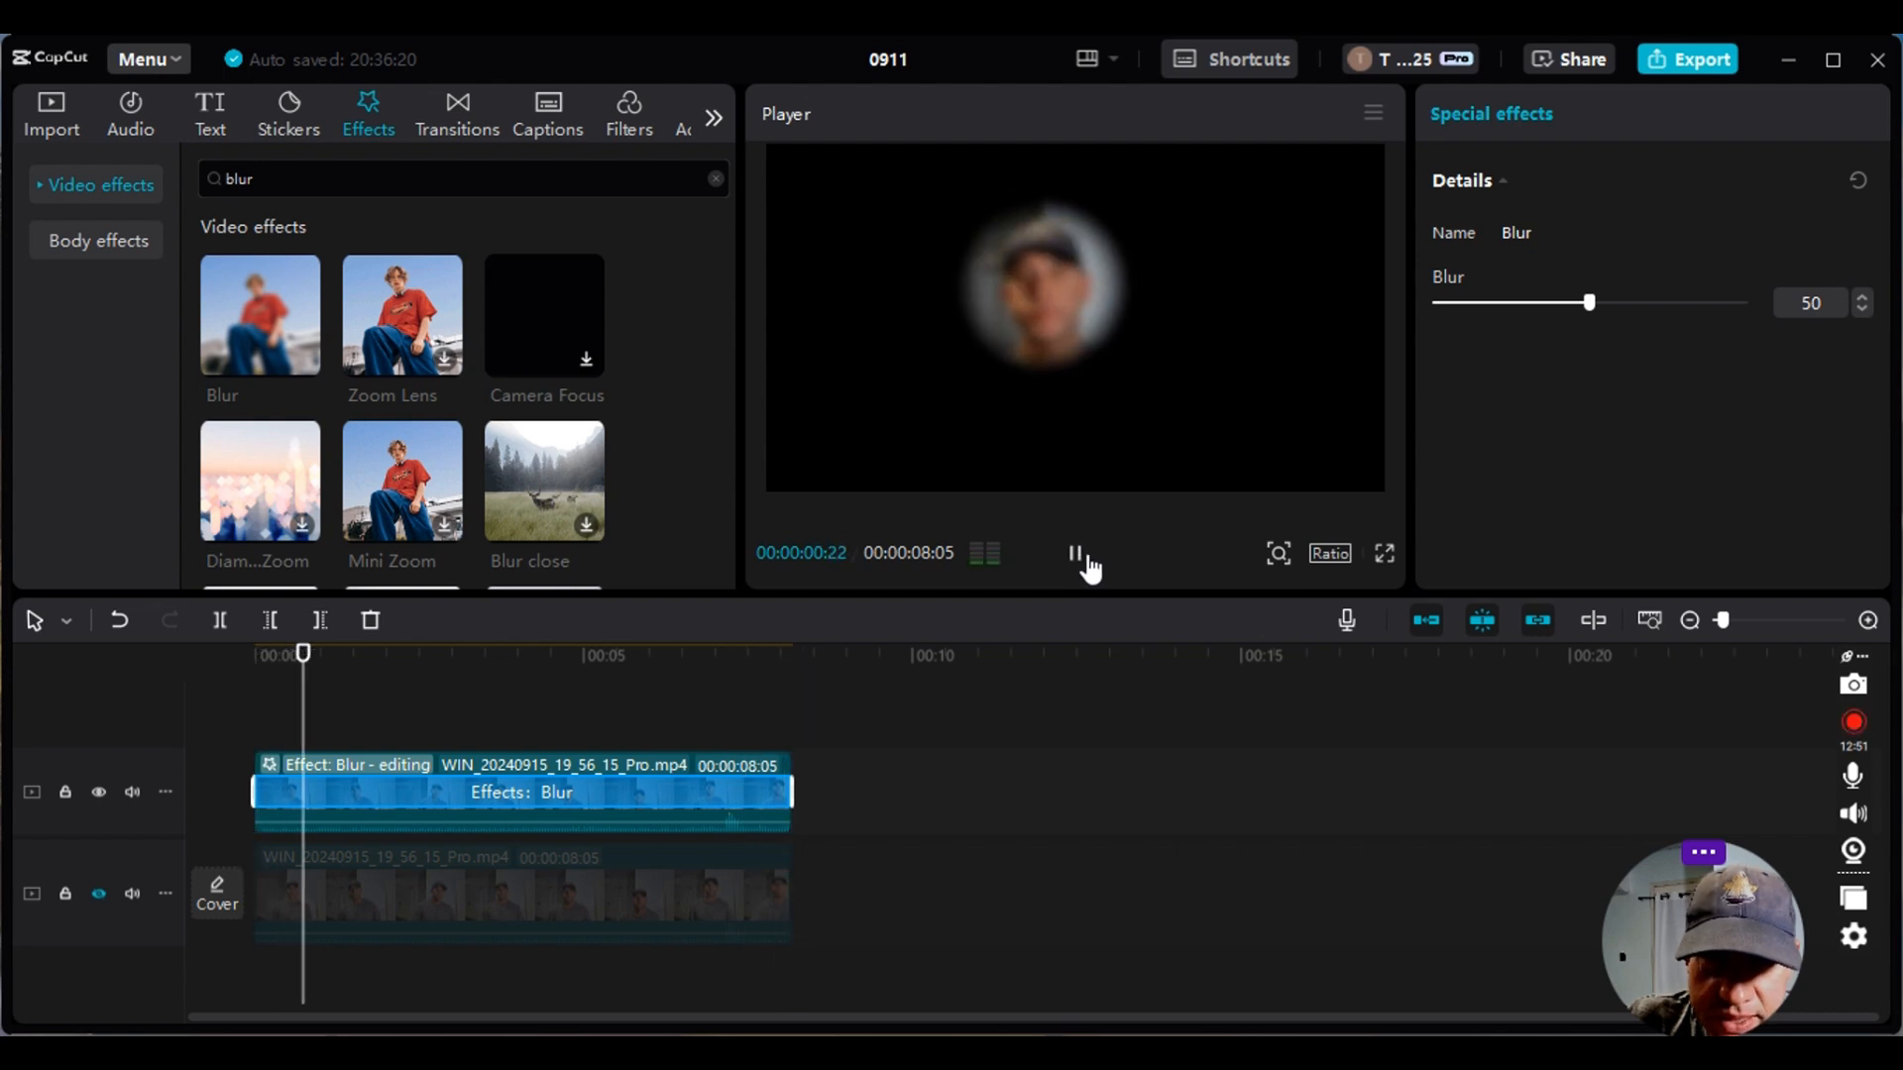
- Raise the Blur effect strength from 50 to 94 and check the result in the preview
click(1072, 553)
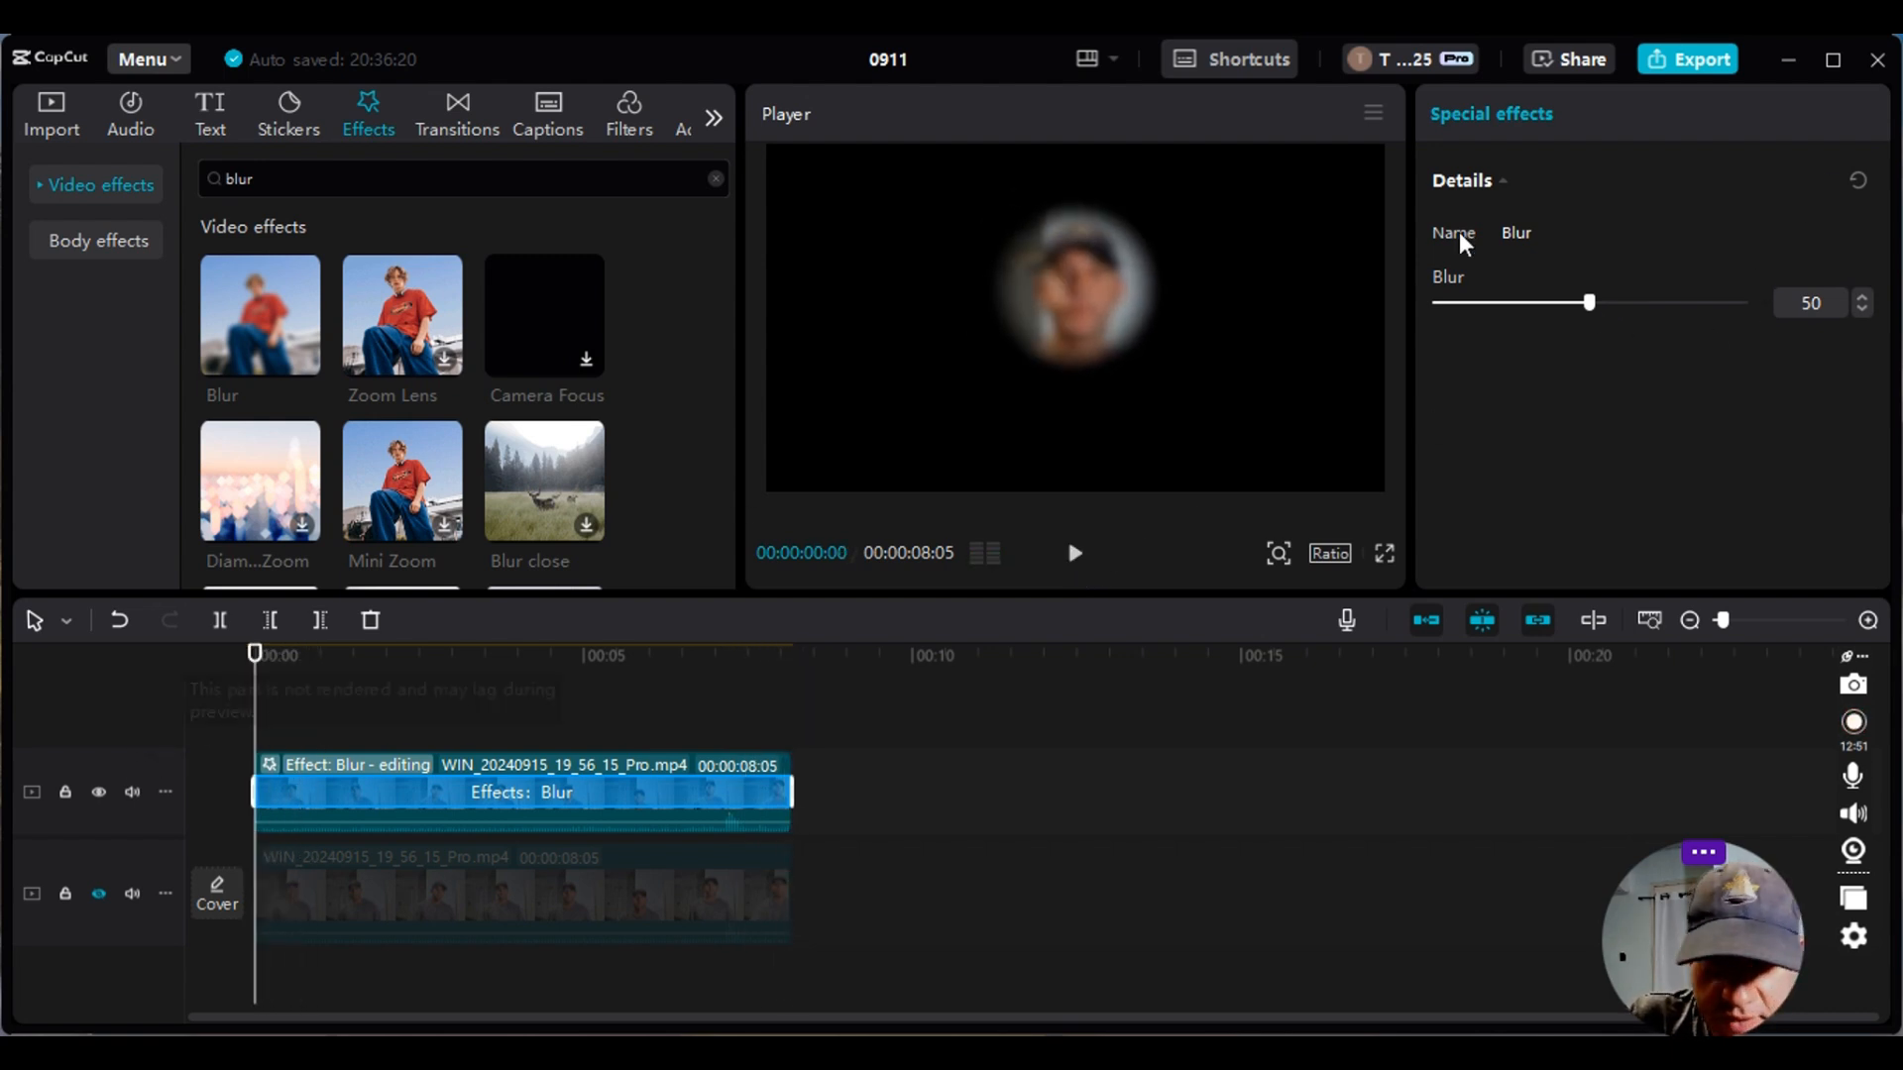
drag(1589, 301, 1661, 302)
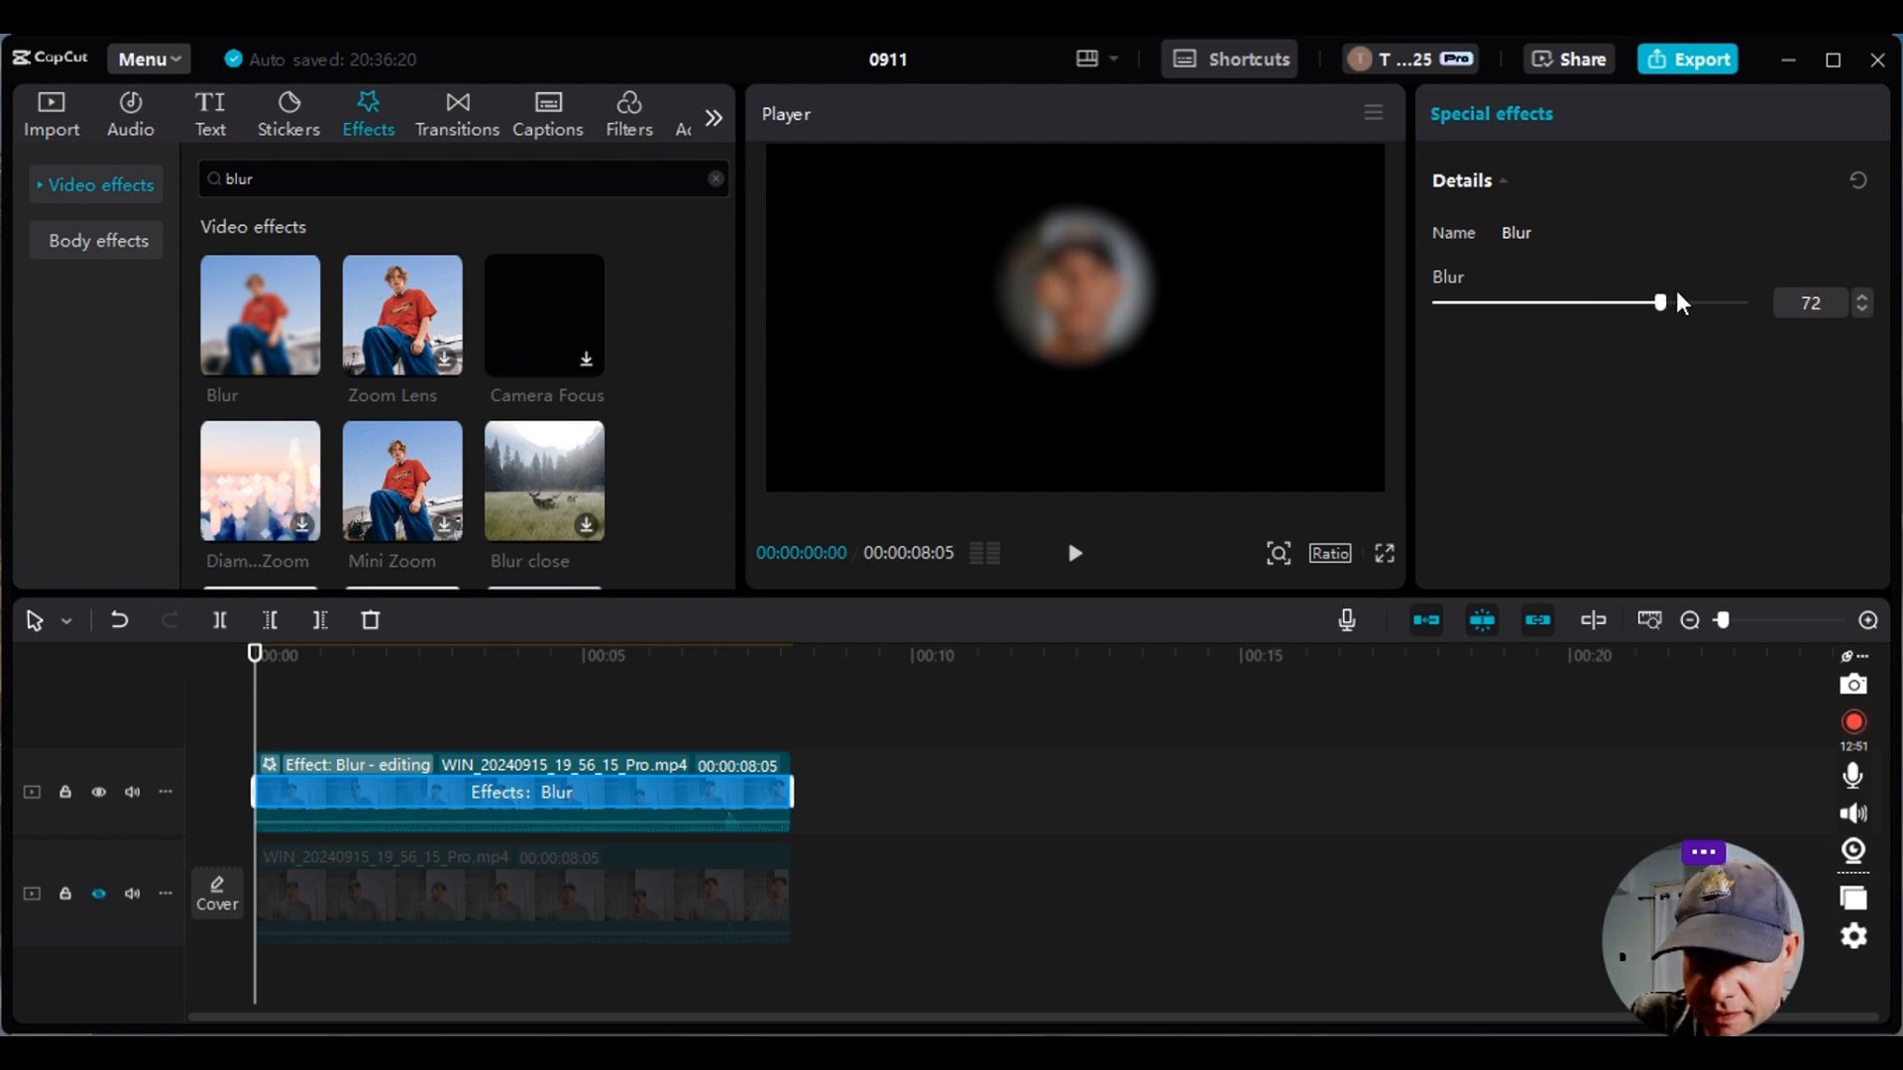
drag(1661, 301, 1723, 301)
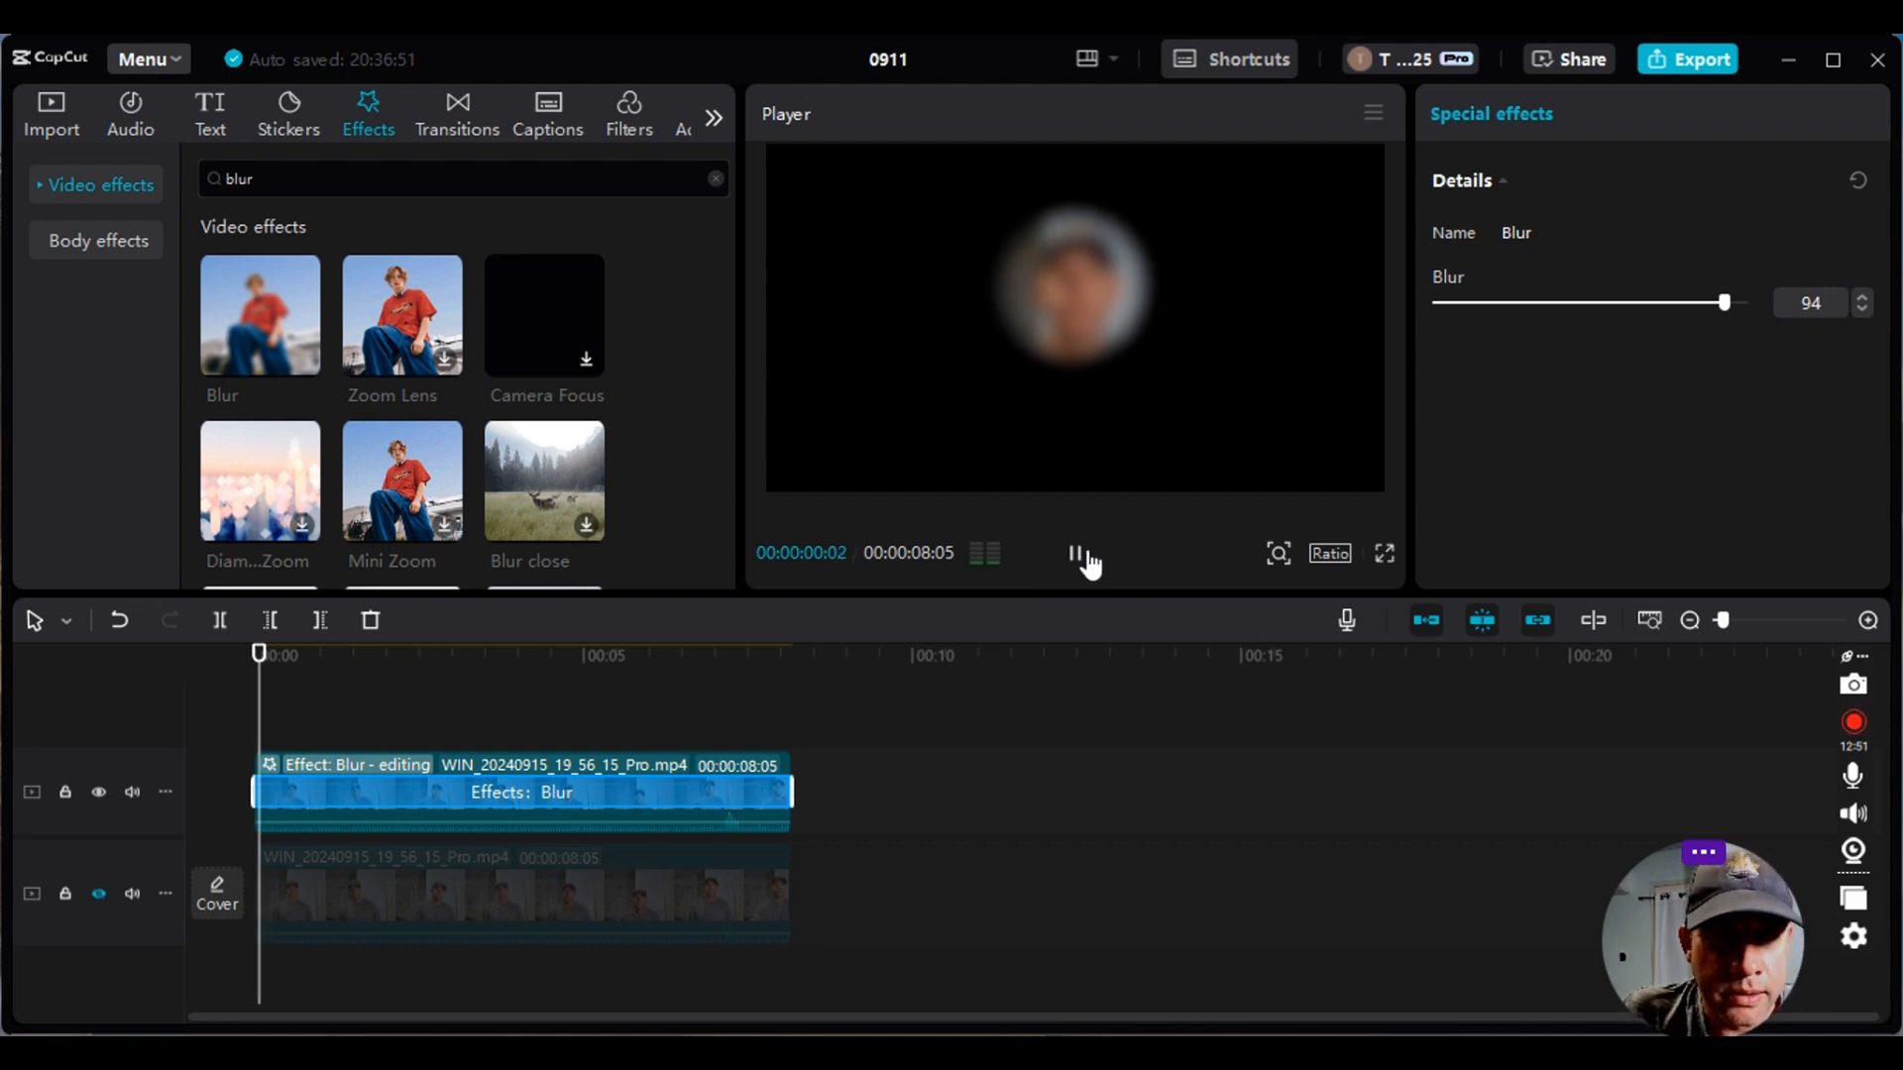
click(1072, 553)
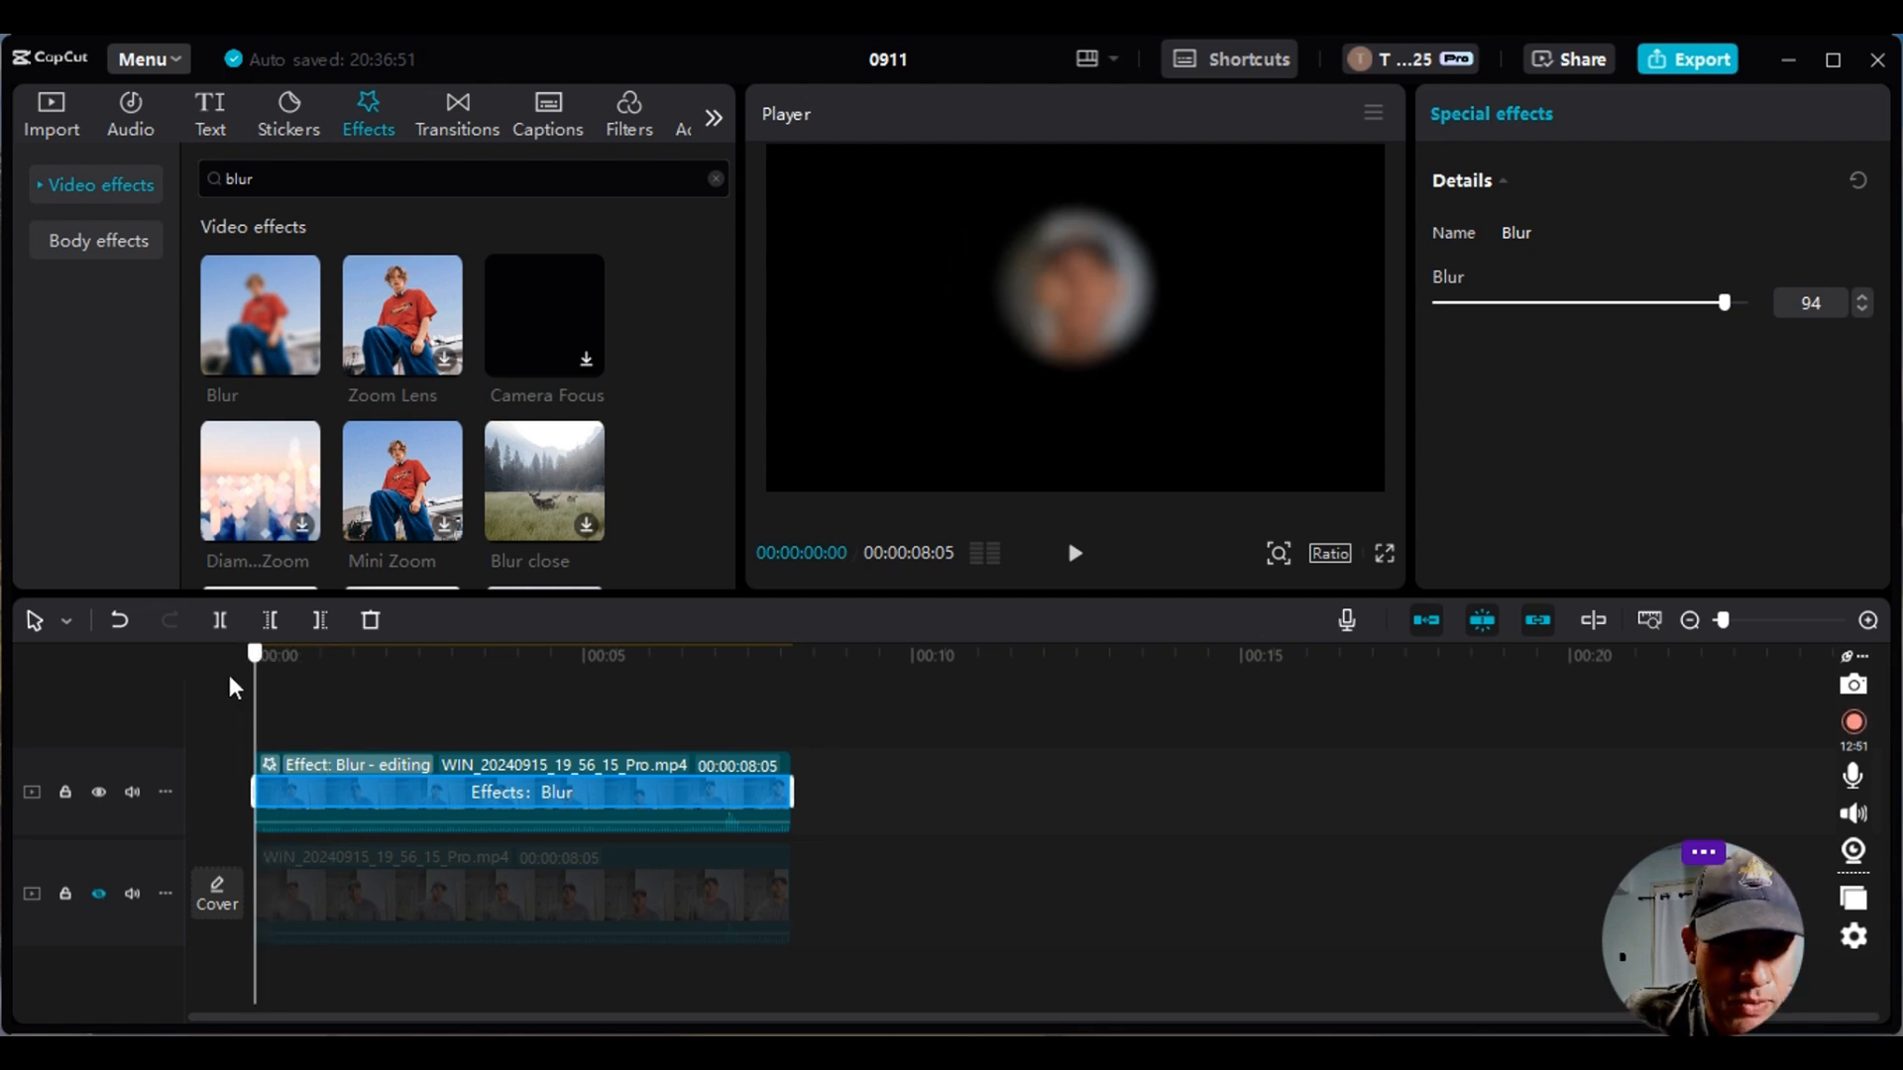
mouse_move(99, 894)
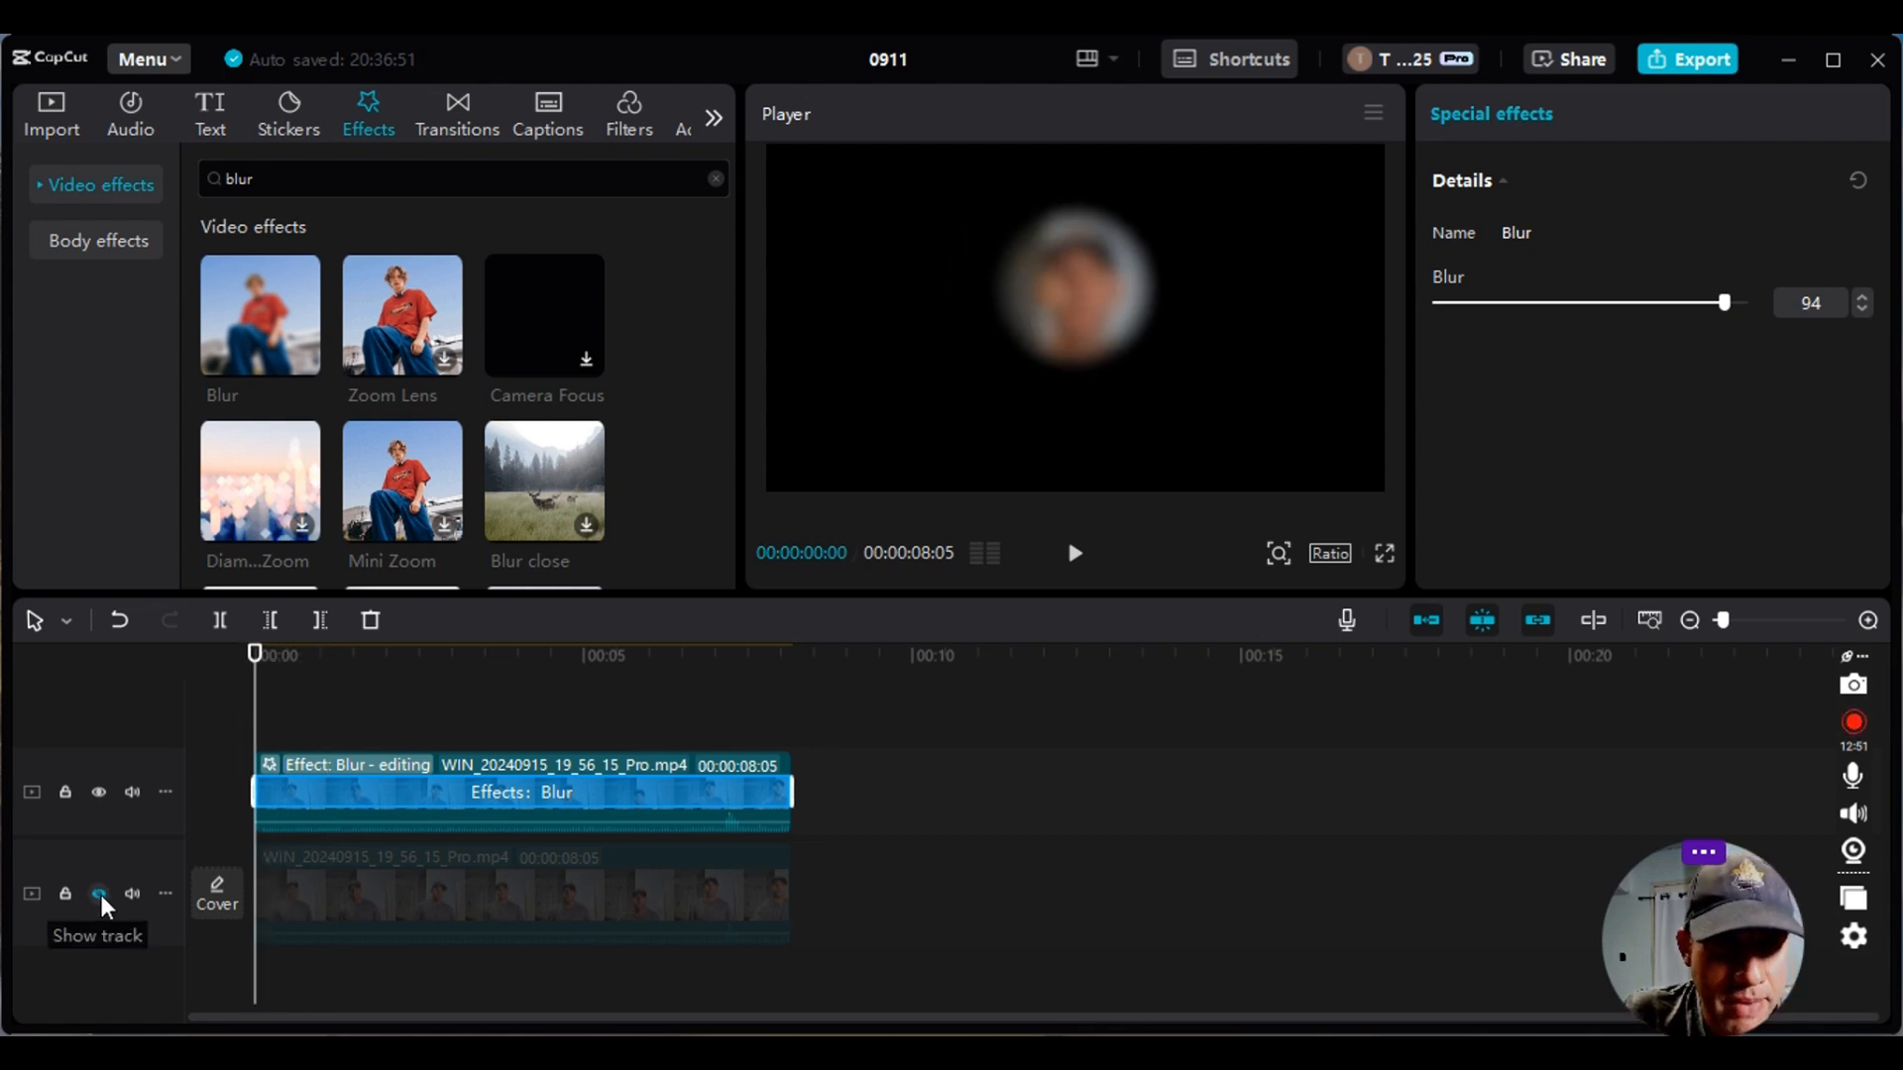
- Unhide the original webcam track so the blurred face circle sits over the full room scene
click(99, 894)
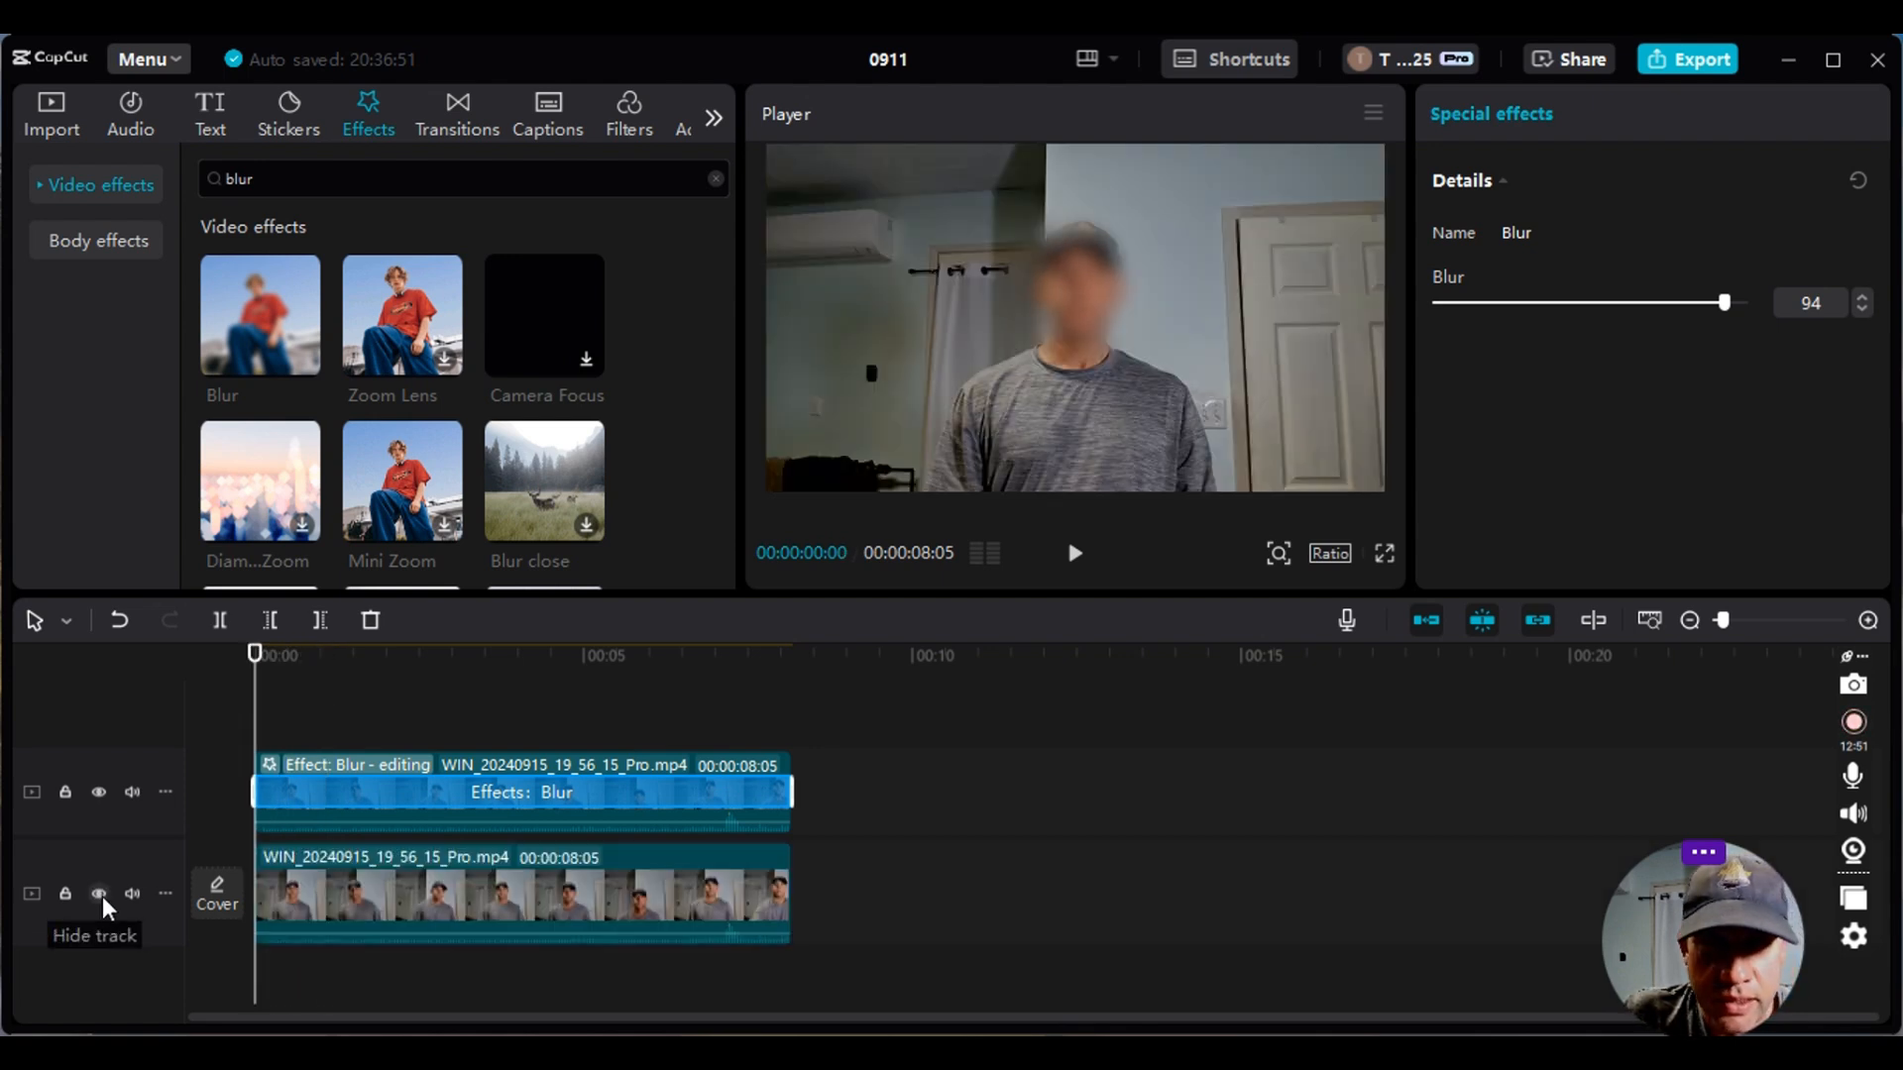
click(99, 894)
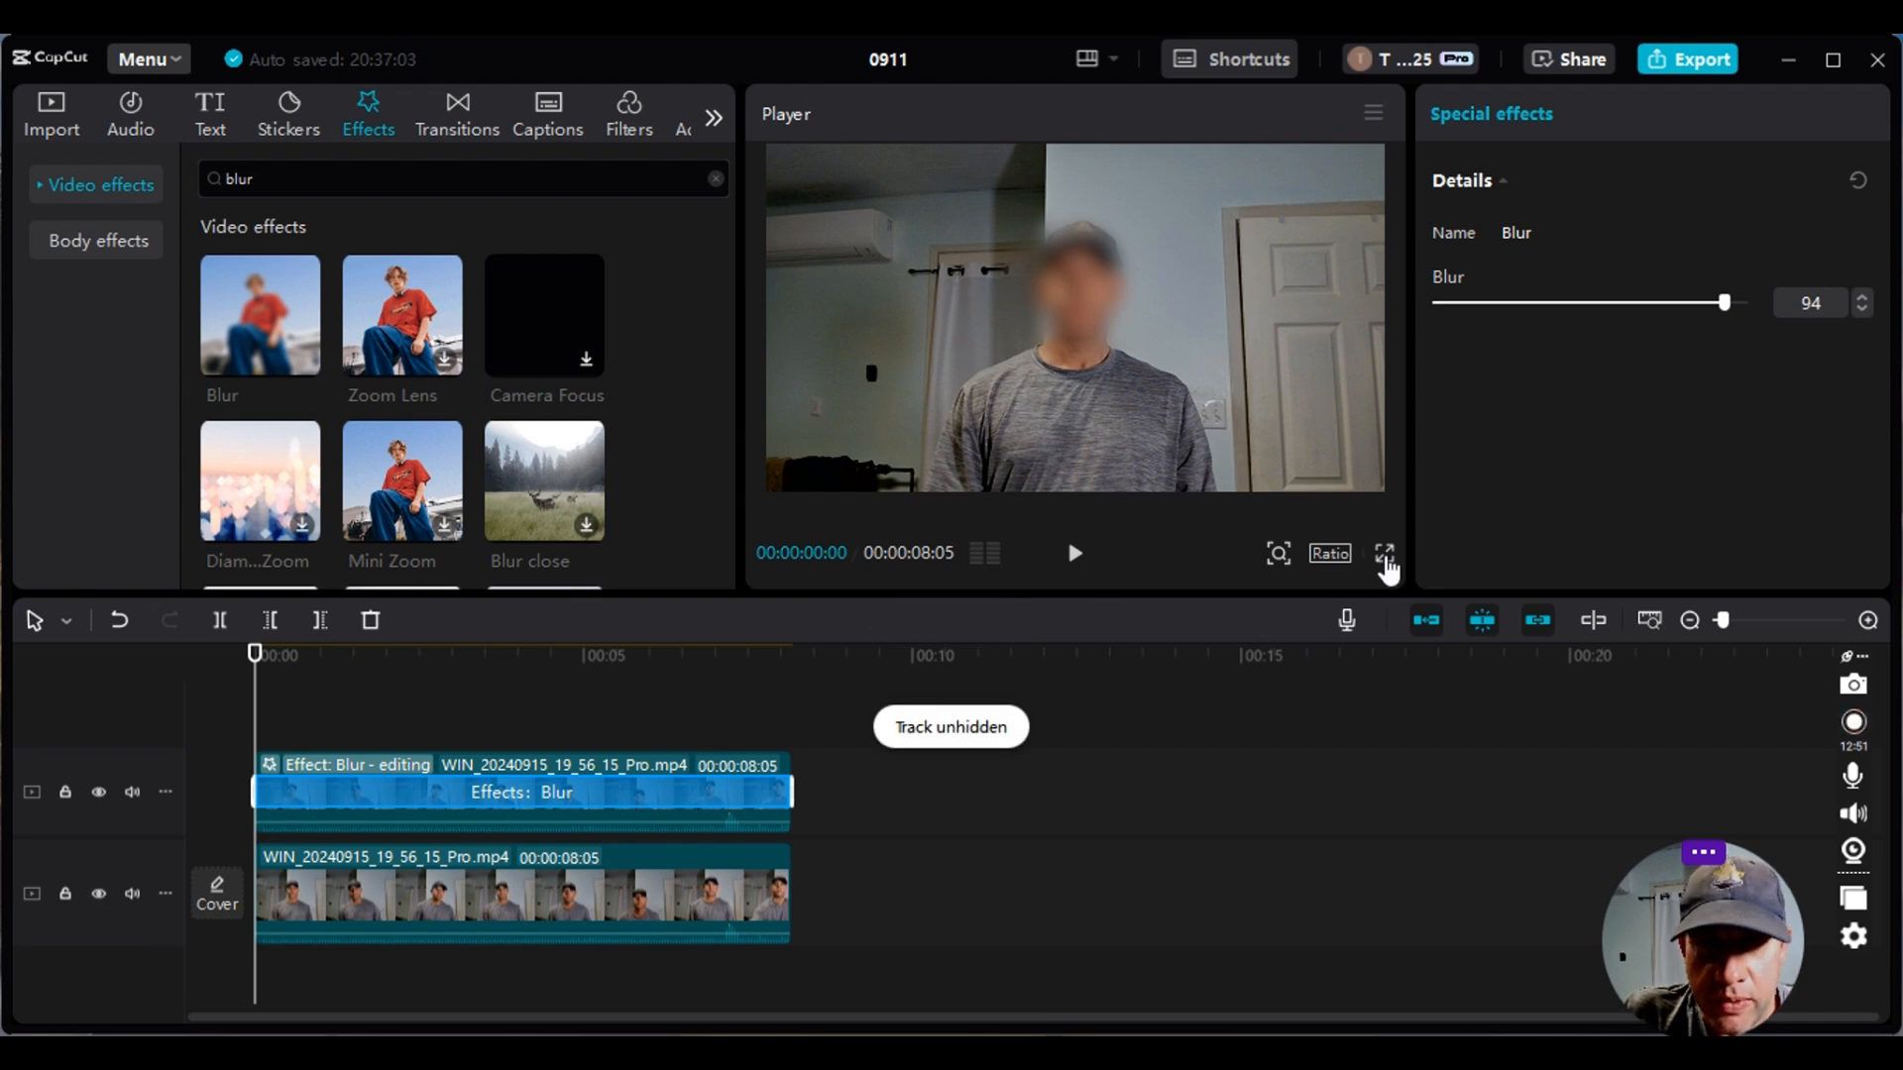
click(1385, 553)
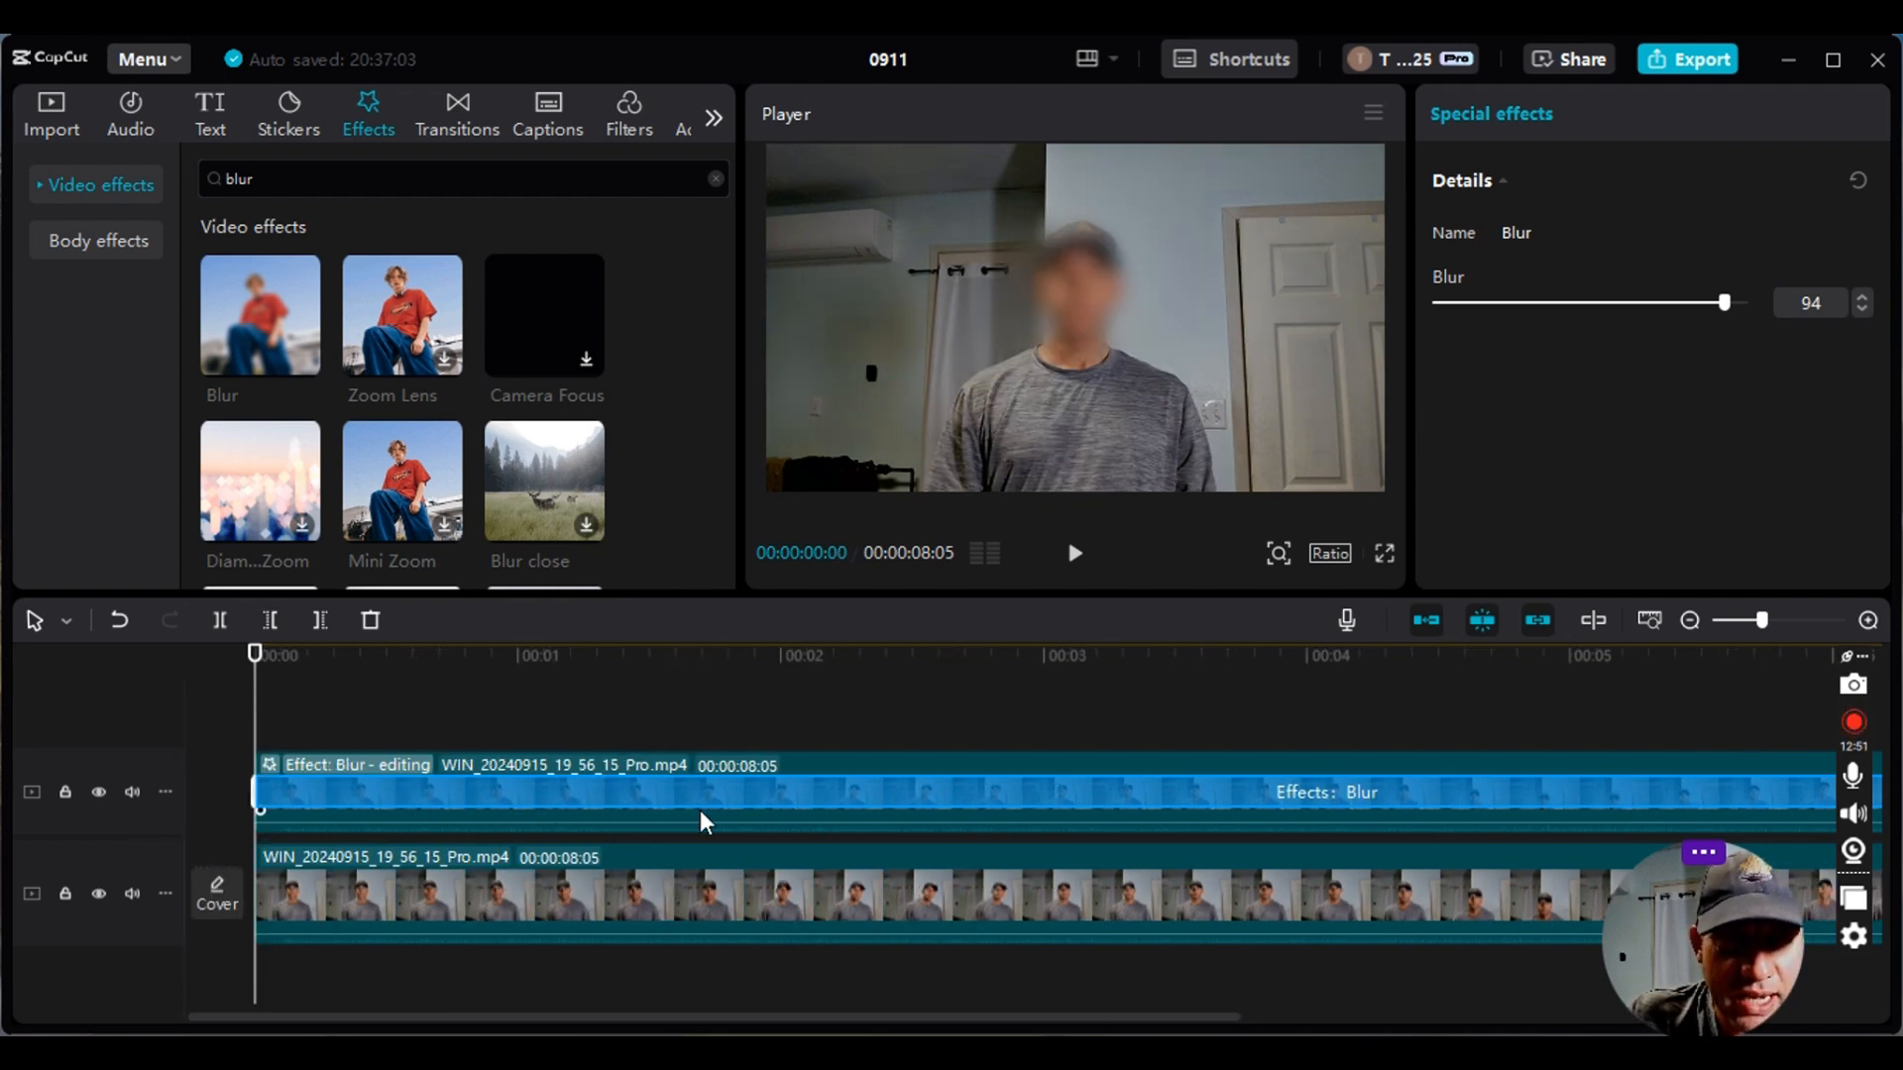
mouse_move(1218, 727)
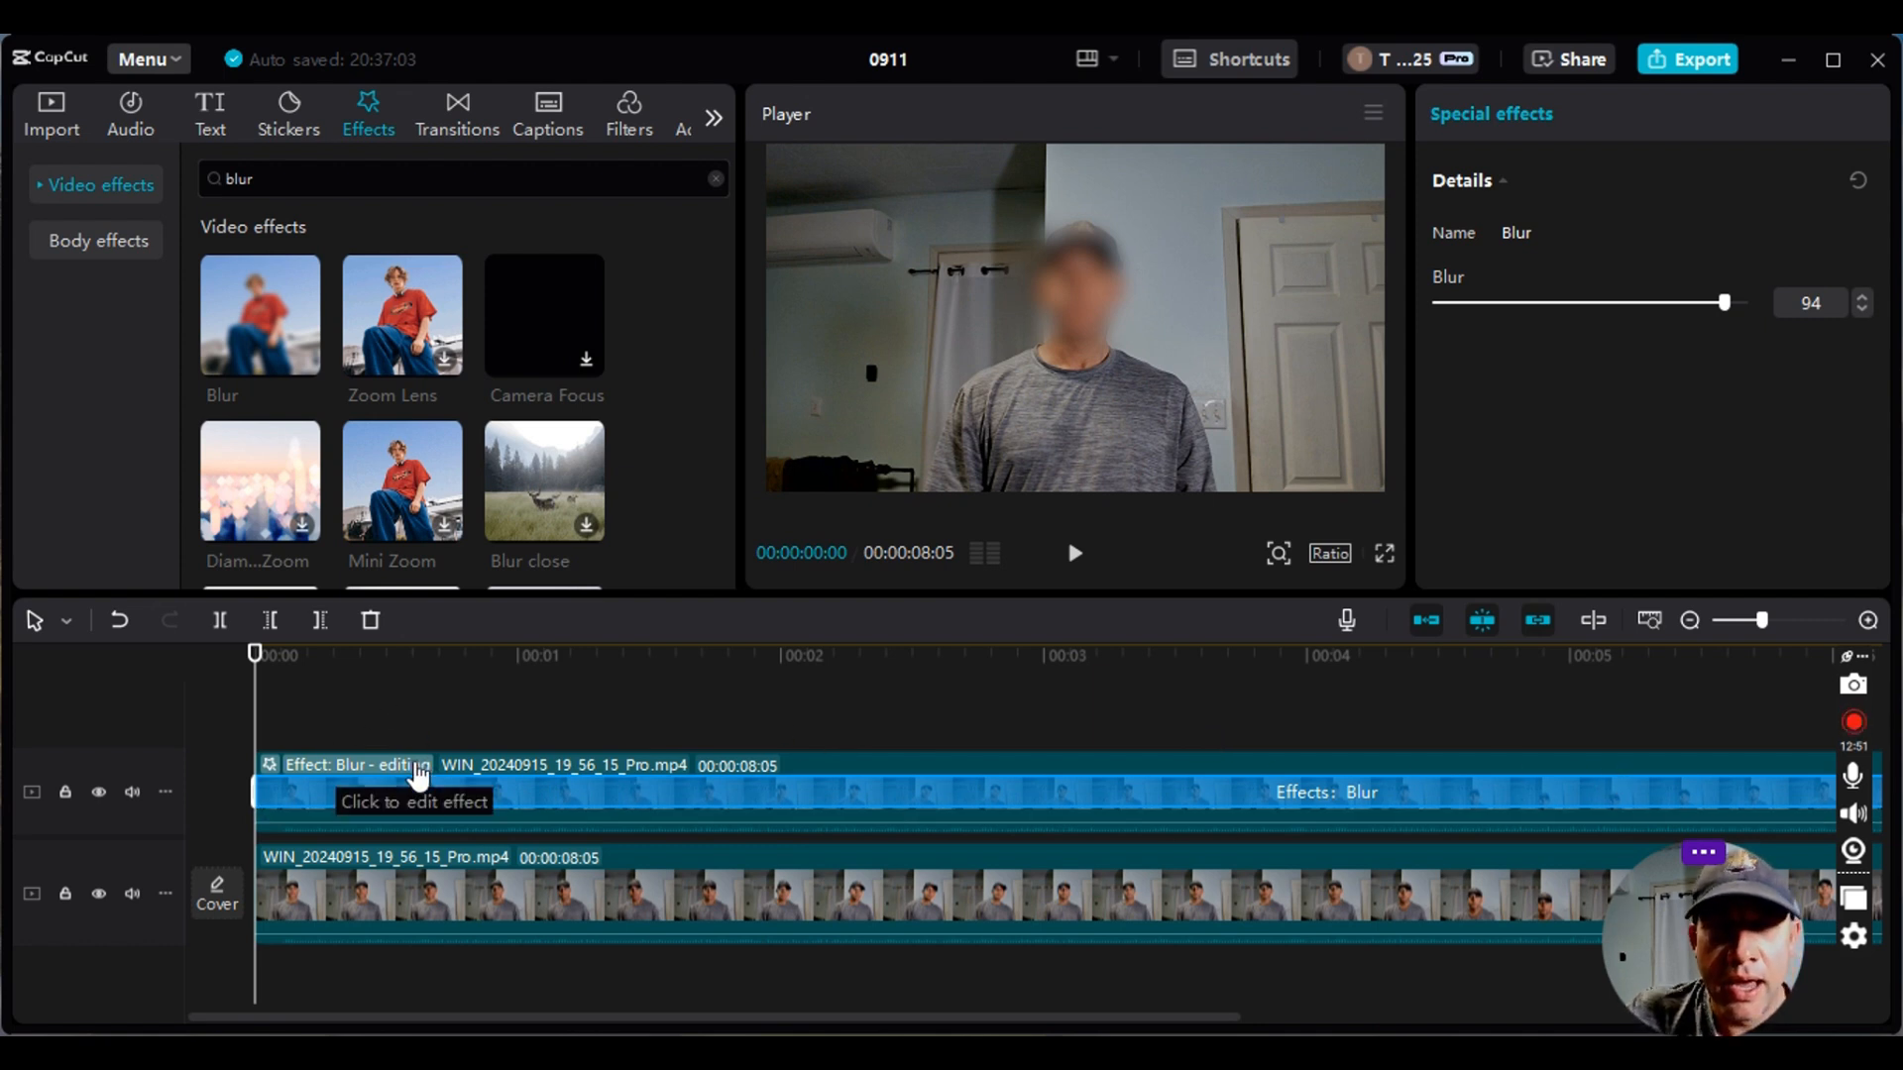
mouse_move(428, 791)
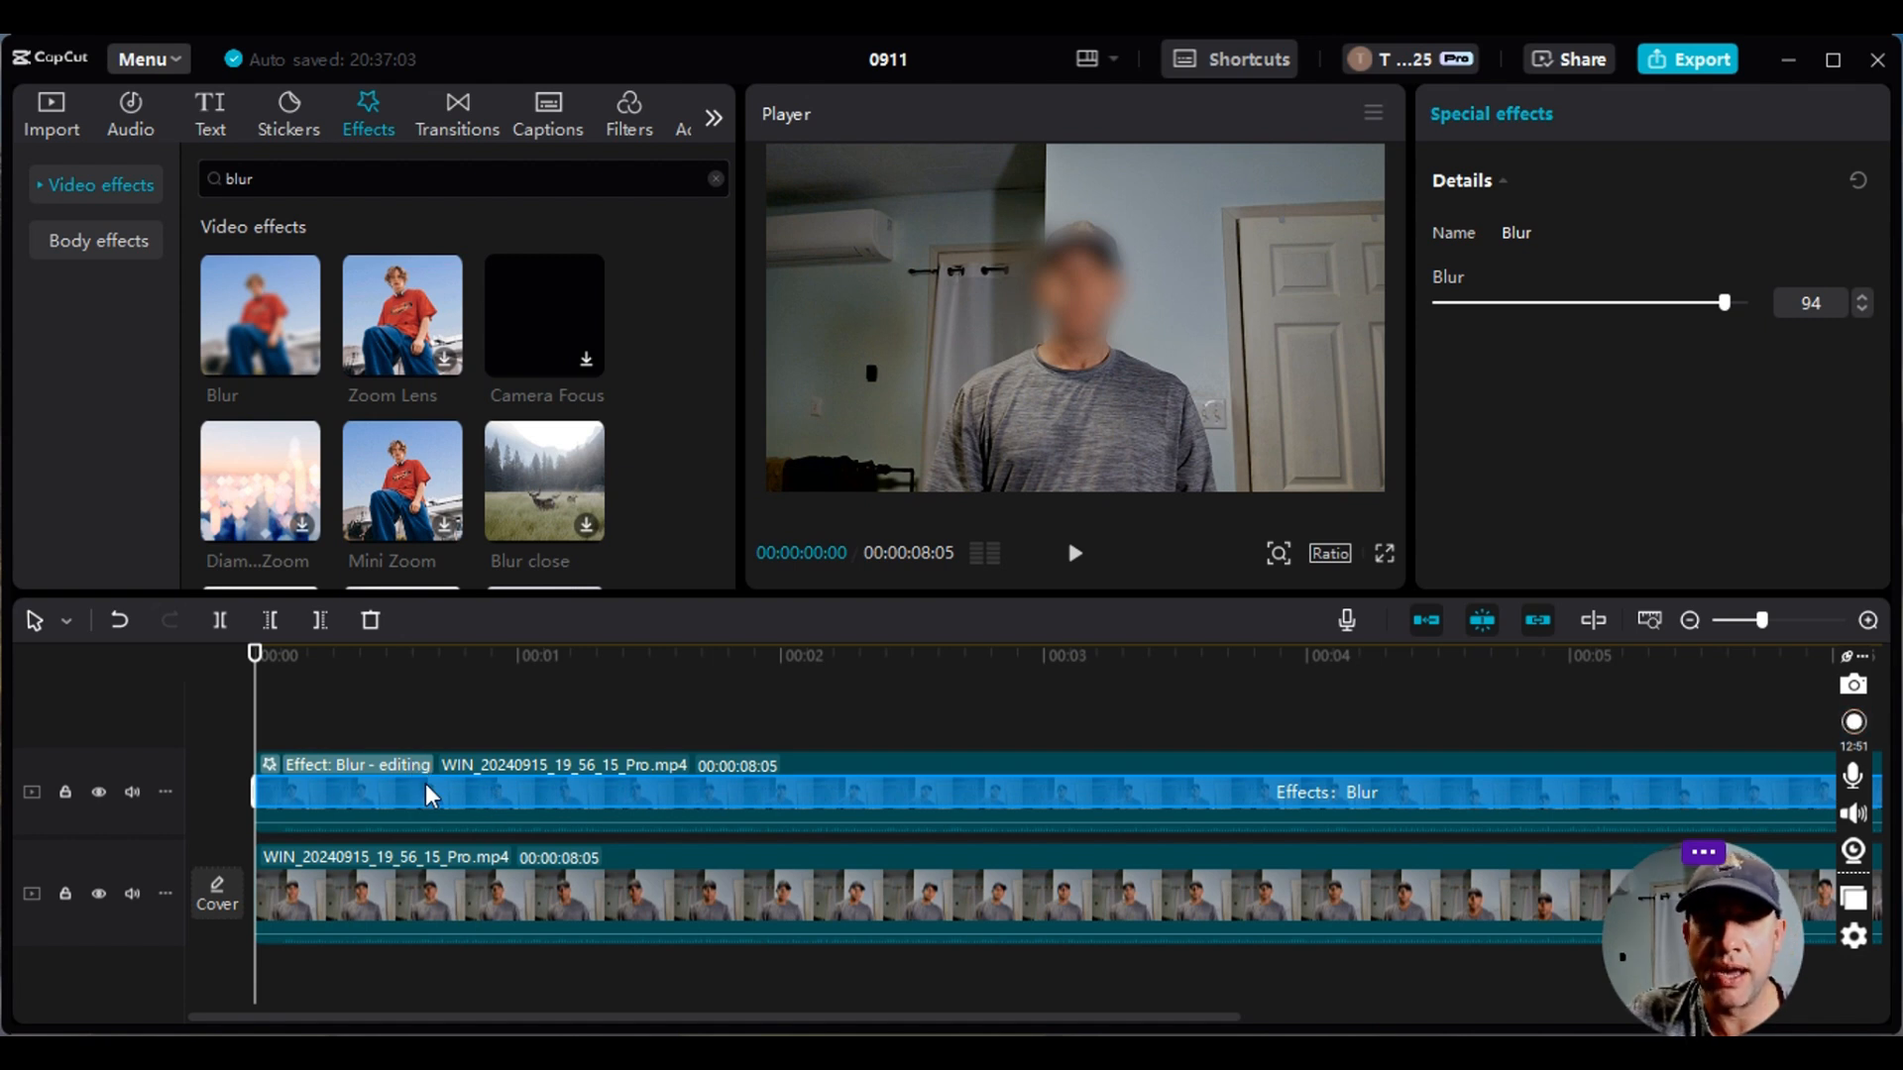